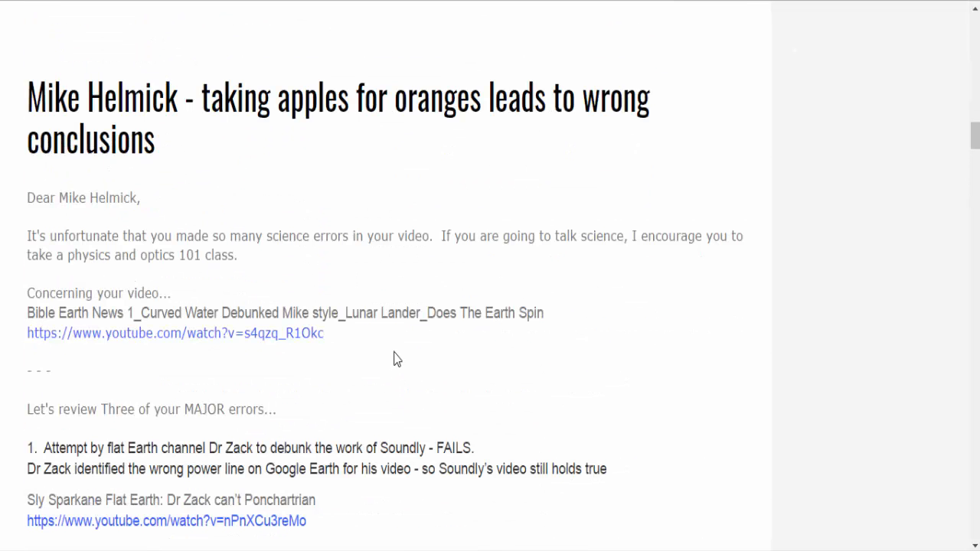
mouse_move(401, 359)
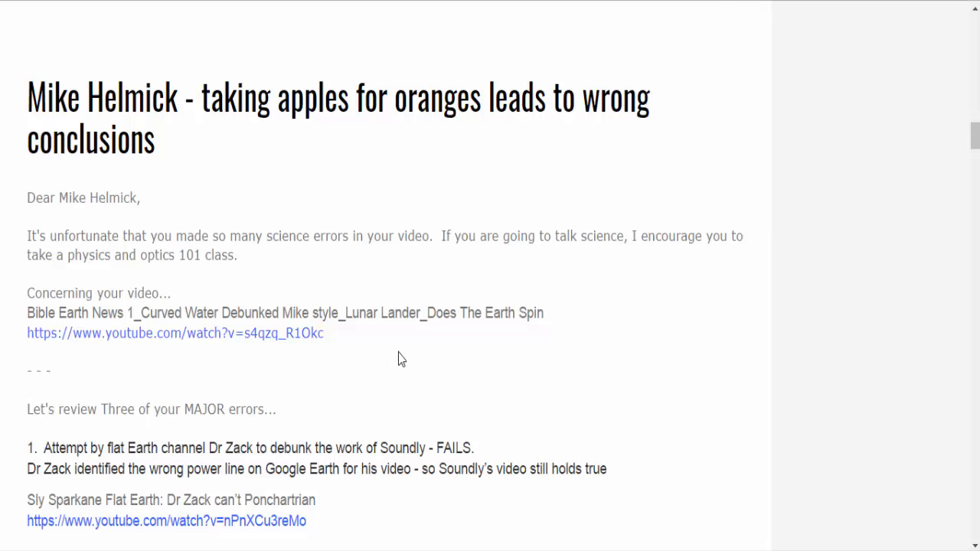
mouse_move(123, 199)
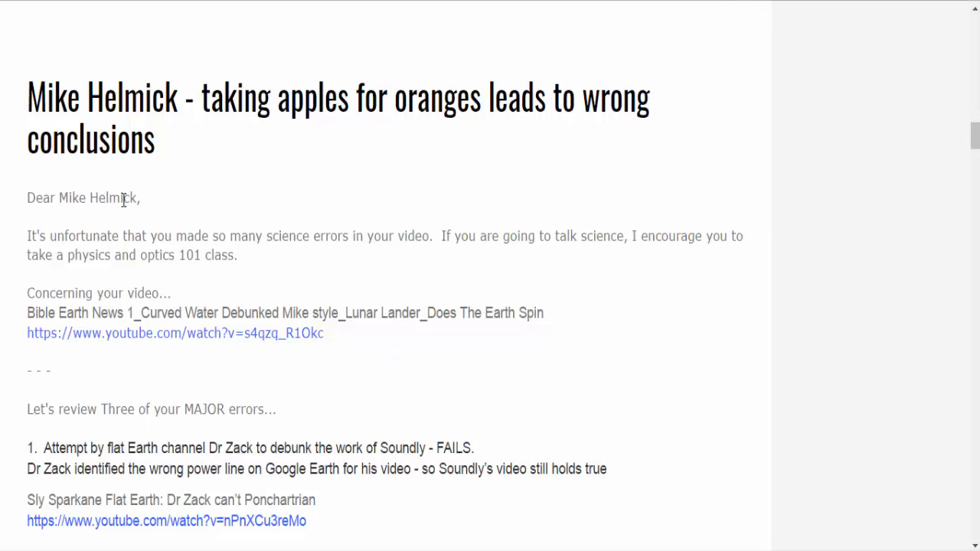
mouse_move(243, 217)
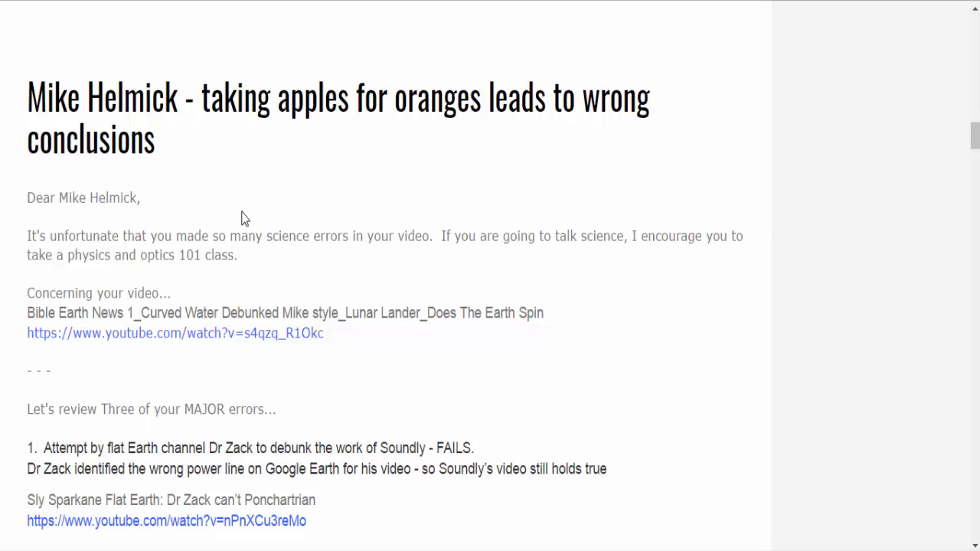
mouse_move(590, 202)
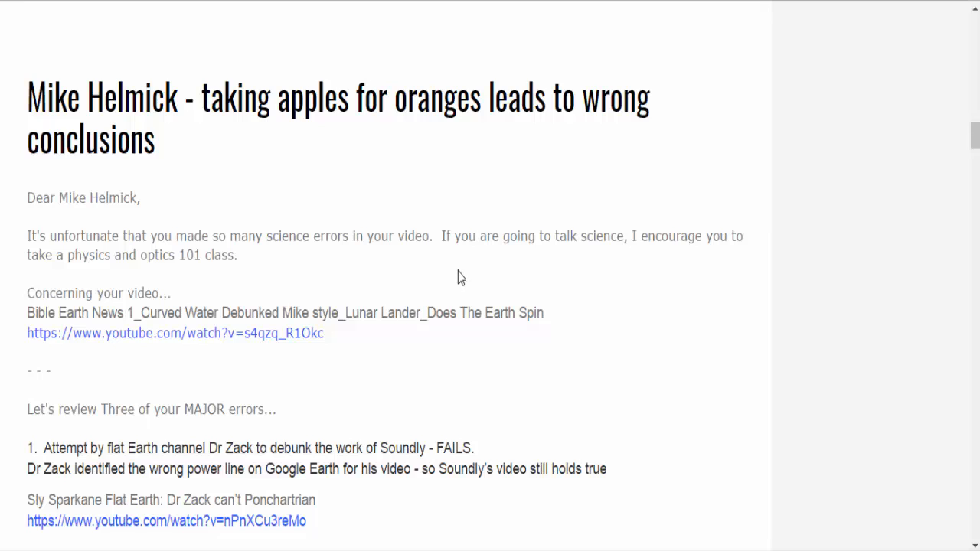
mouse_move(402, 263)
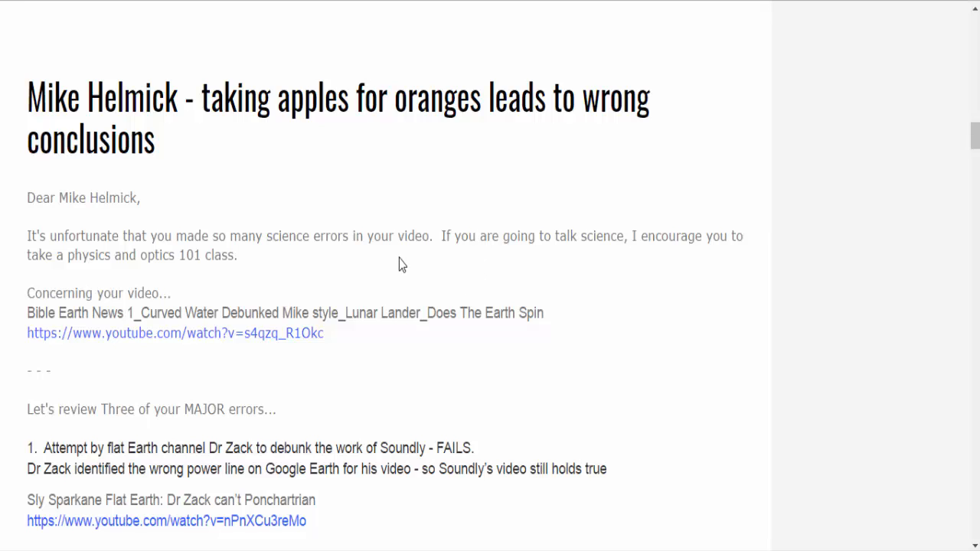
- Scroll down through the 'see farther from higher' and curved-water sections to the power-line towers screenshot
scroll("down", 3)
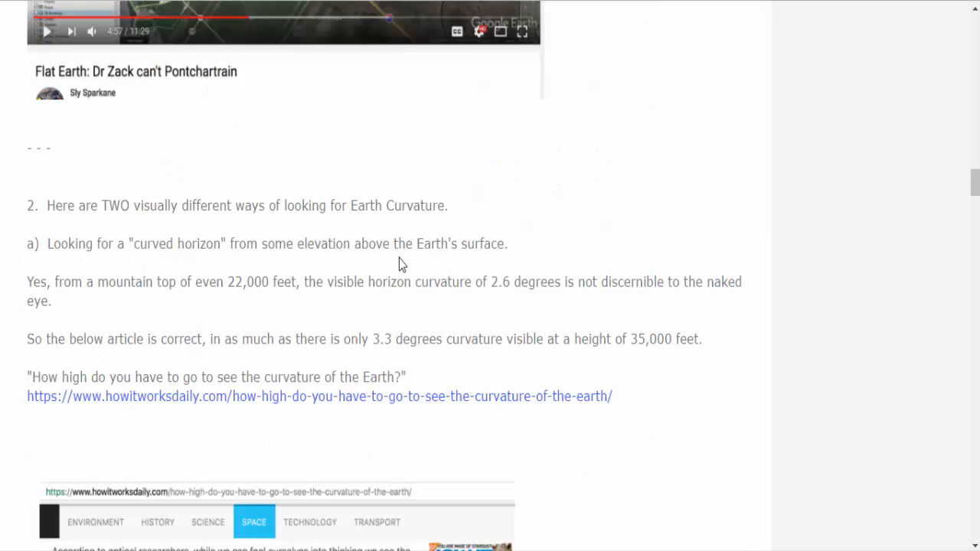
scroll("down", 3)
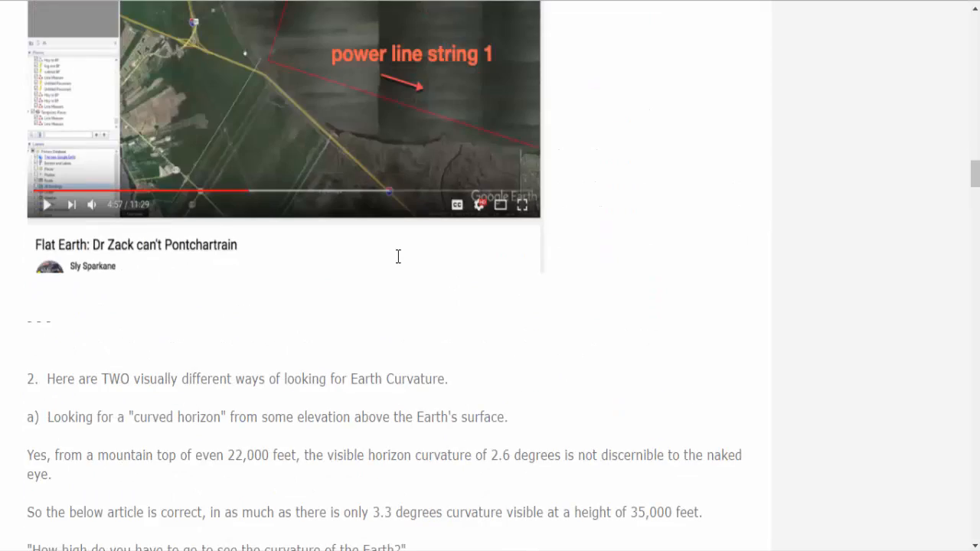
scroll("down", 3)
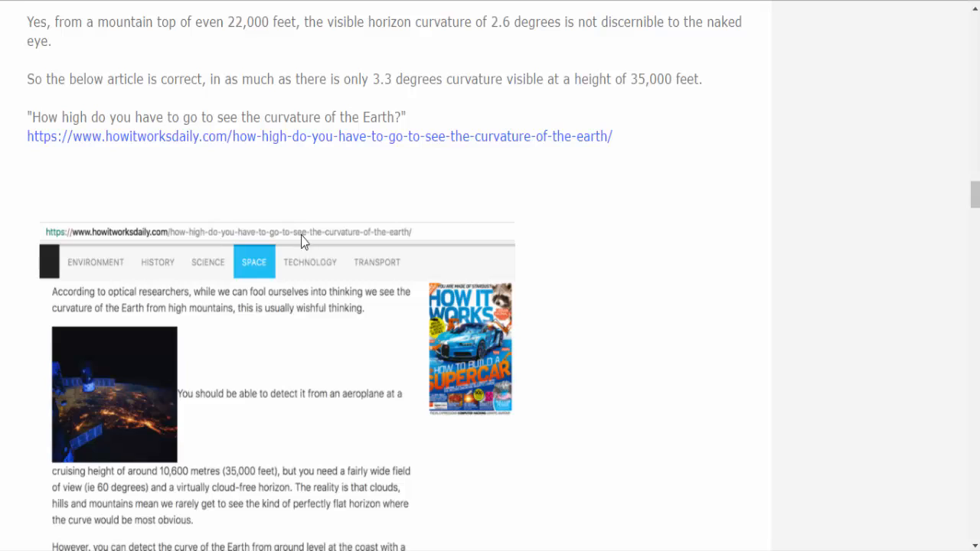
mouse_move(310, 343)
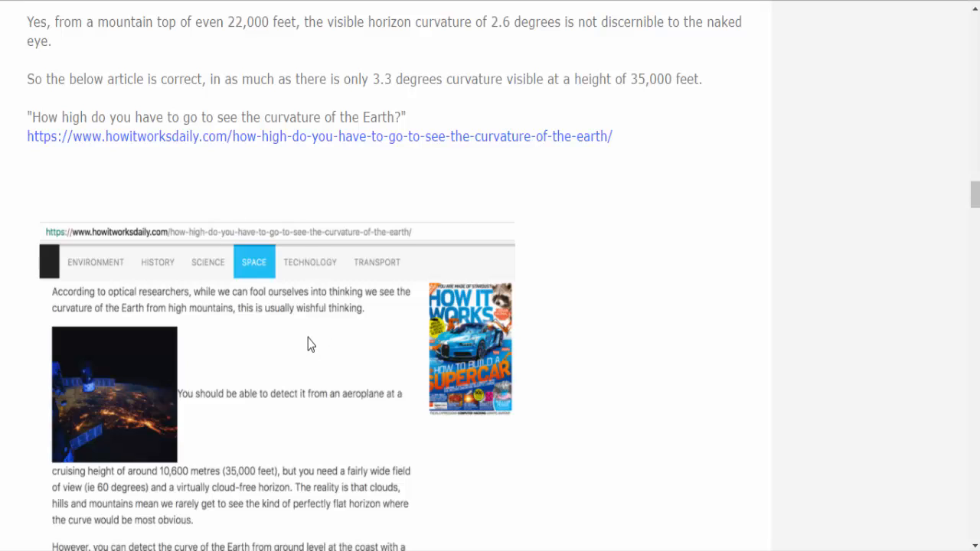
mouse_move(321, 331)
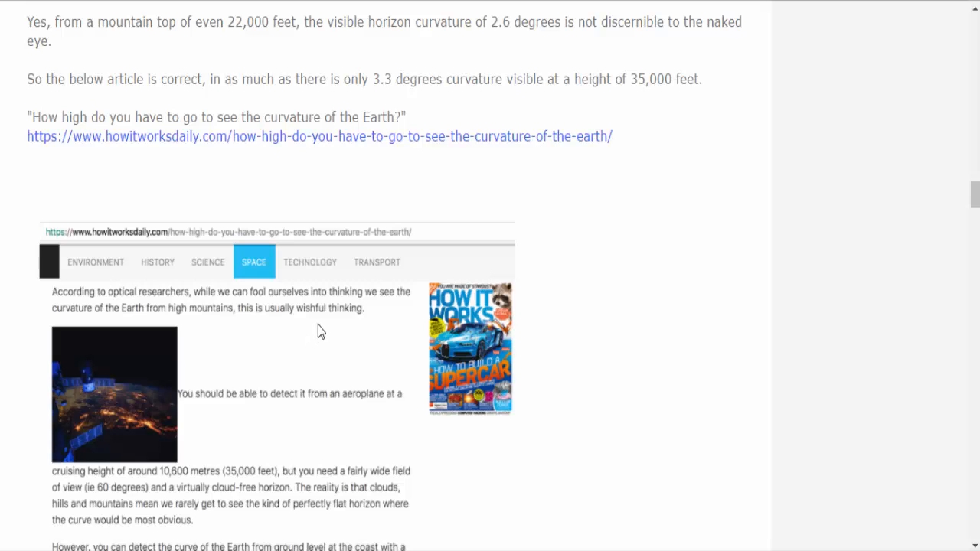
scroll("down", 3)
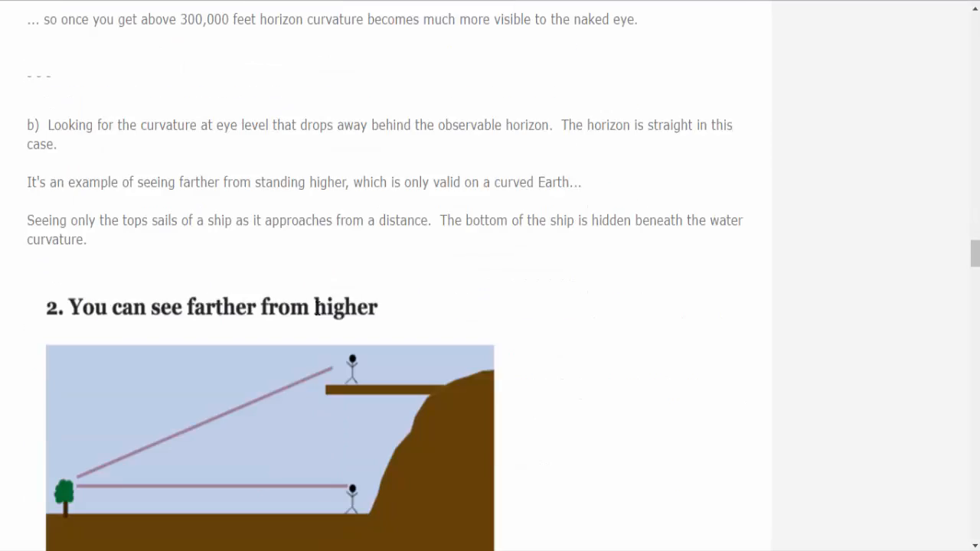
scroll("down", 3)
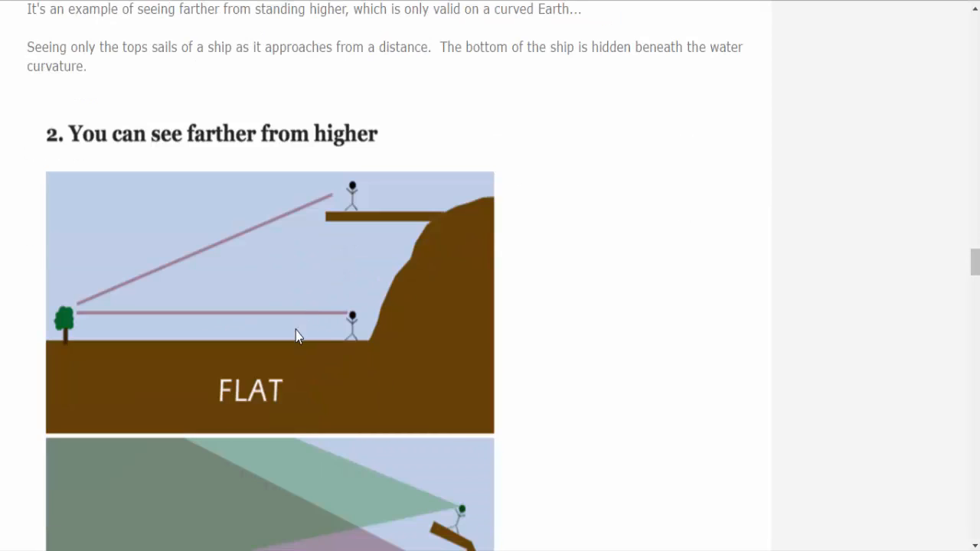
scroll("down", 3)
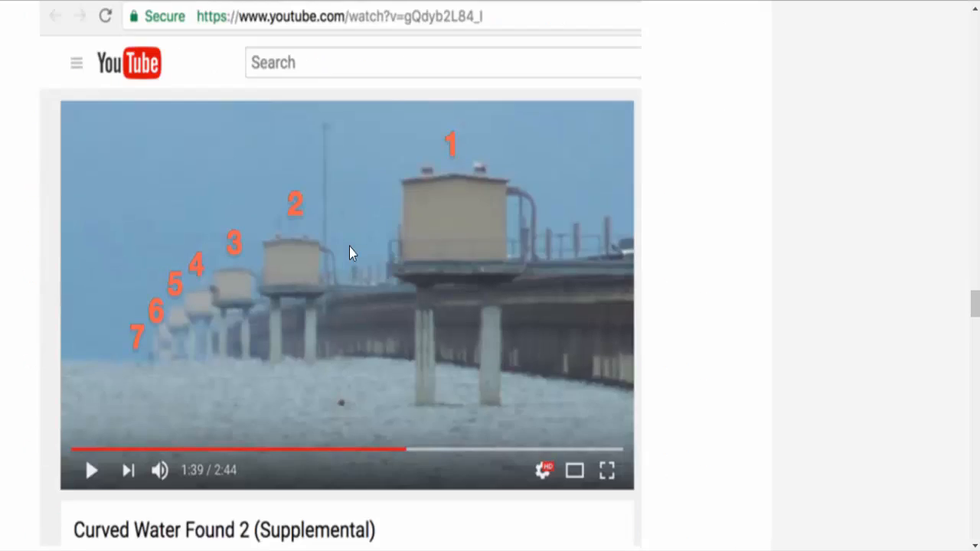
scroll("down", 3)
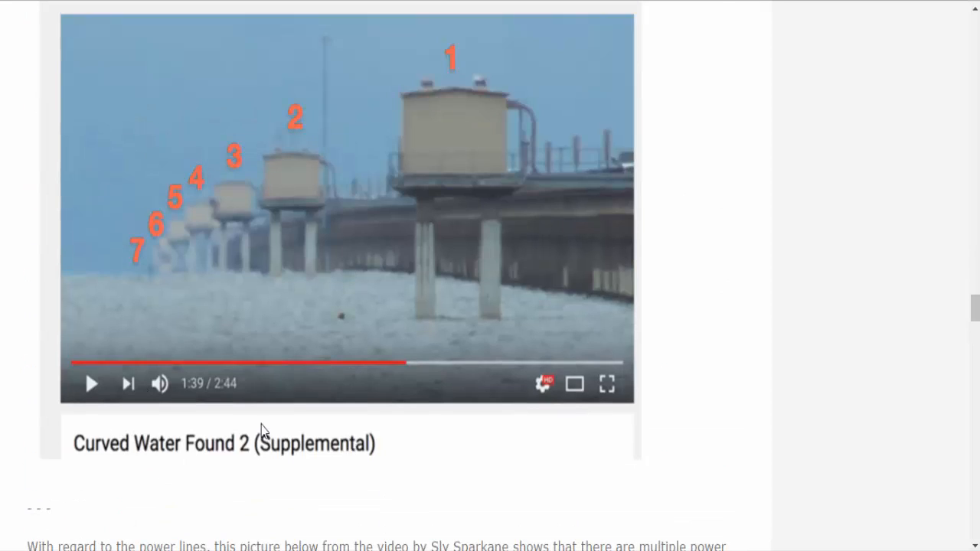
scroll("down", 3)
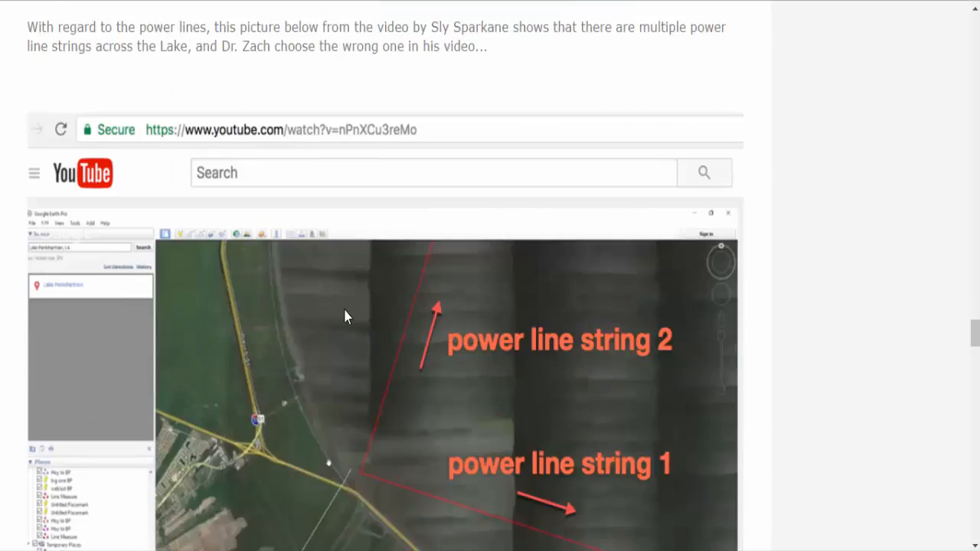
scroll("down", 3)
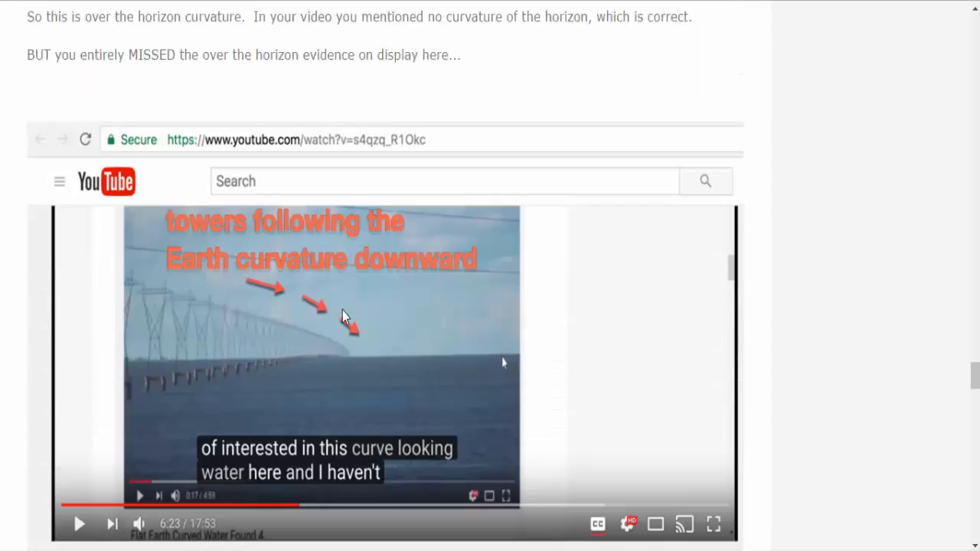
scroll("down", 3)
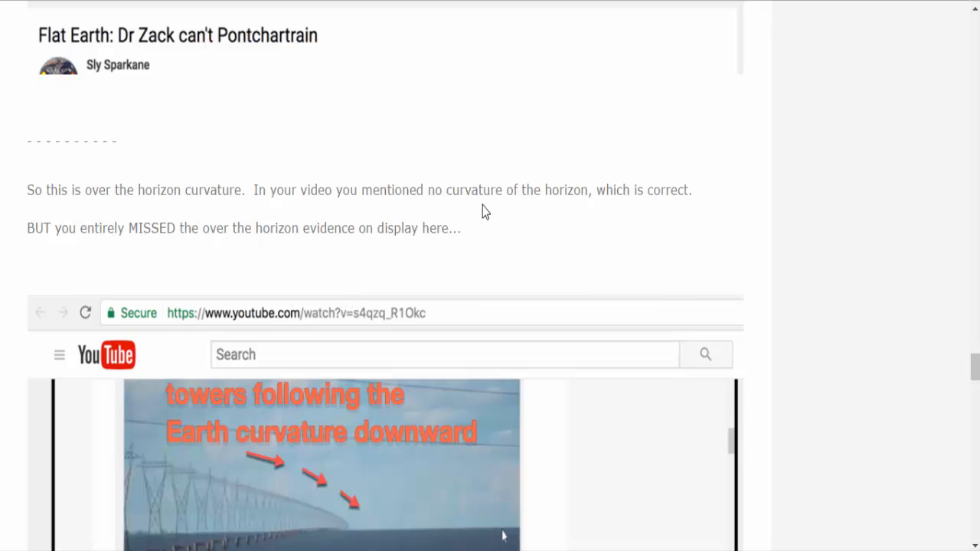
mouse_move(666, 213)
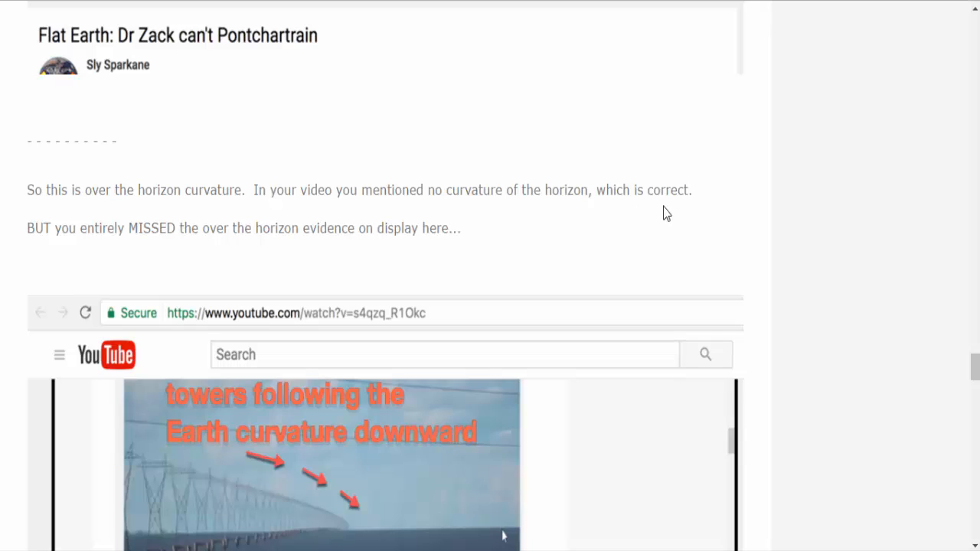
mouse_move(201, 248)
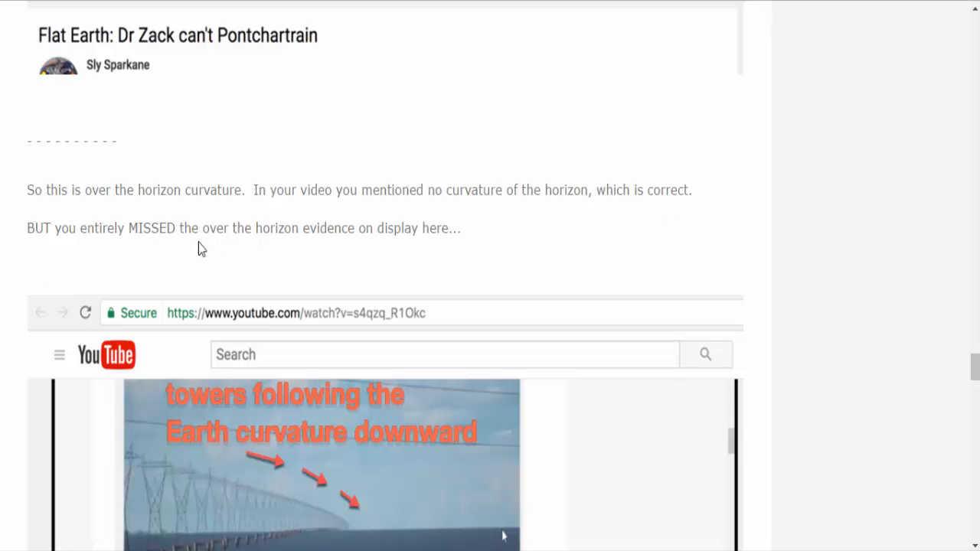
scroll("down", 3)
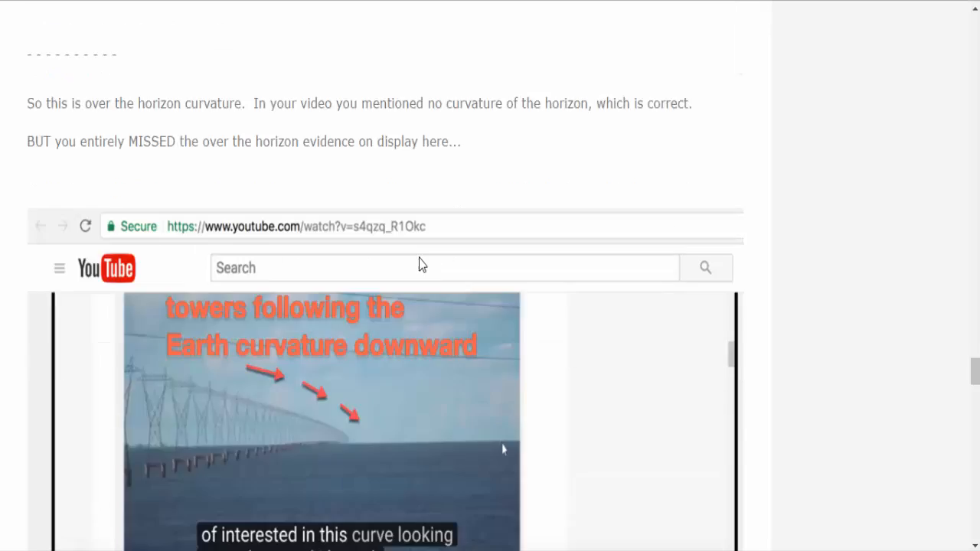
scroll("down", 3)
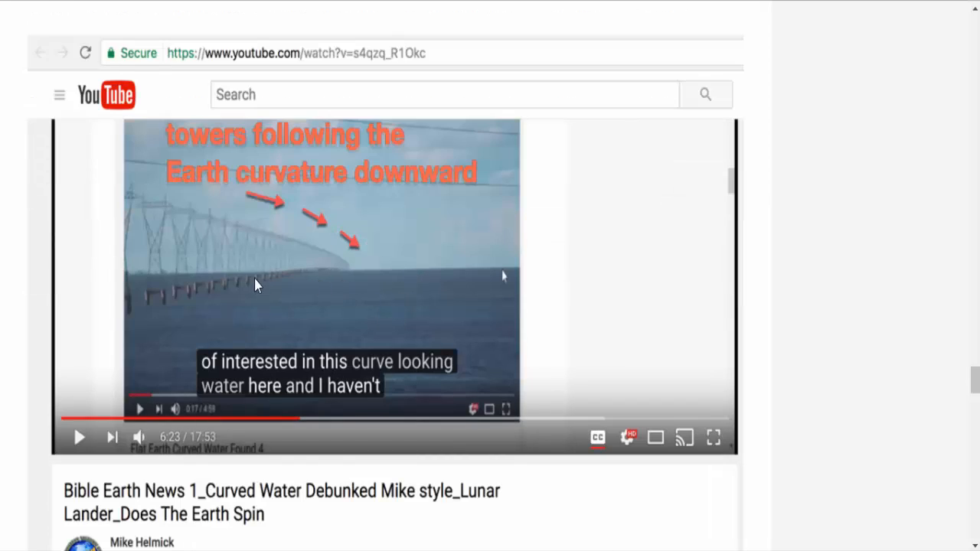
mouse_move(300, 238)
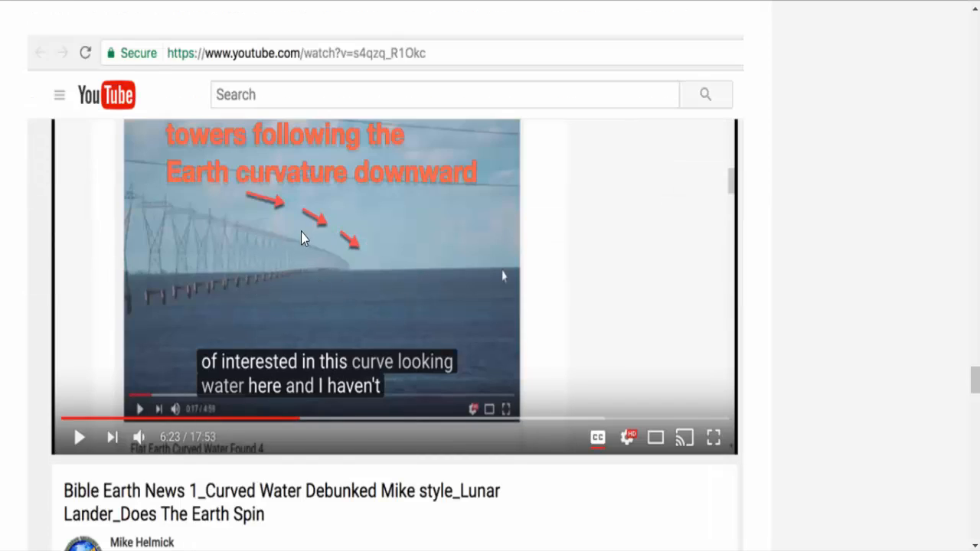
mouse_move(270, 233)
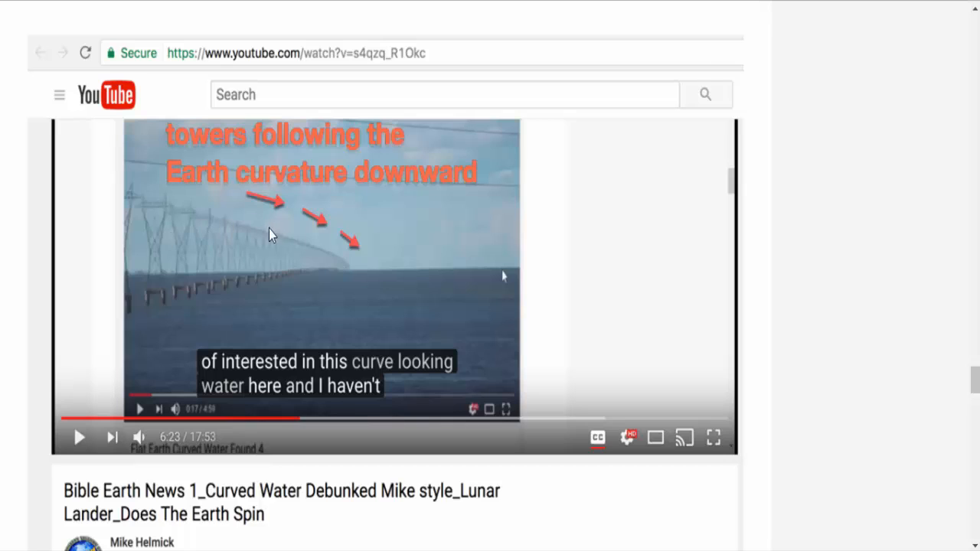
mouse_move(367, 282)
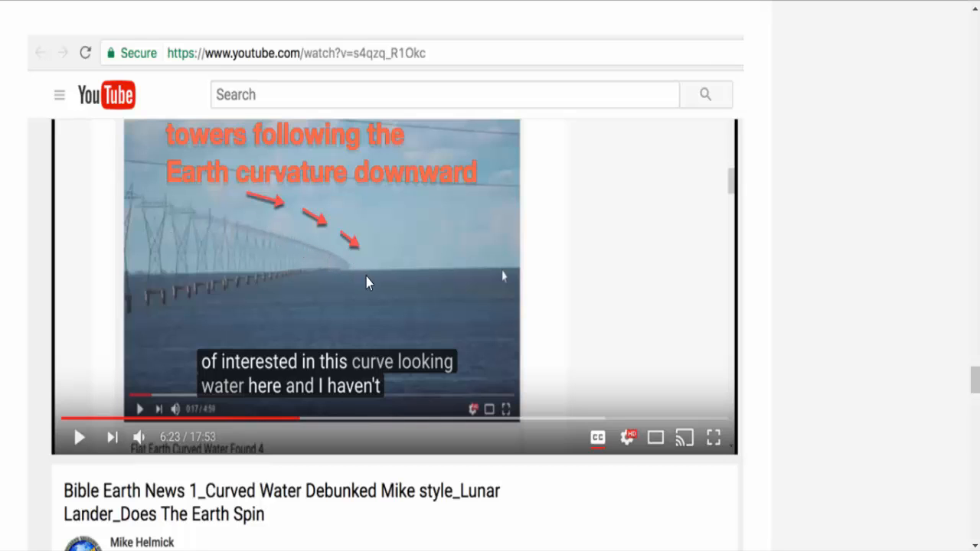
mouse_move(354, 279)
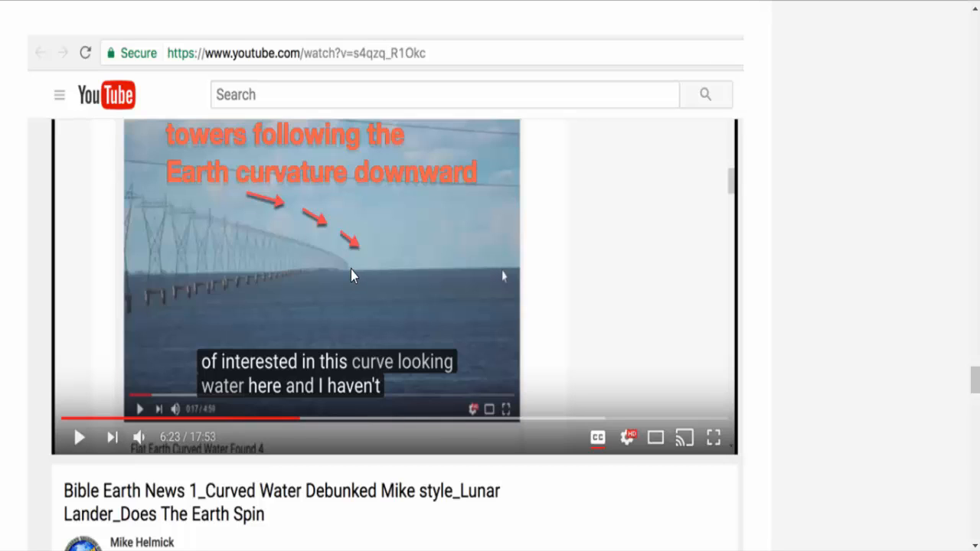
mouse_move(356, 287)
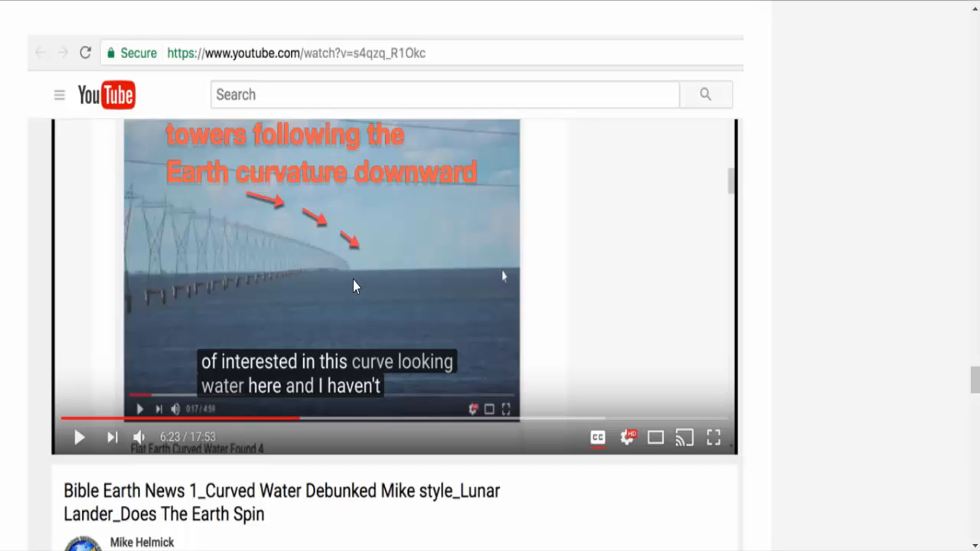
mouse_move(353, 266)
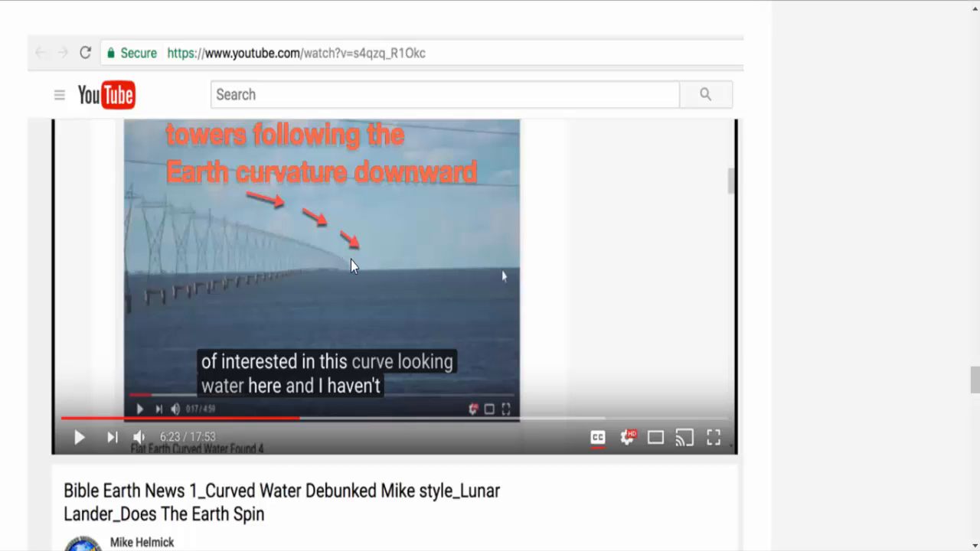
mouse_move(310, 281)
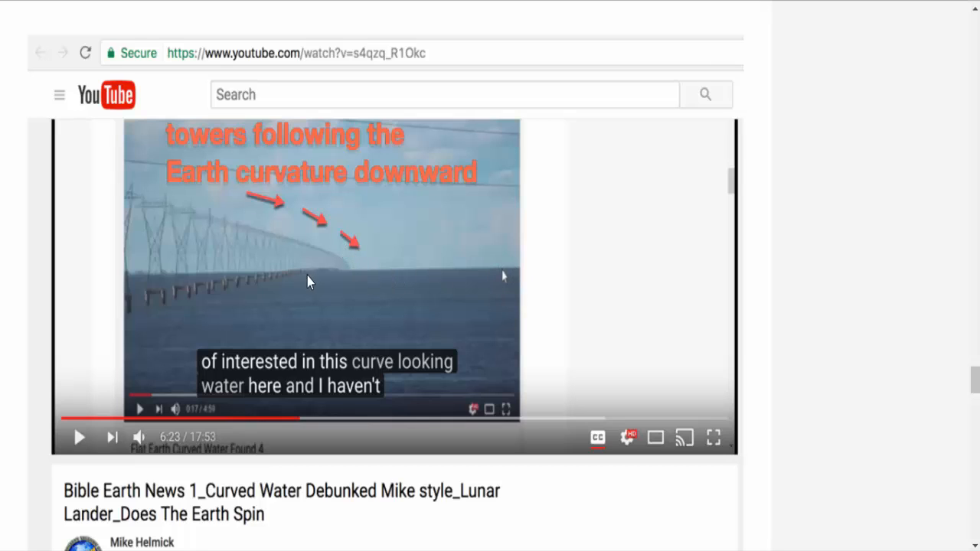
mouse_move(482, 275)
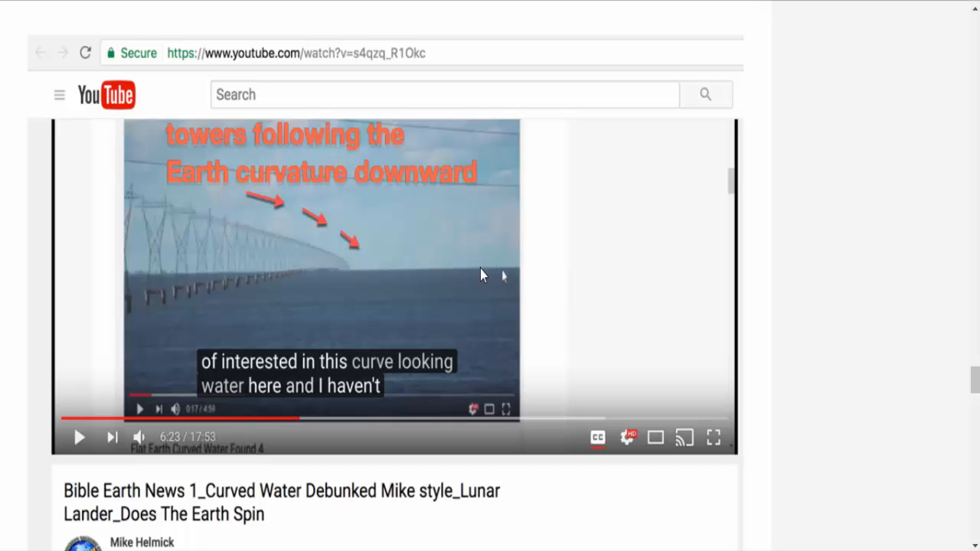
mouse_move(432, 279)
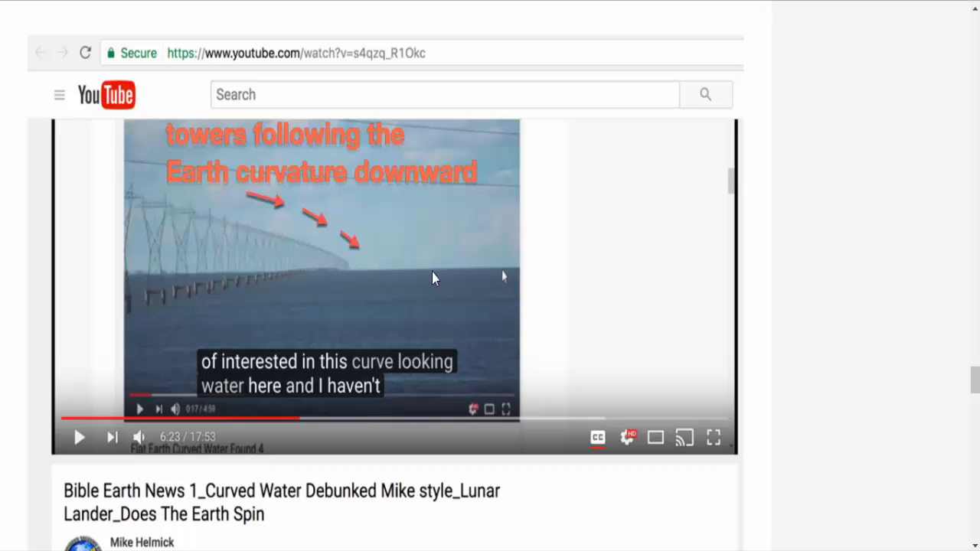
mouse_move(346, 268)
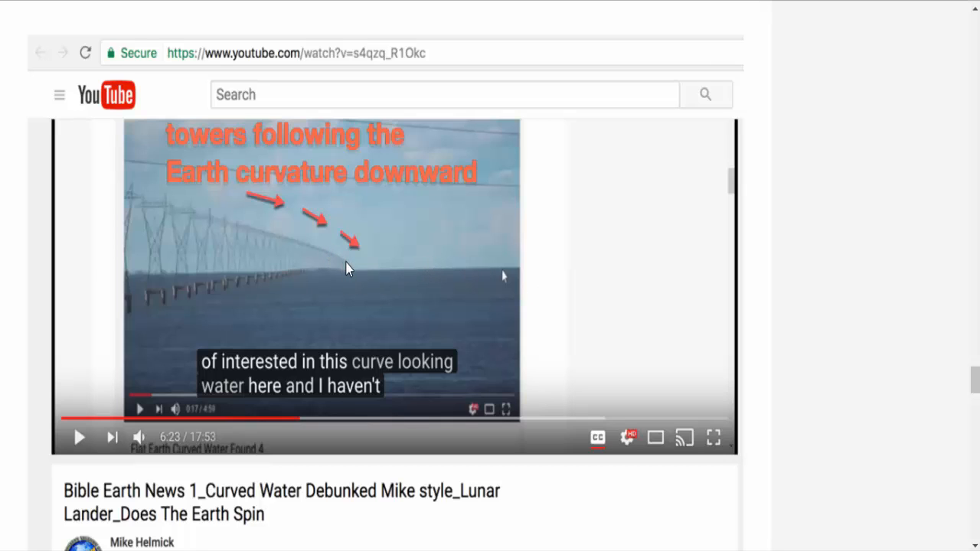
mouse_move(113, 275)
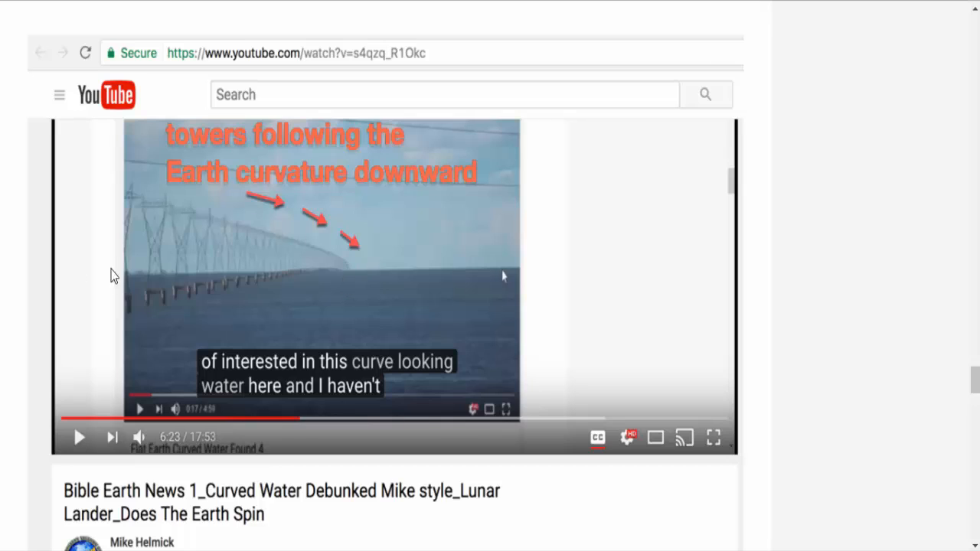
mouse_move(146, 279)
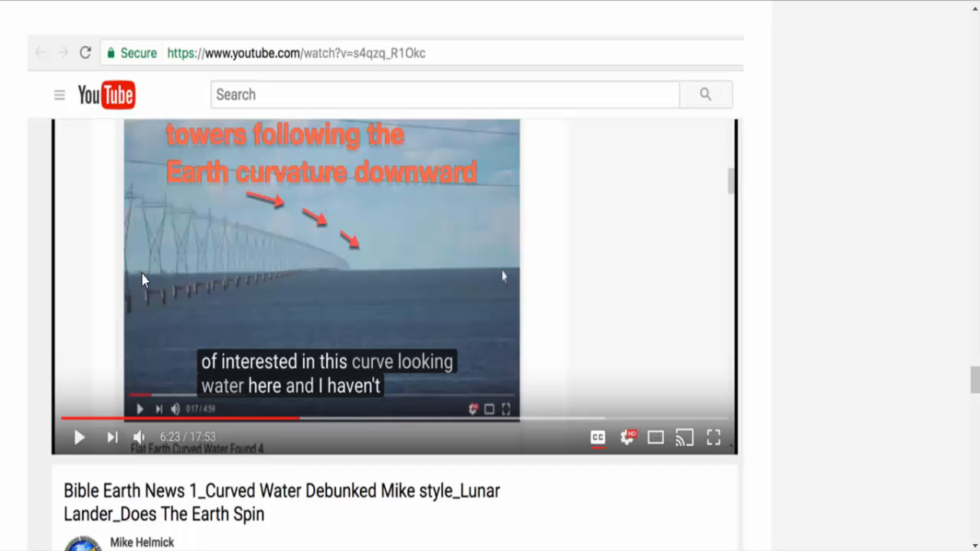
mouse_move(334, 283)
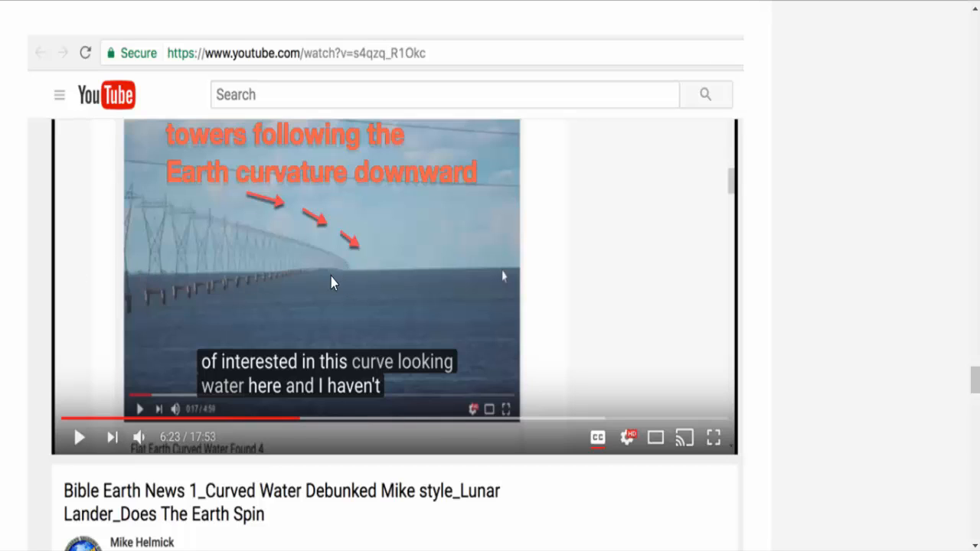
mouse_move(398, 274)
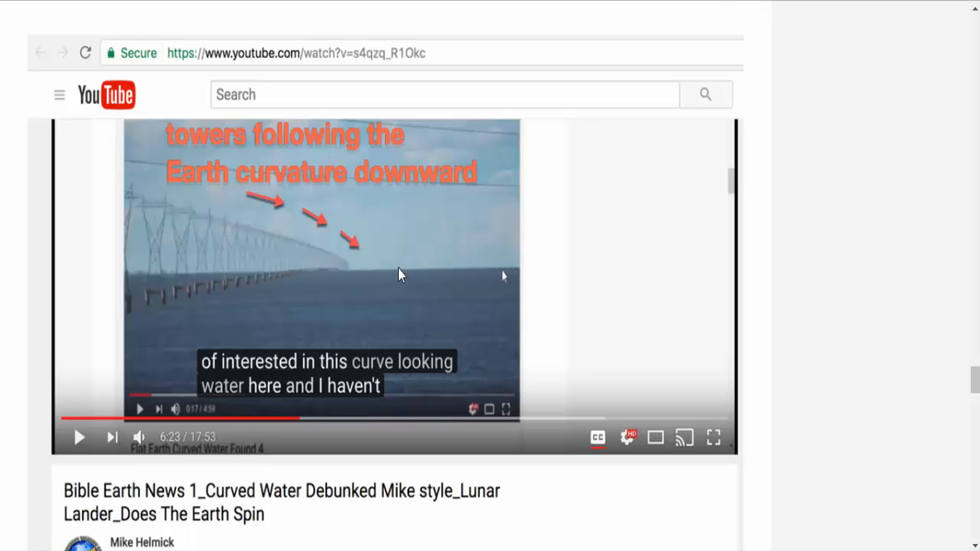
mouse_move(483, 268)
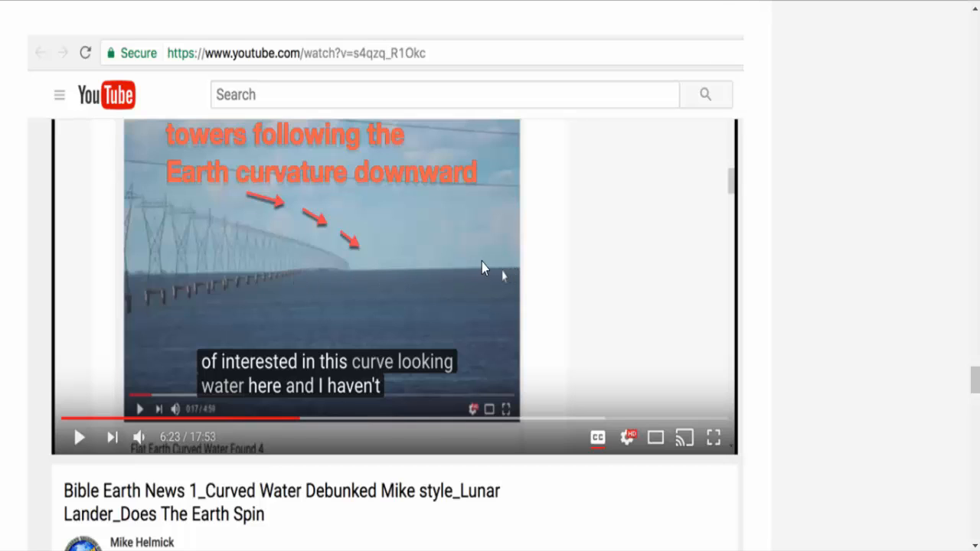
mouse_move(447, 279)
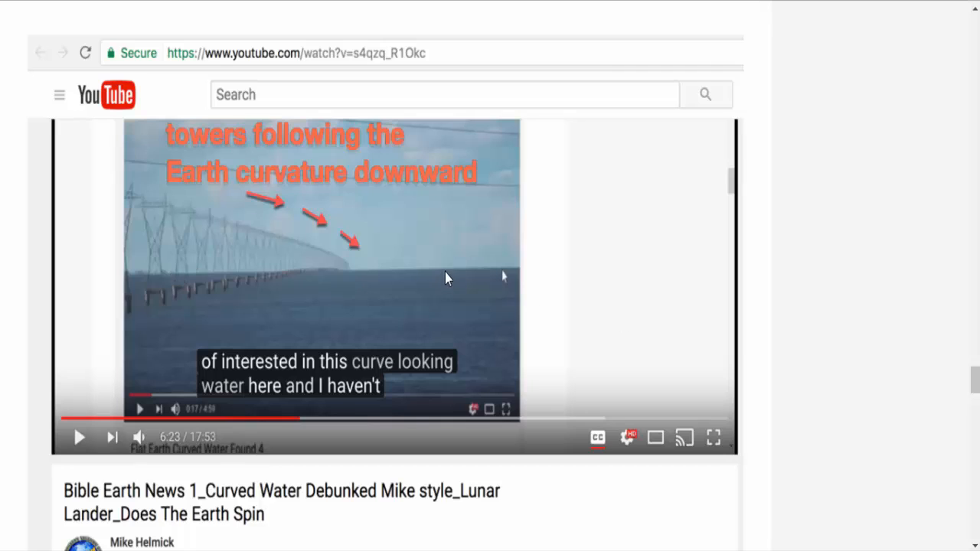
mouse_move(423, 248)
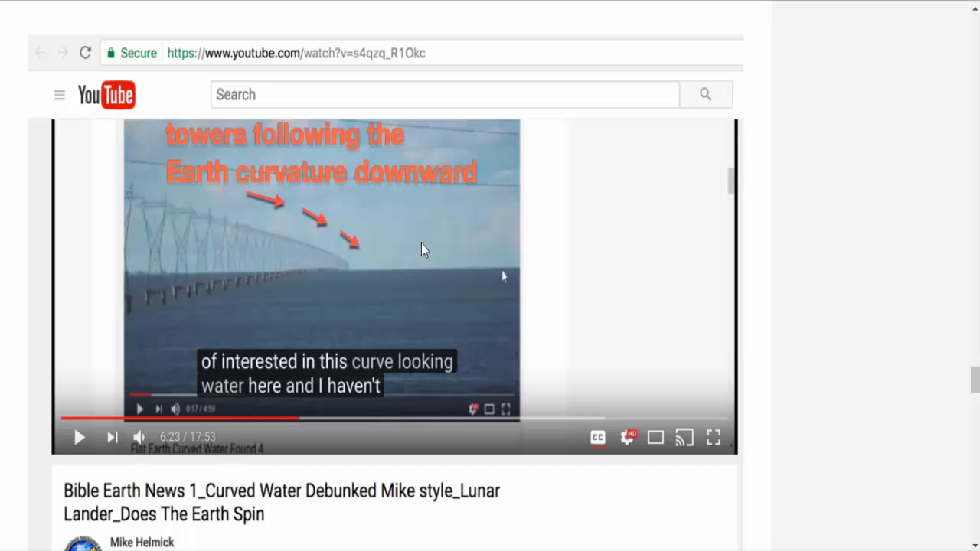
scroll("down", 3)
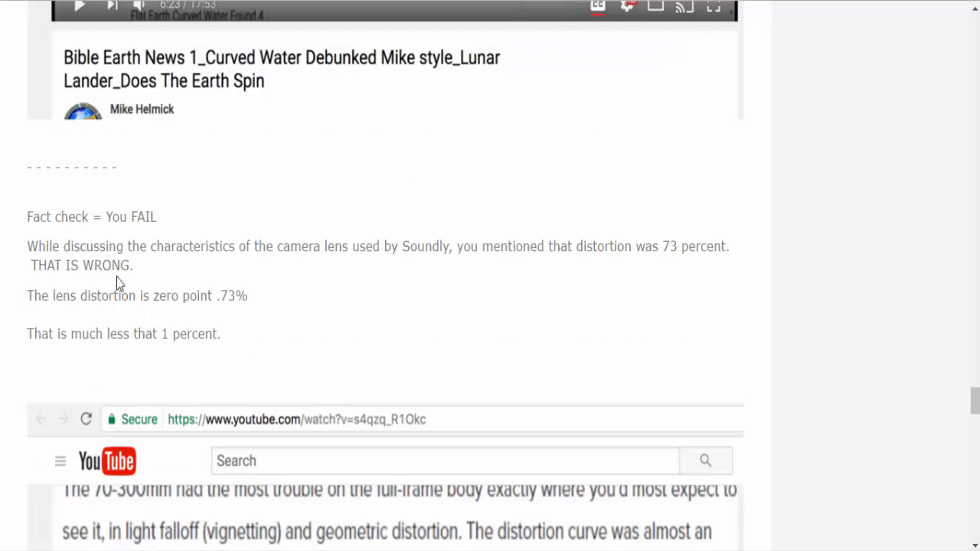
mouse_move(52, 239)
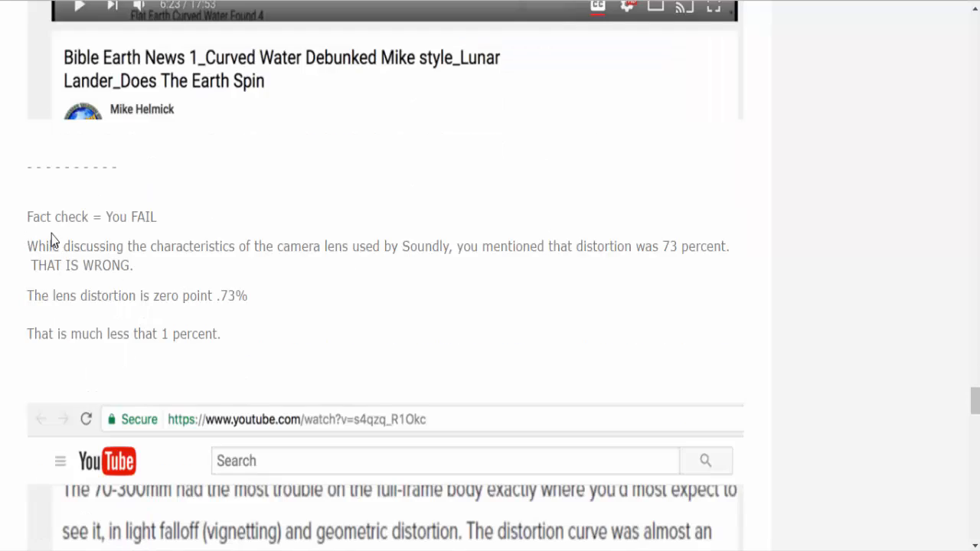
mouse_move(168, 230)
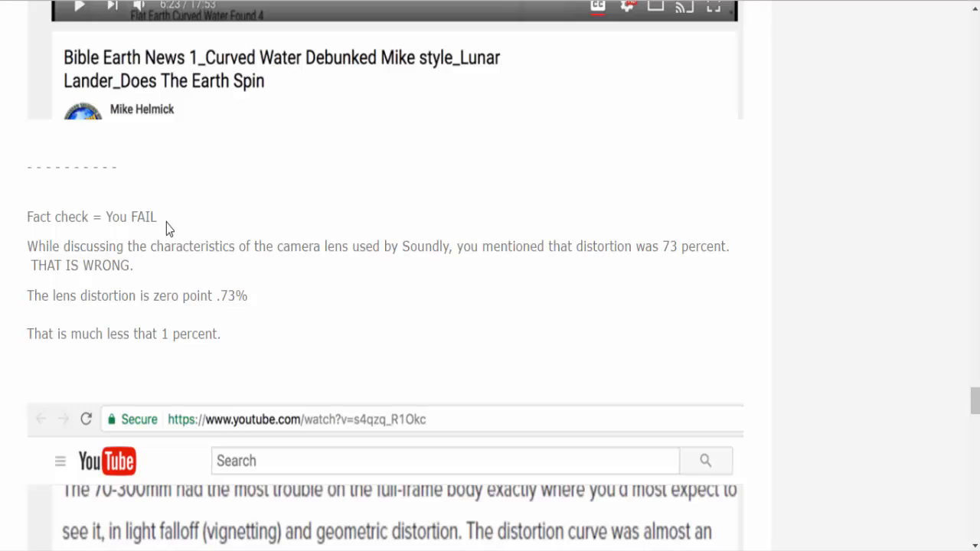
mouse_move(318, 285)
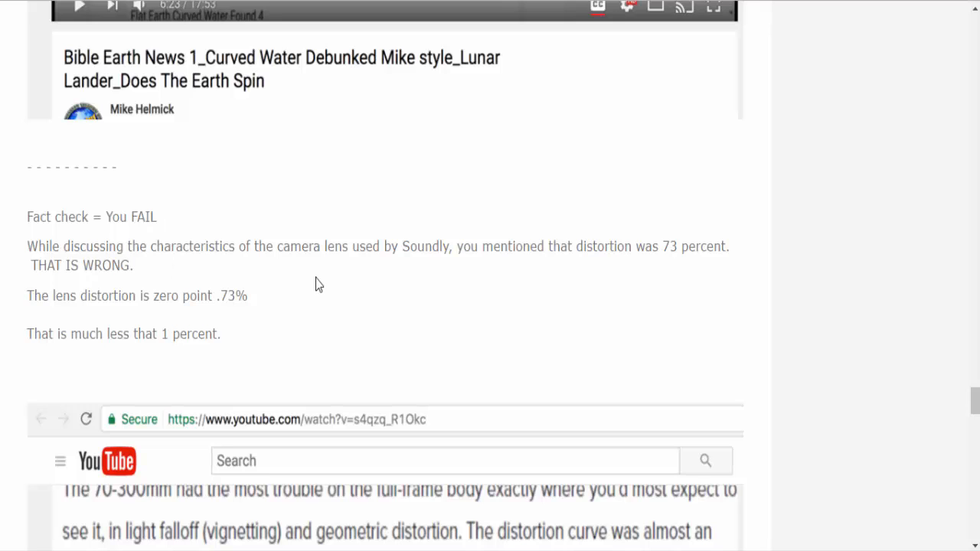
mouse_move(596, 272)
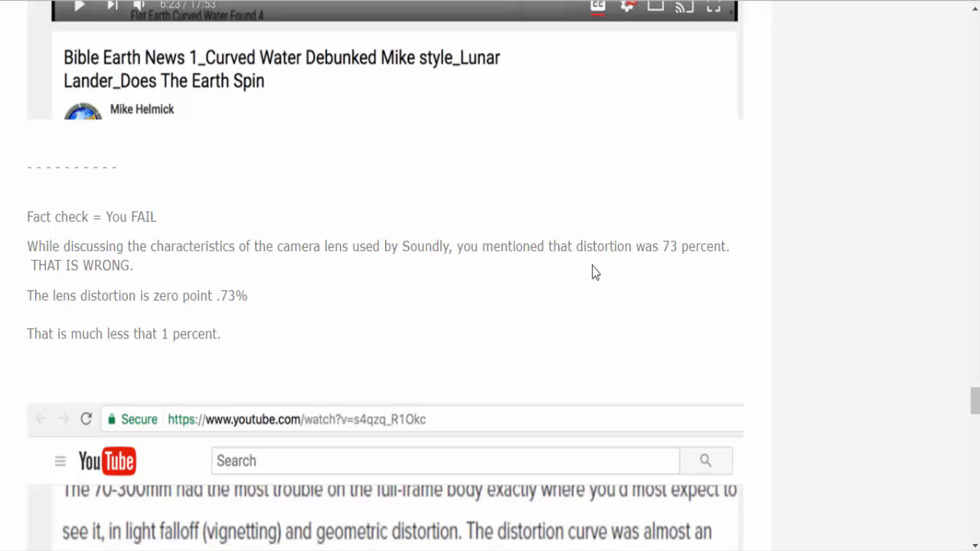
mouse_move(692, 264)
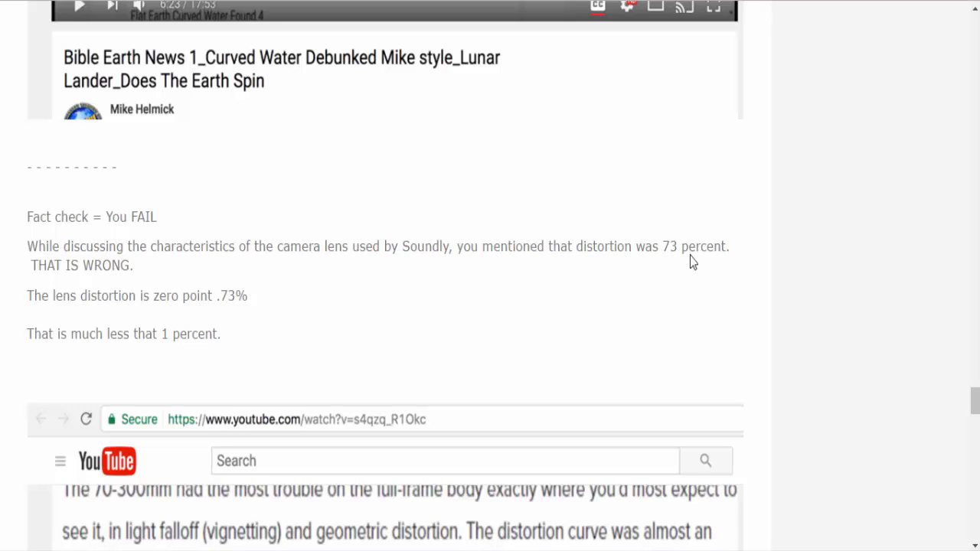
mouse_move(89, 297)
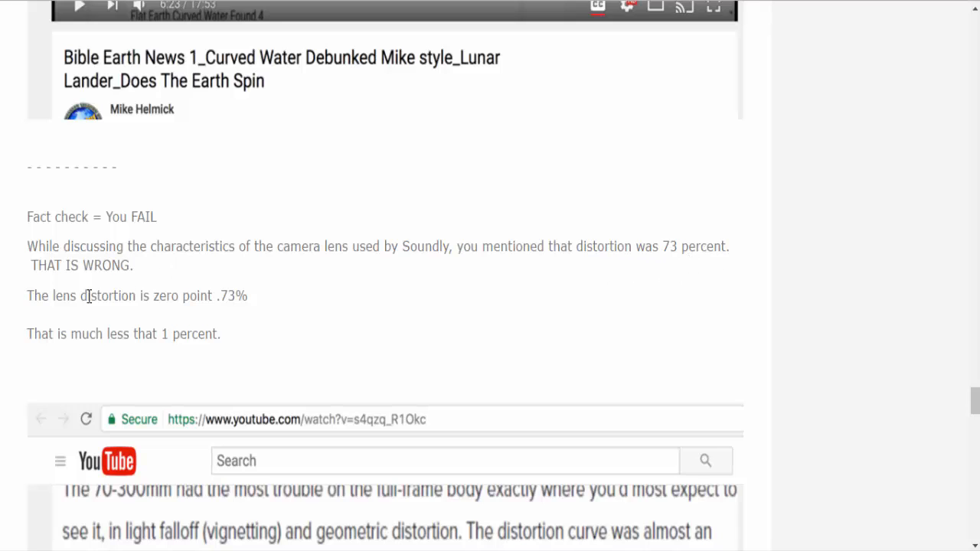
mouse_move(242, 312)
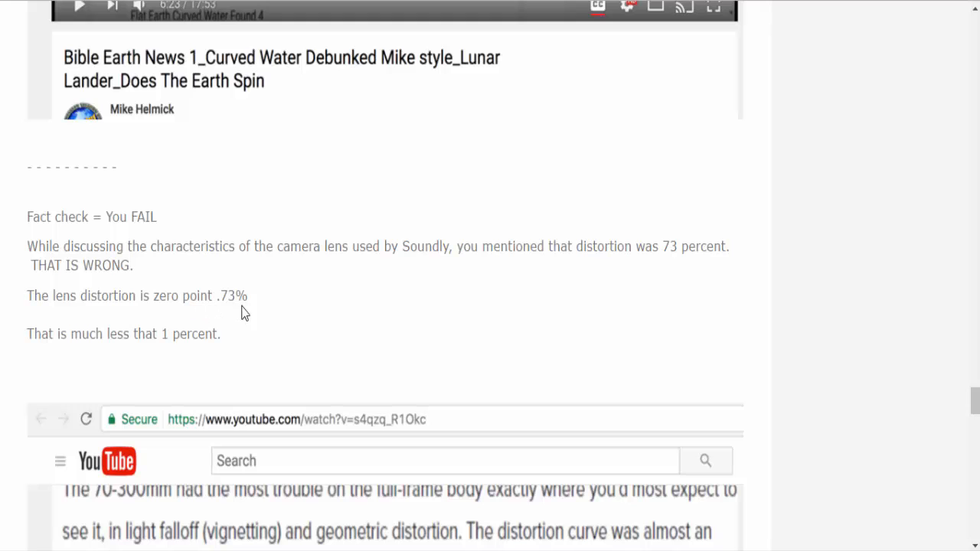
scroll("down", 3)
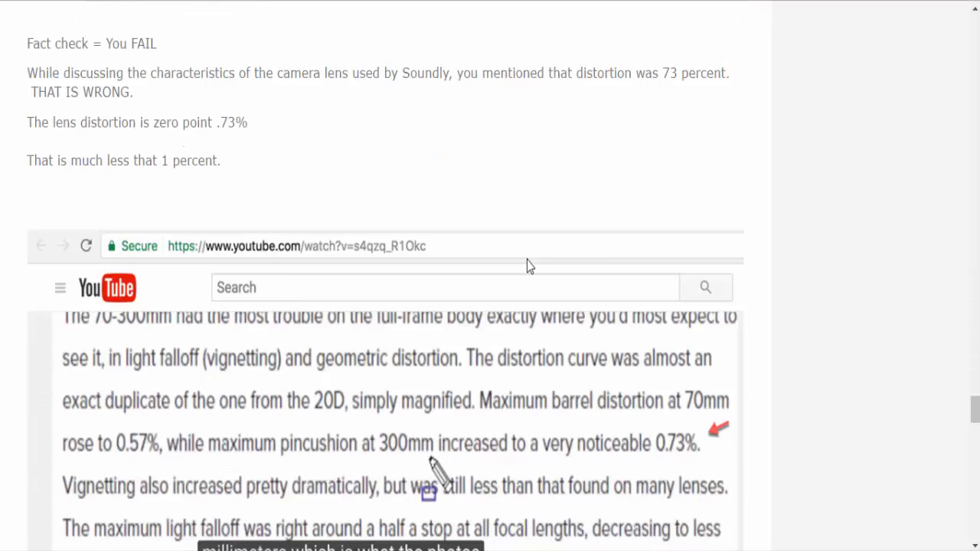
scroll("down", 3)
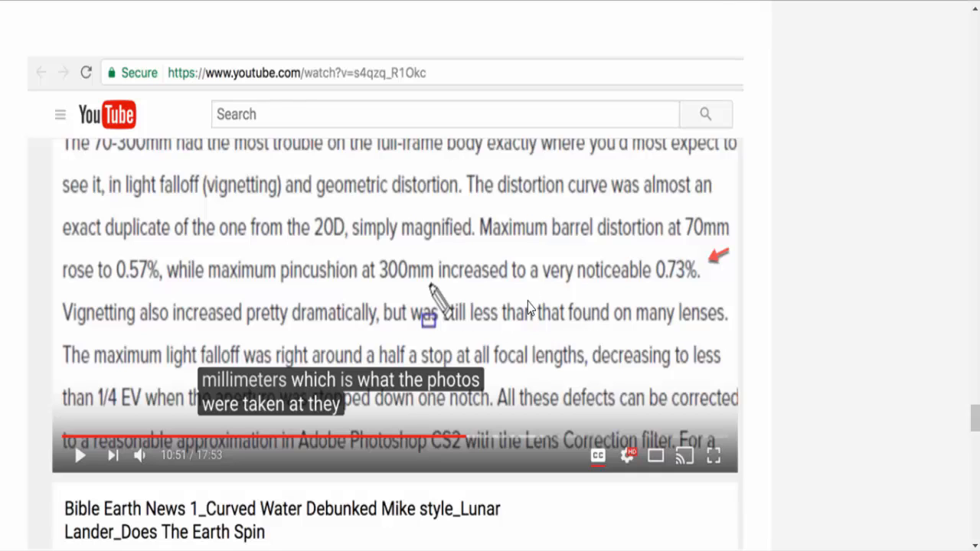
mouse_move(591, 290)
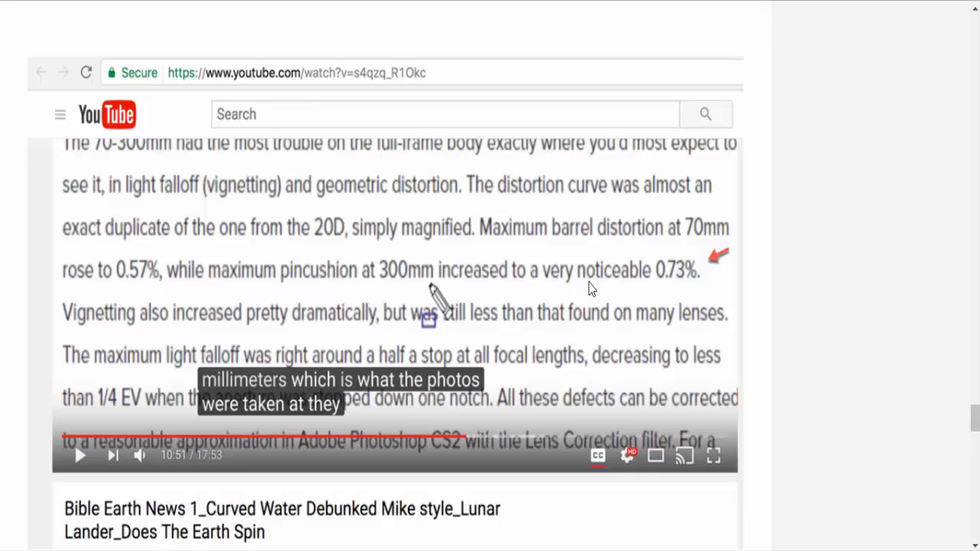
mouse_move(410, 294)
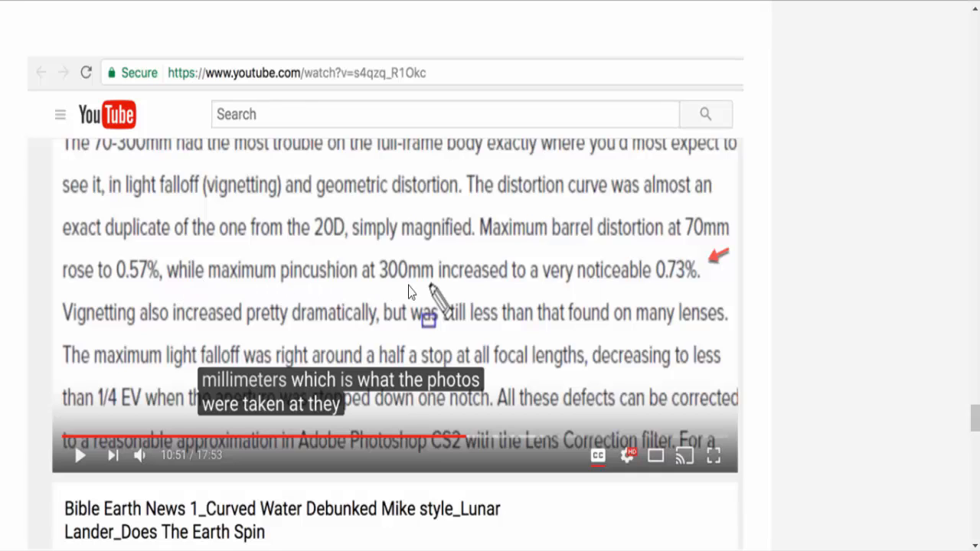
mouse_move(585, 294)
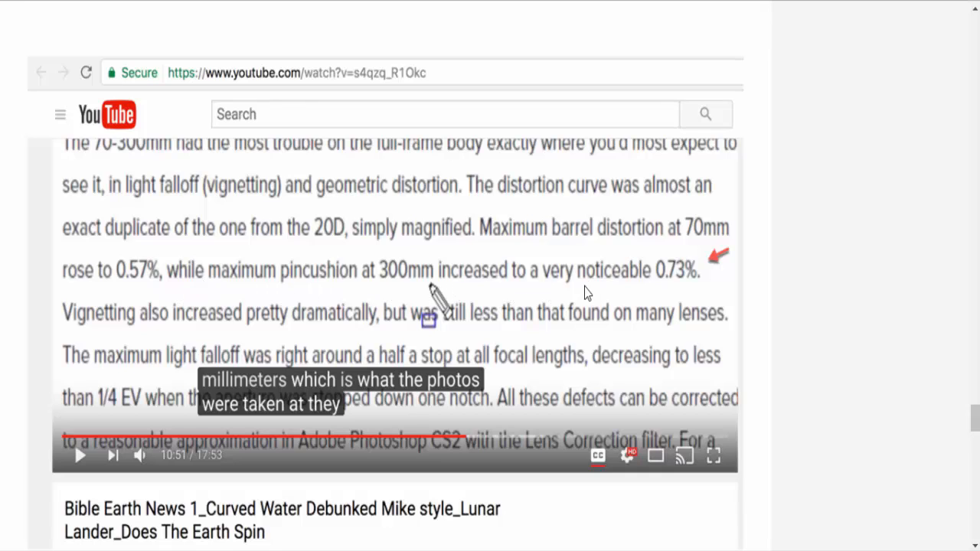
mouse_move(693, 288)
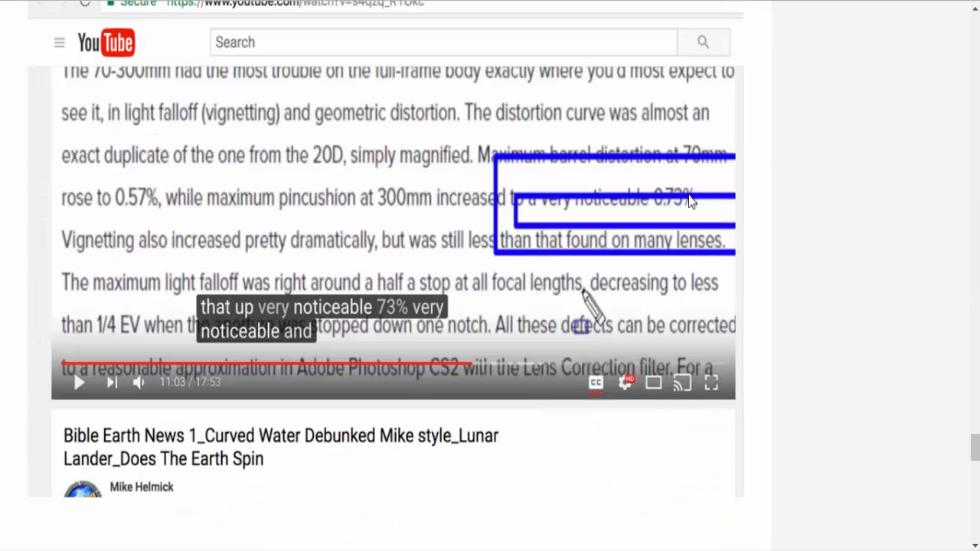
mouse_move(597, 213)
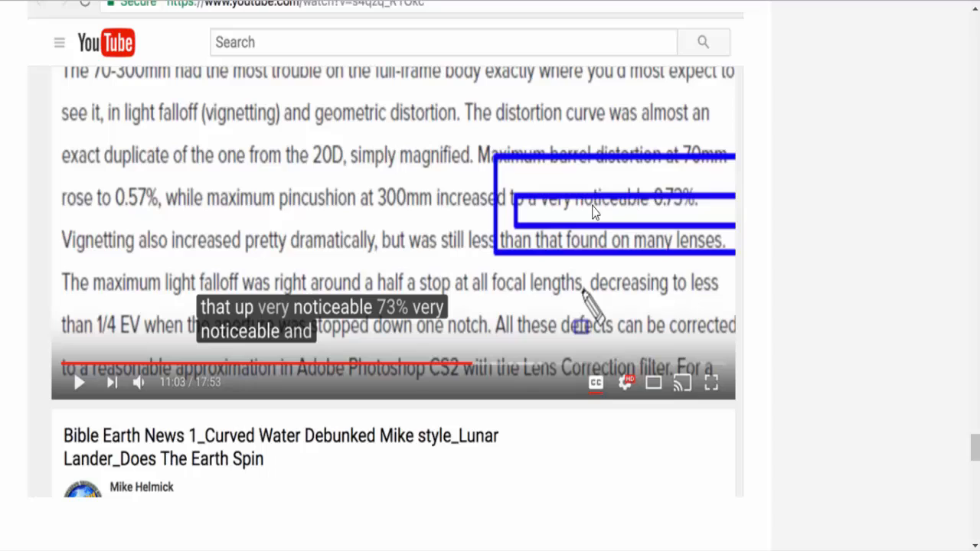
mouse_move(621, 213)
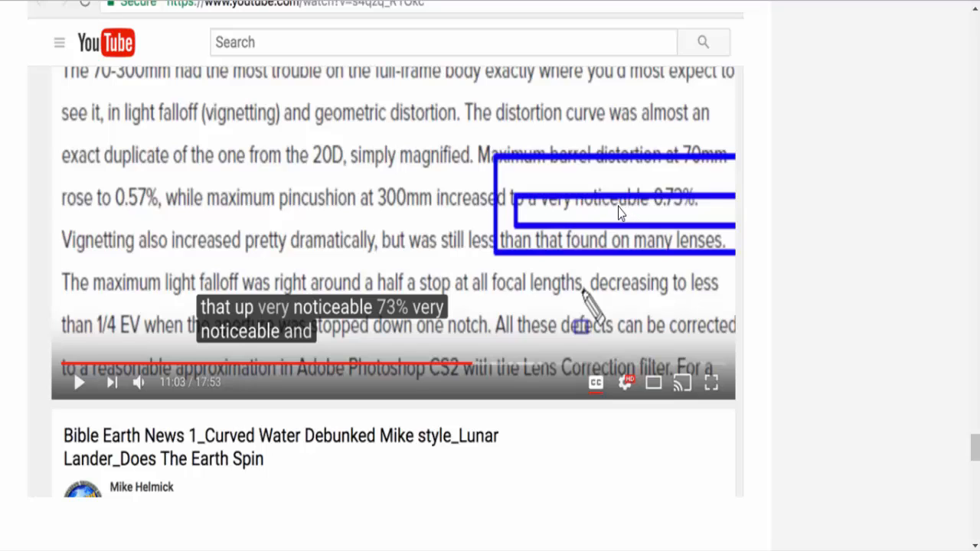
mouse_move(605, 223)
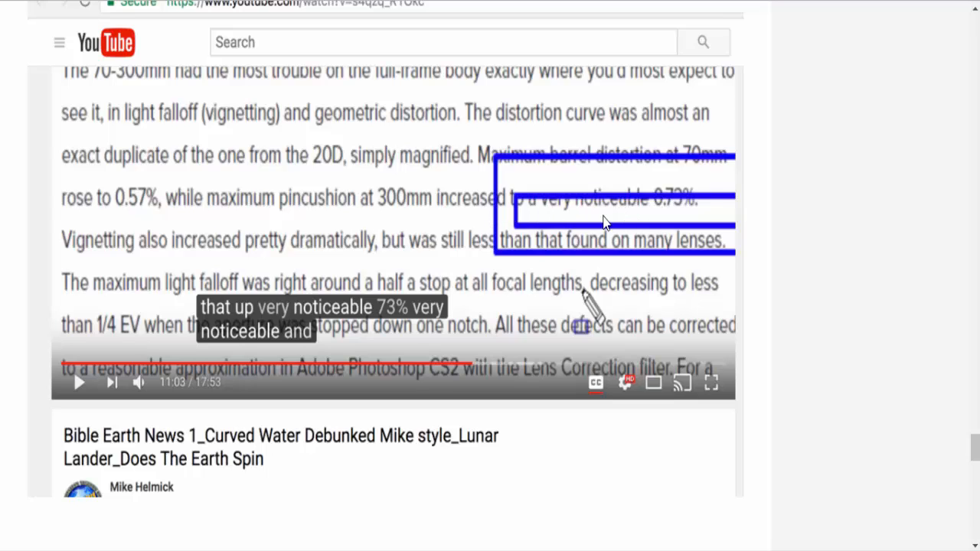
mouse_move(646, 214)
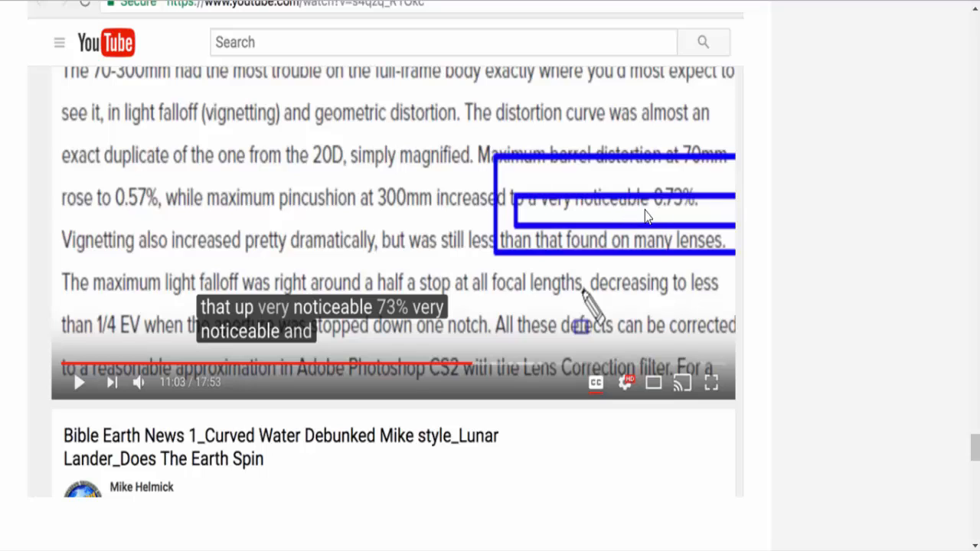
mouse_move(683, 218)
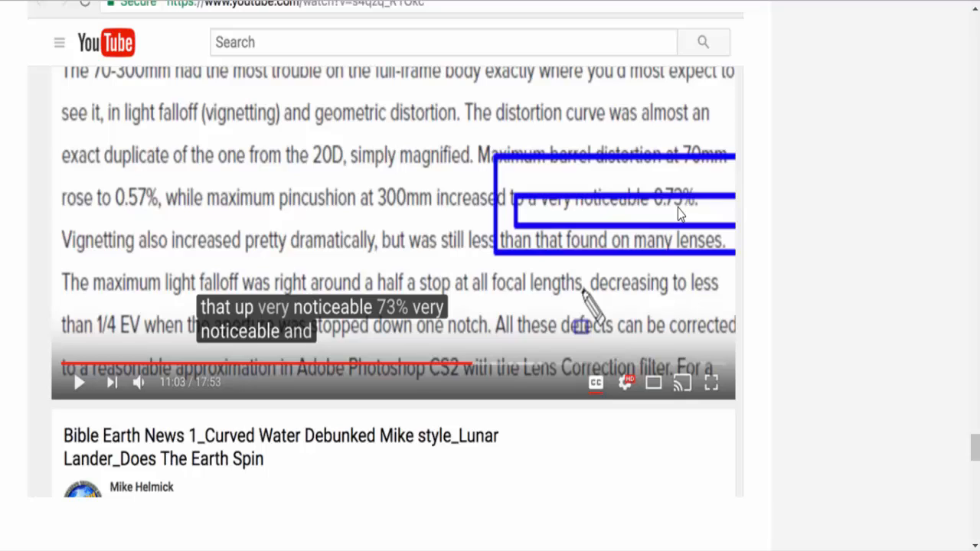
mouse_move(671, 218)
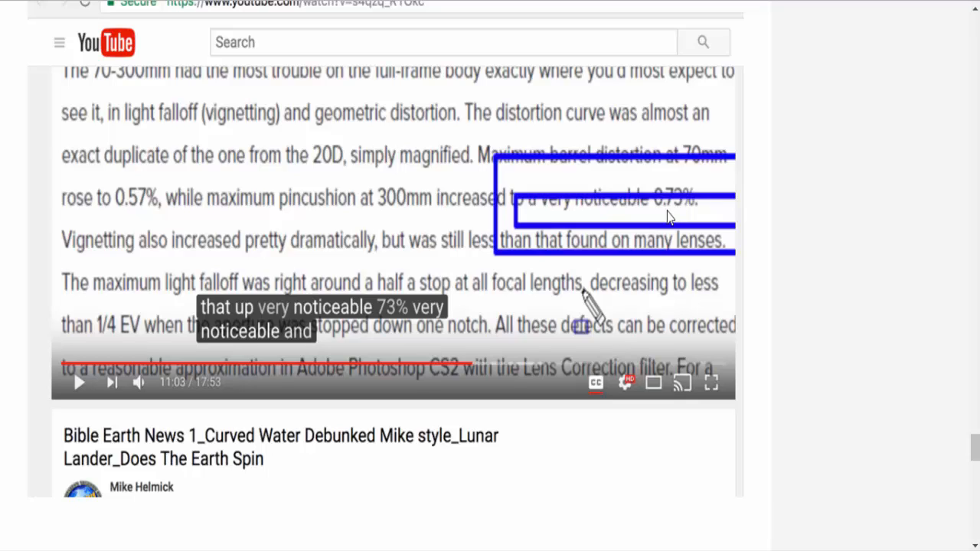
scroll("down", 3)
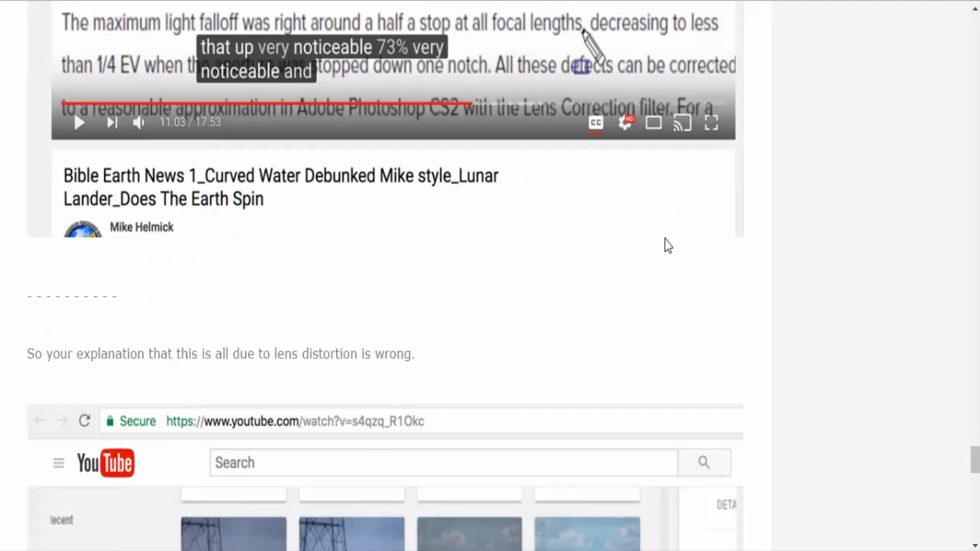
scroll("down", 3)
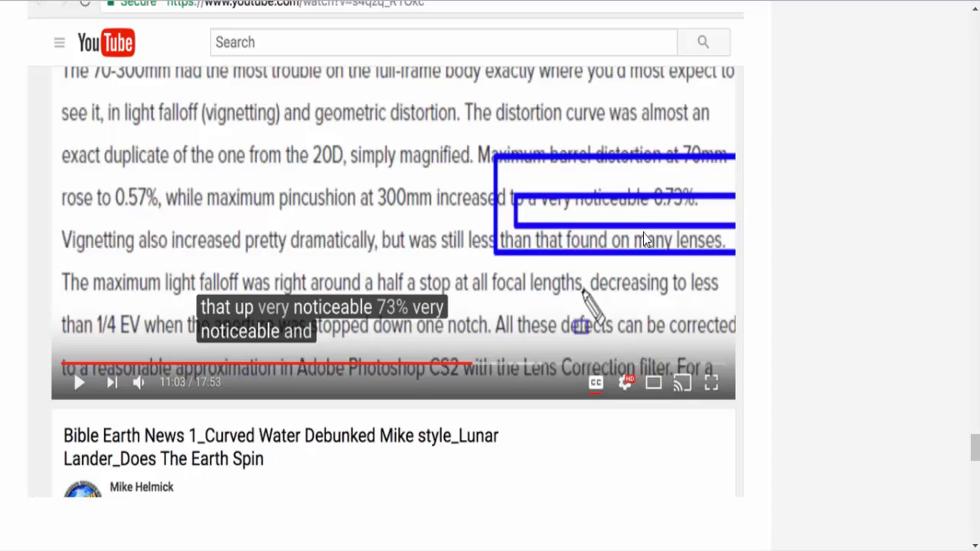
mouse_move(636, 239)
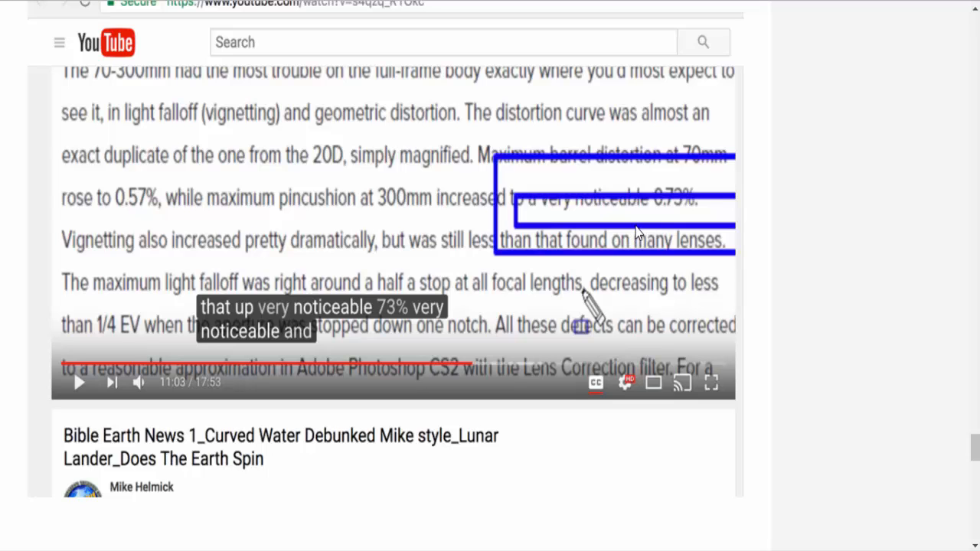
scroll("down", 3)
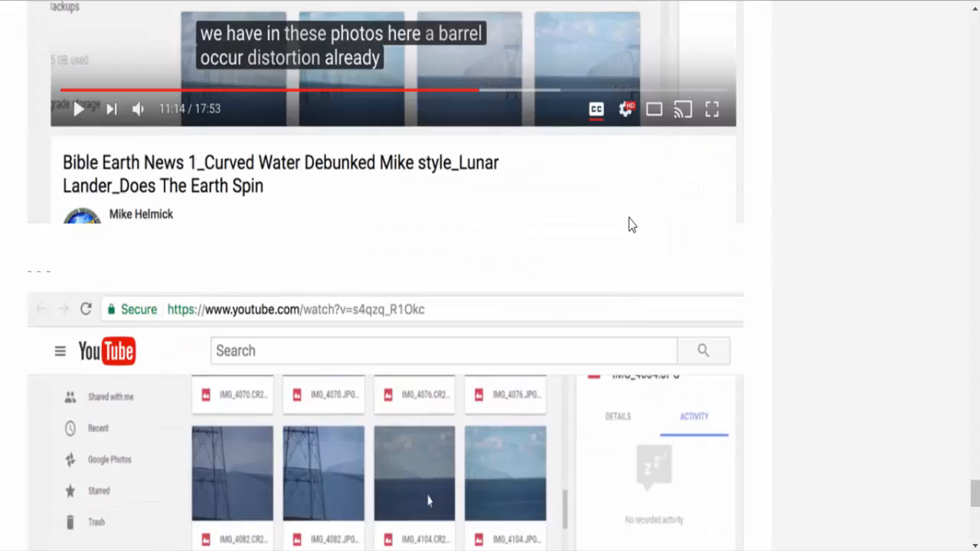
scroll("down", 3)
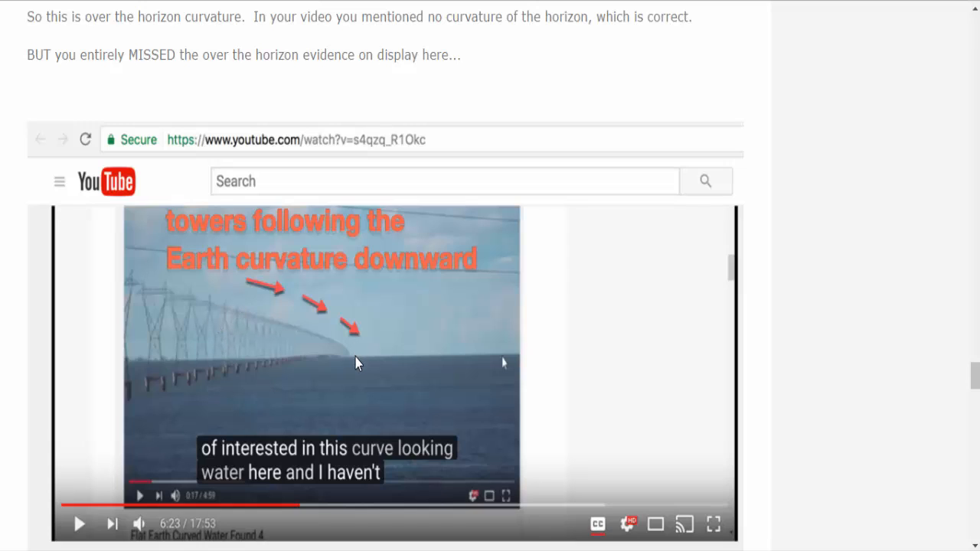
mouse_move(360, 368)
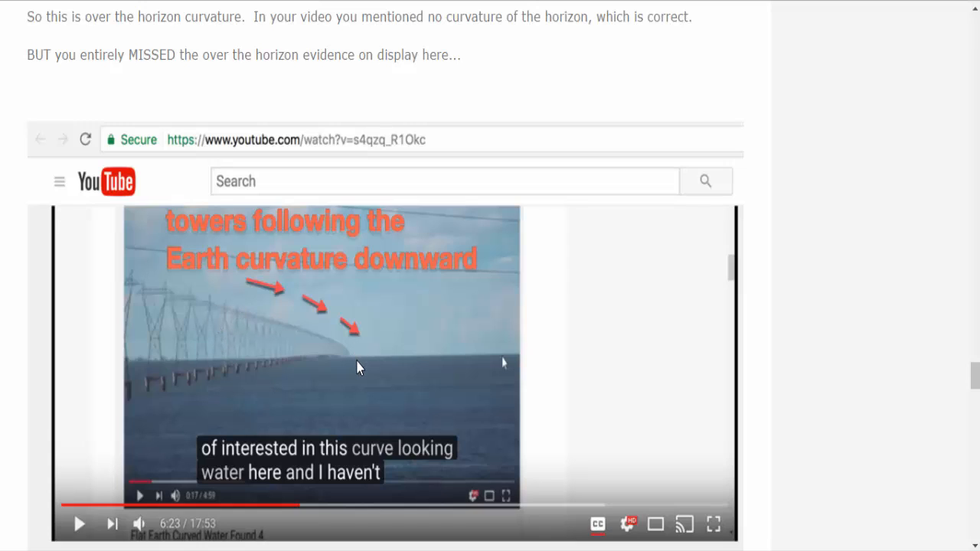
mouse_move(360, 343)
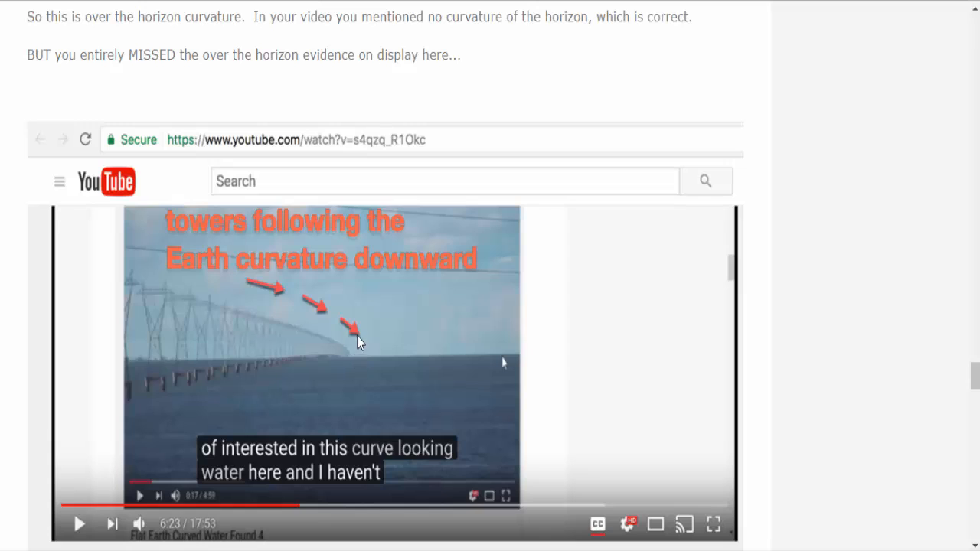
mouse_move(428, 314)
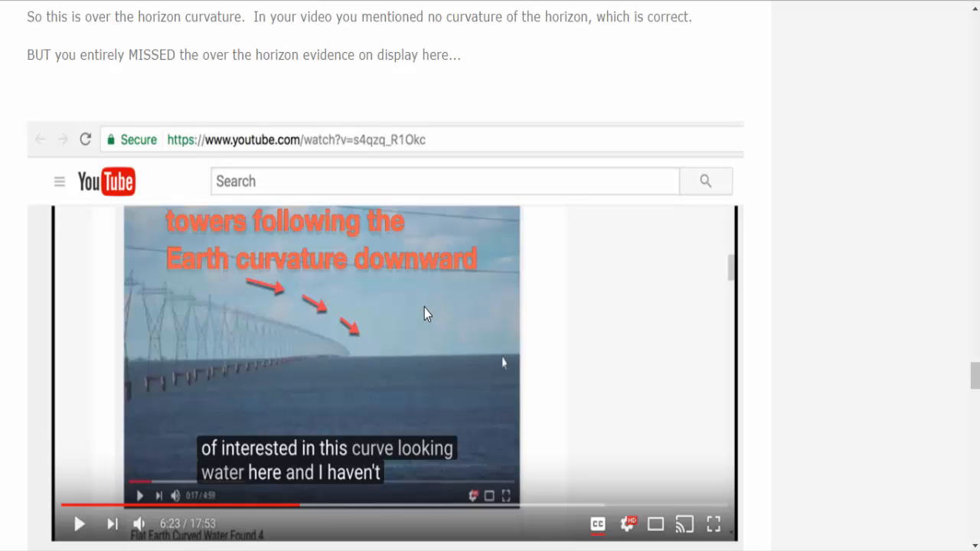
mouse_move(423, 319)
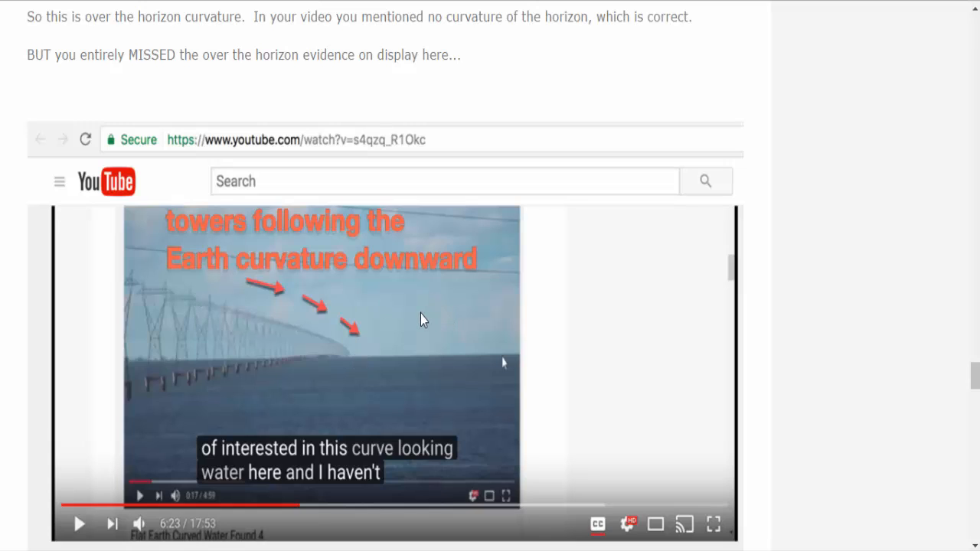
mouse_move(416, 334)
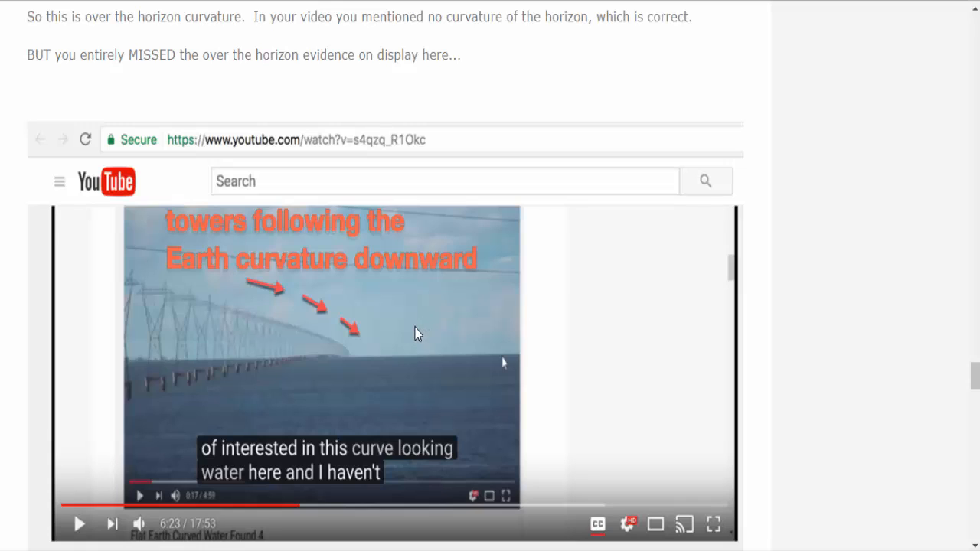
mouse_move(408, 353)
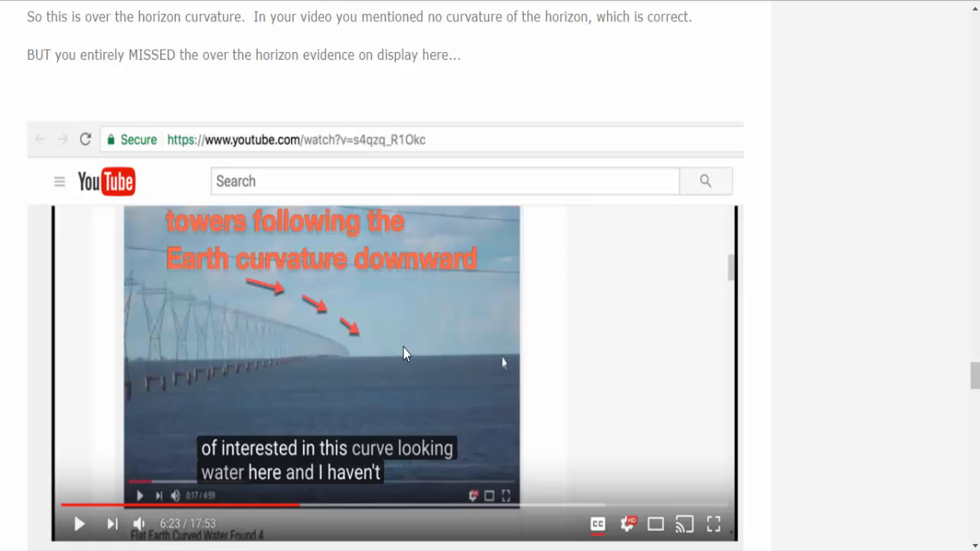
mouse_move(405, 369)
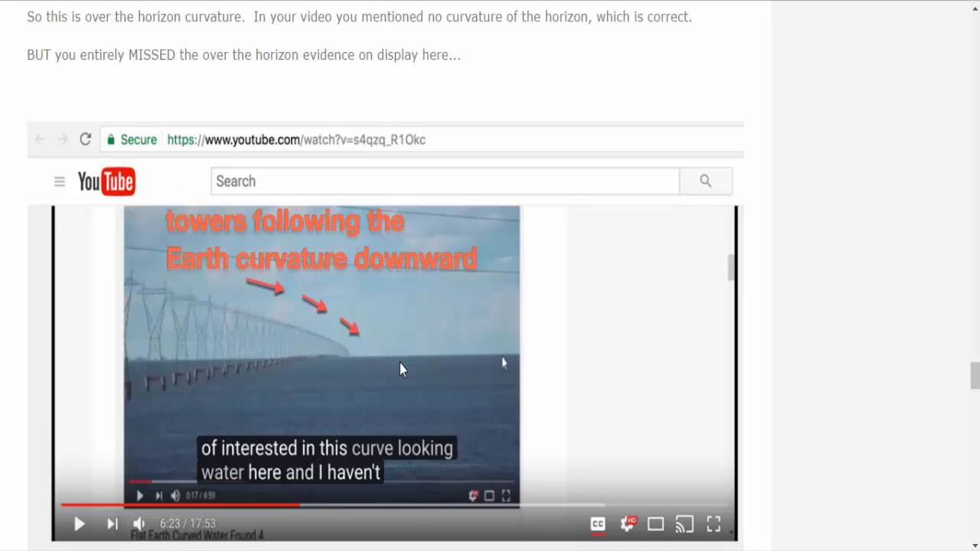
scroll("down", 3)
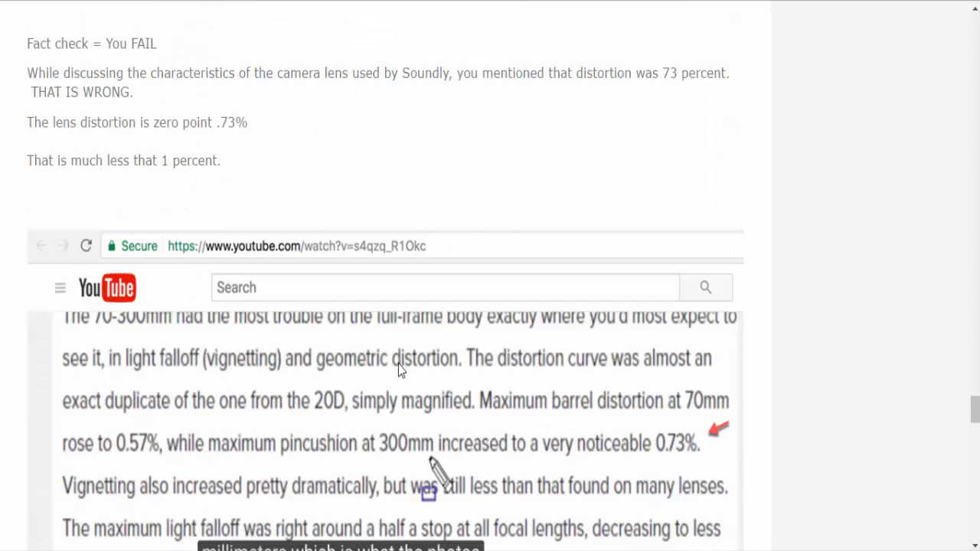
scroll("down", 3)
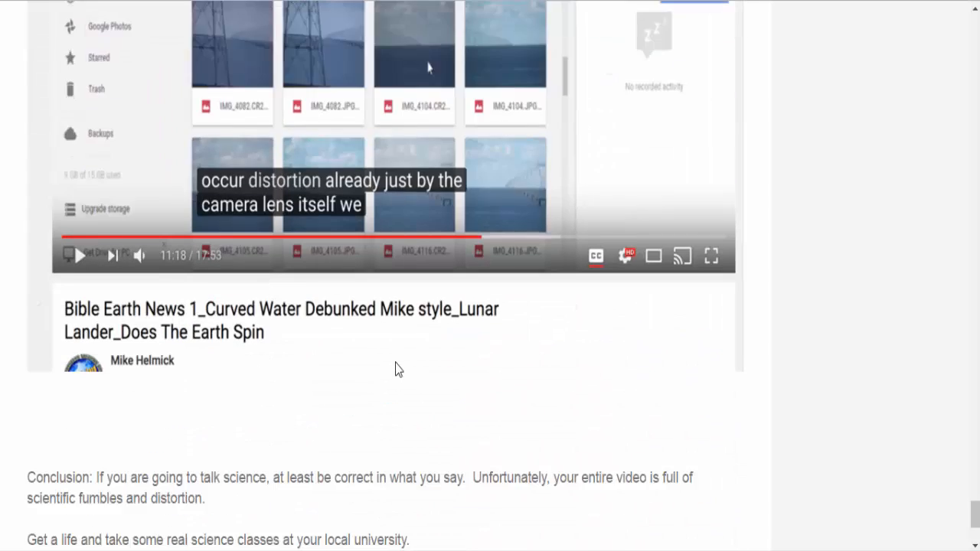
scroll("down", 3)
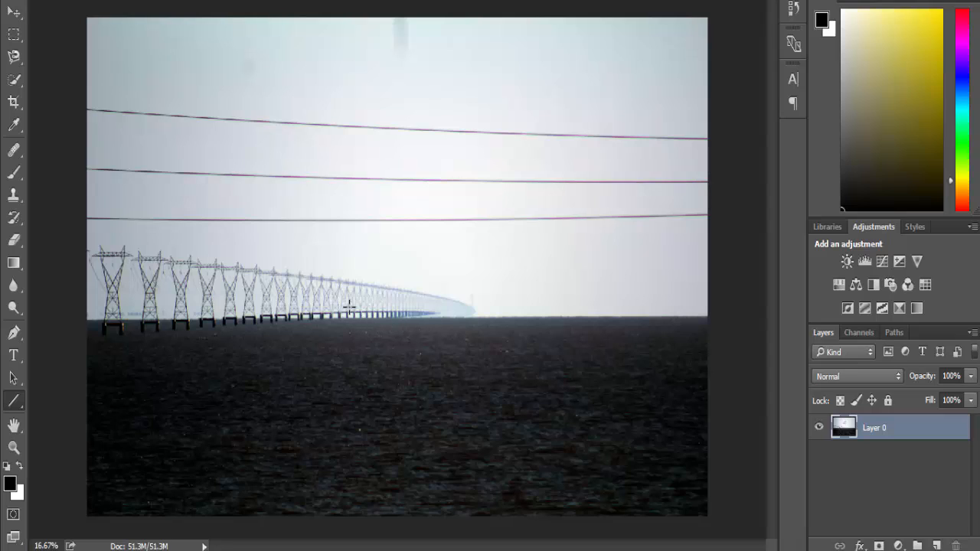
mouse_move(381, 309)
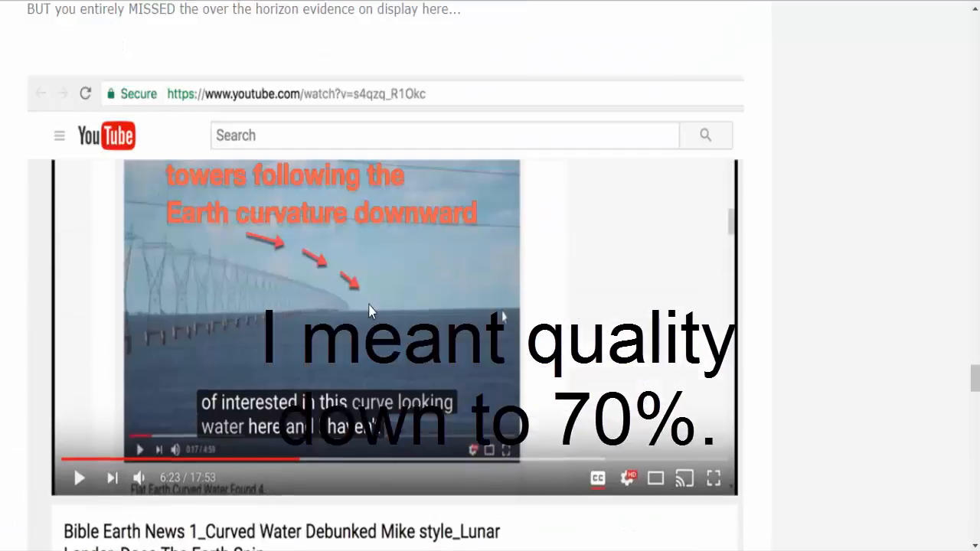
scroll("down", 3)
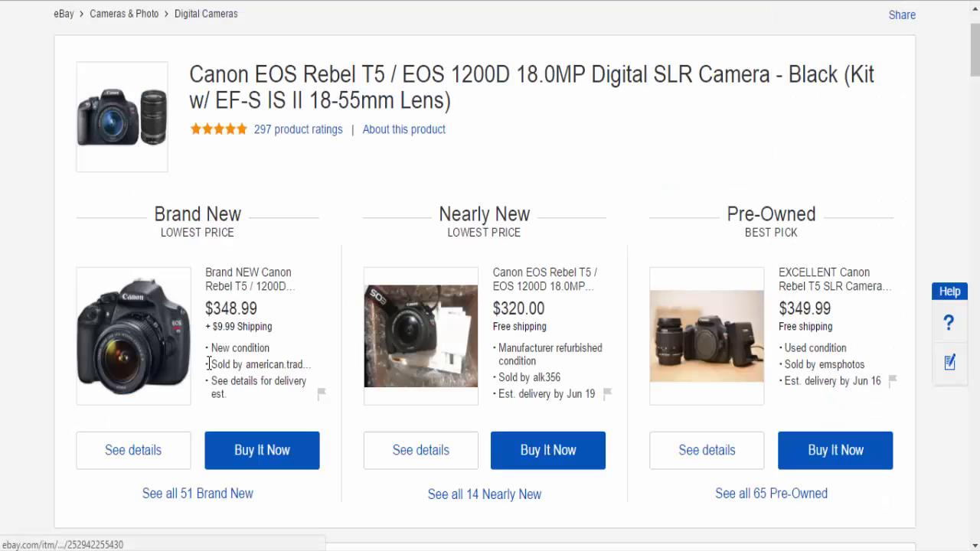
mouse_move(221, 300)
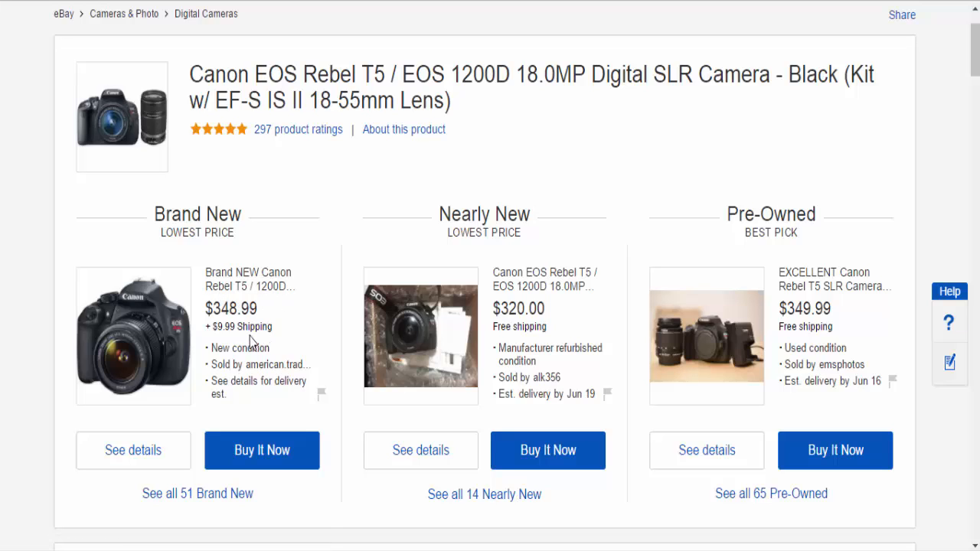
mouse_move(245, 328)
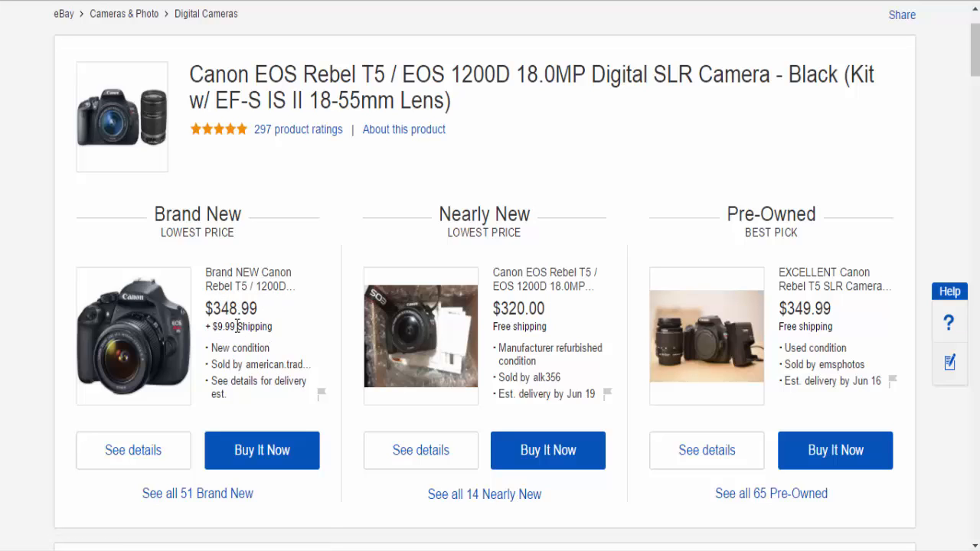
mouse_move(239, 348)
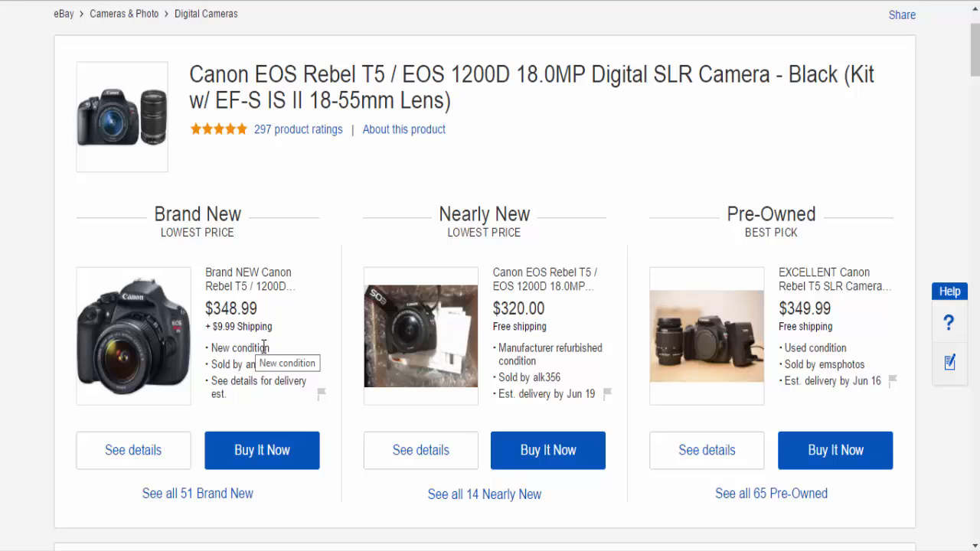
mouse_move(264, 346)
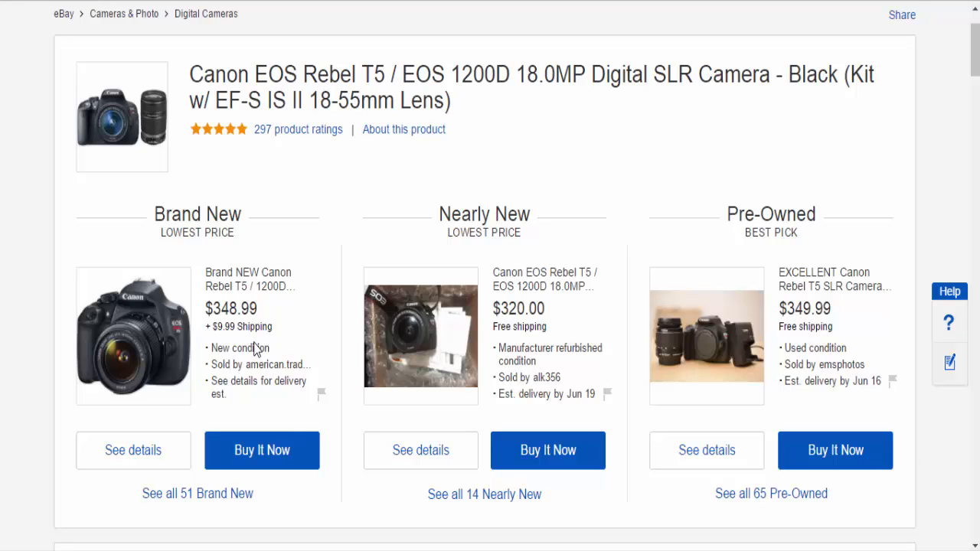
mouse_move(469, 494)
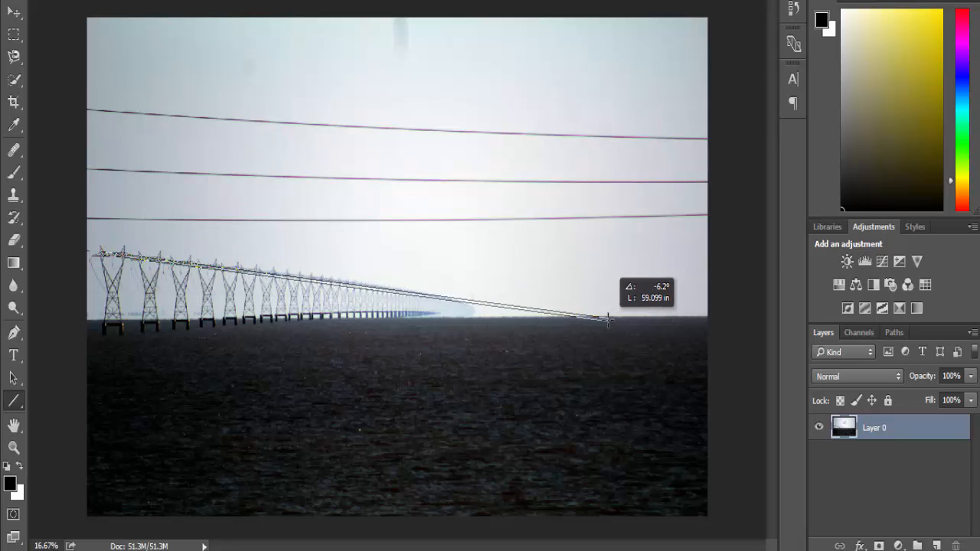
- Drag a red line from the nearest tower top to where the towers meet the horizon, creating Shape 1
left_click_drag(609, 322, 610, 318)
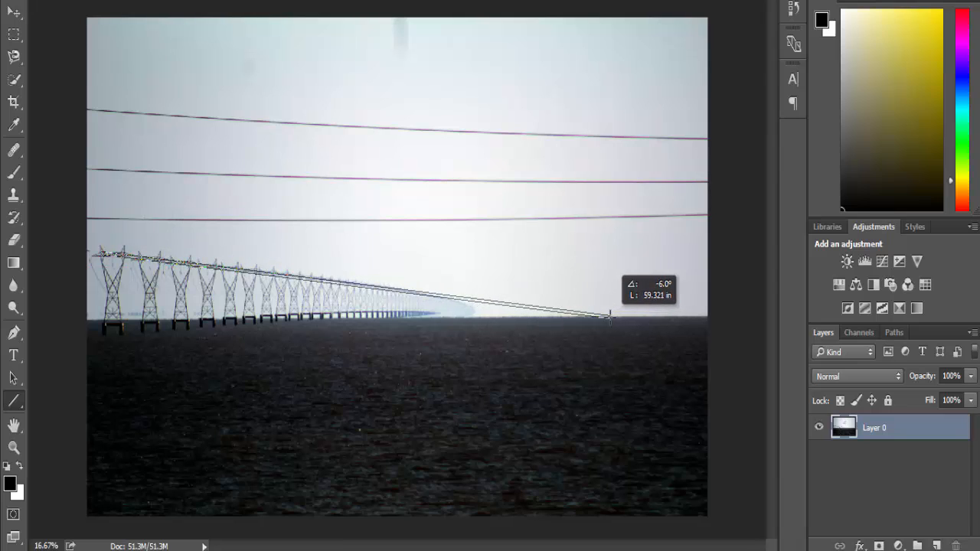
left_click_drag(100, 253, 609, 316)
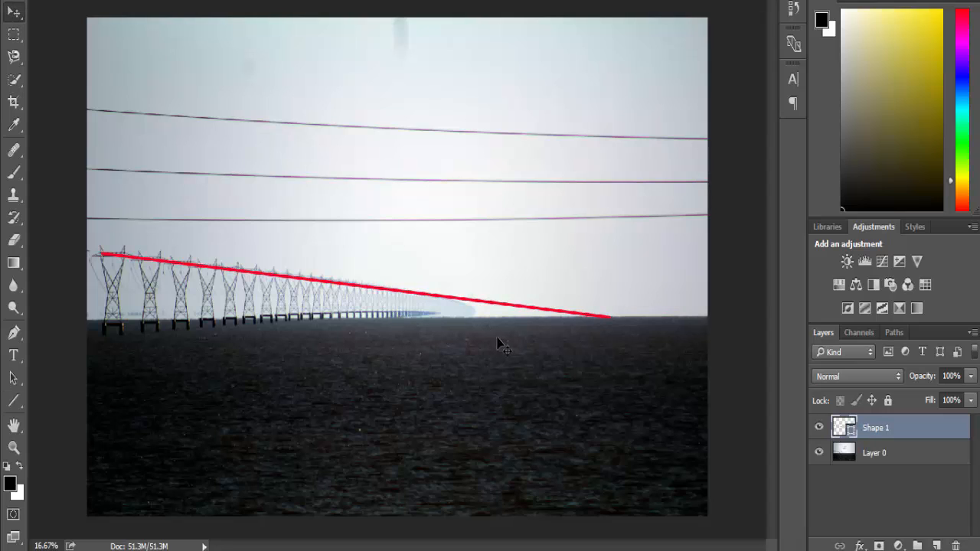
mouse_move(130, 298)
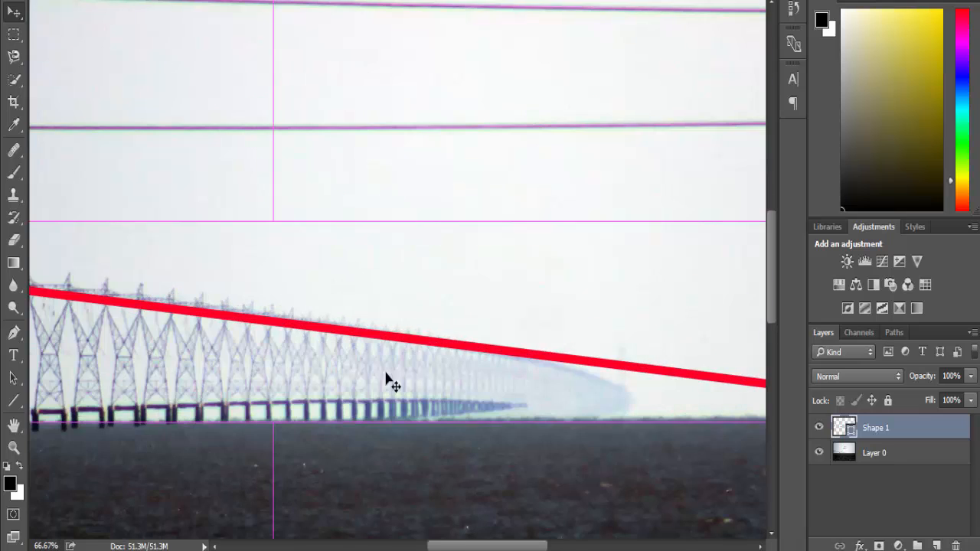
- Zoom the view to inspect the red line against the distant towers near the horizon
scroll("down", 3)
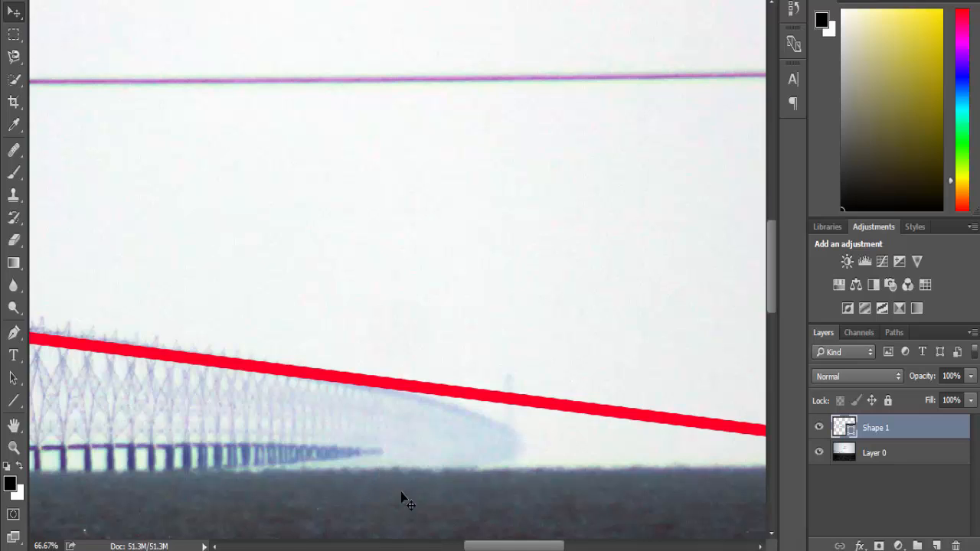
mouse_move(392, 501)
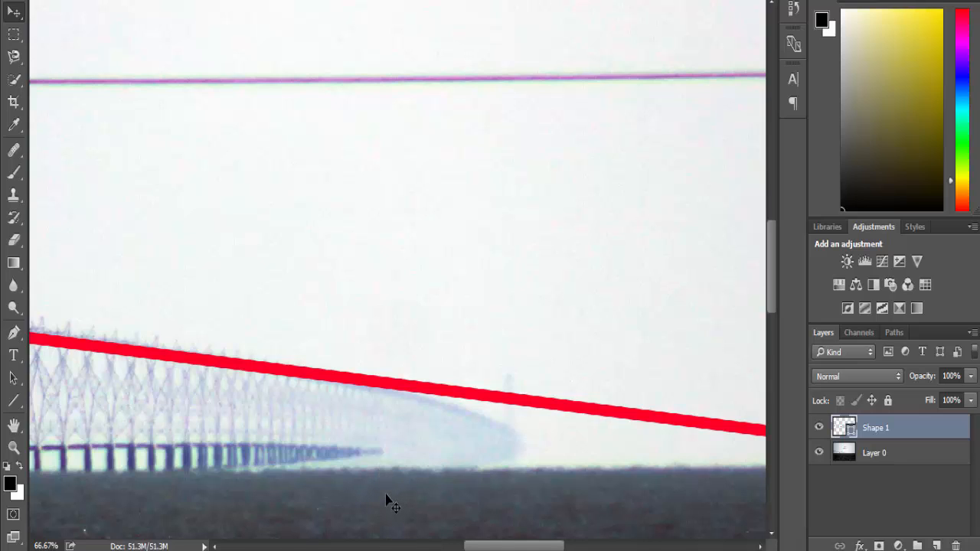
mouse_move(392, 497)
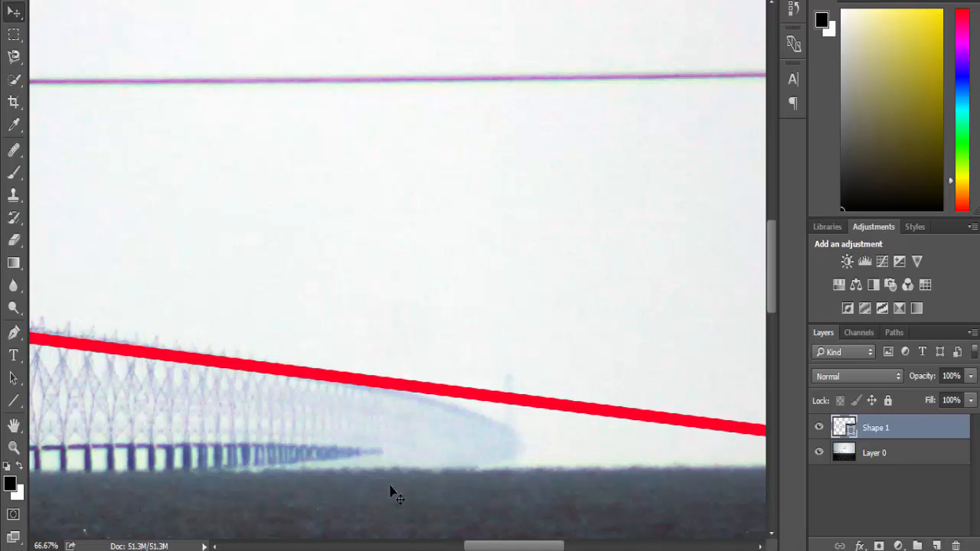
mouse_move(413, 483)
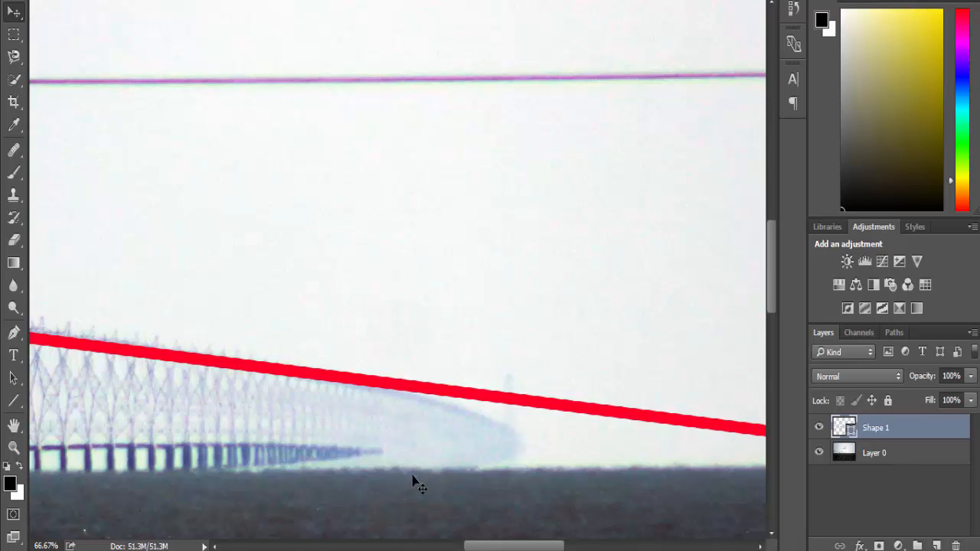
mouse_move(448, 350)
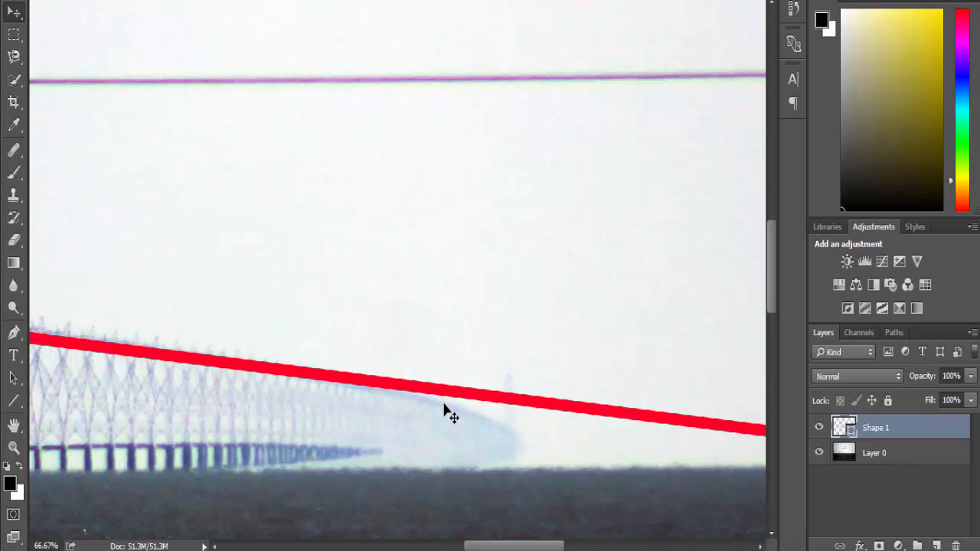
mouse_move(450, 406)
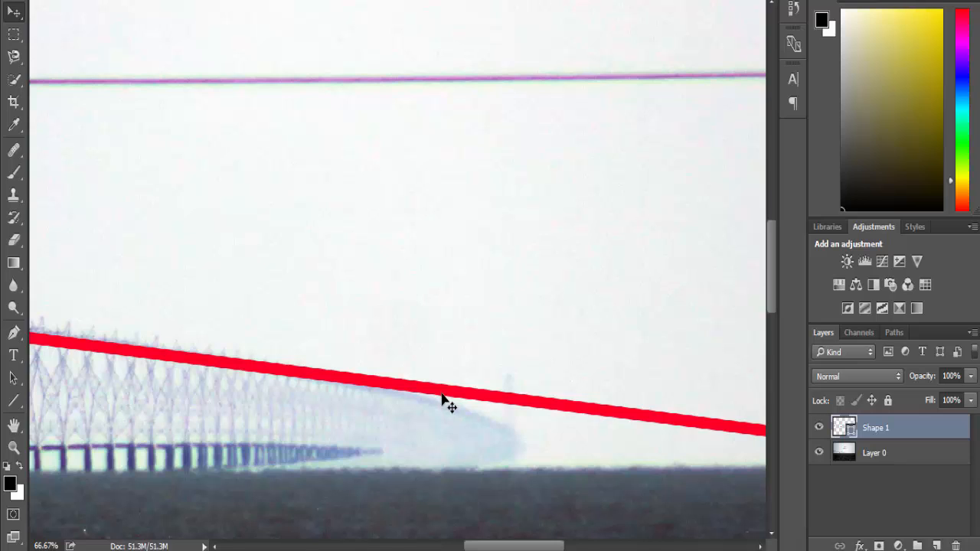
mouse_move(214, 488)
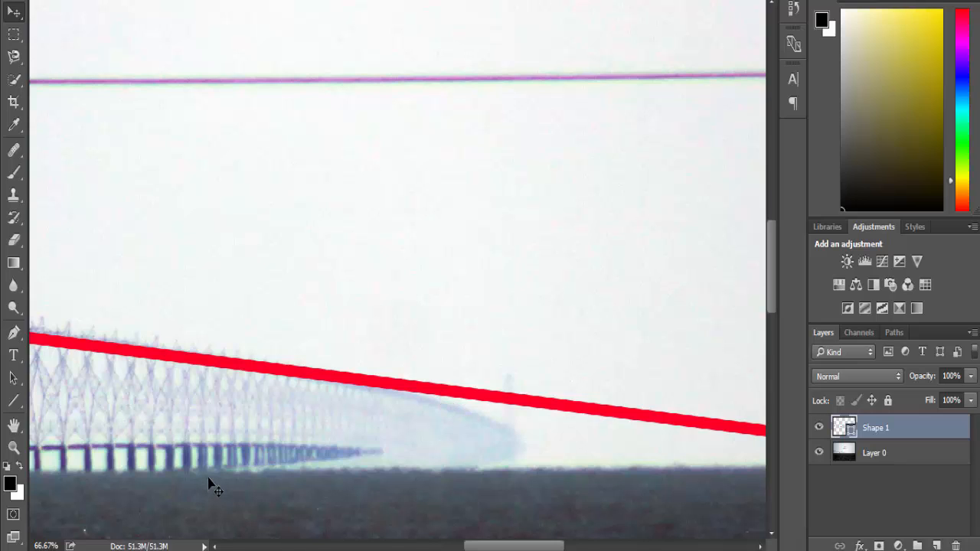
mouse_move(161, 364)
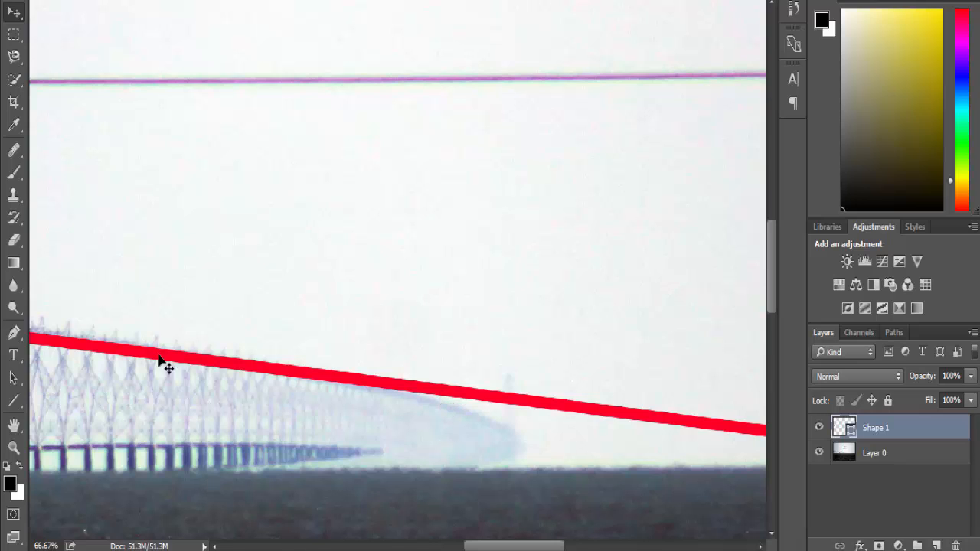
mouse_move(223, 375)
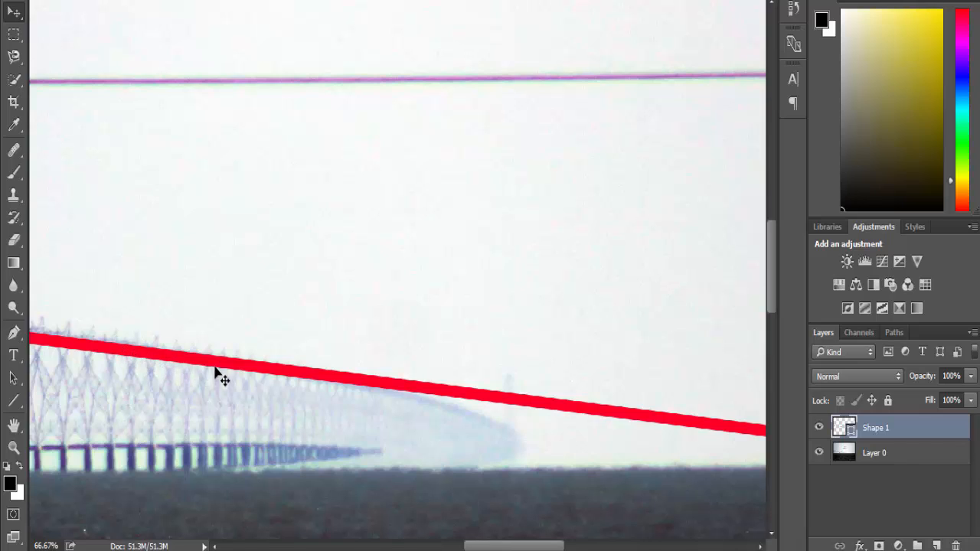
mouse_move(333, 389)
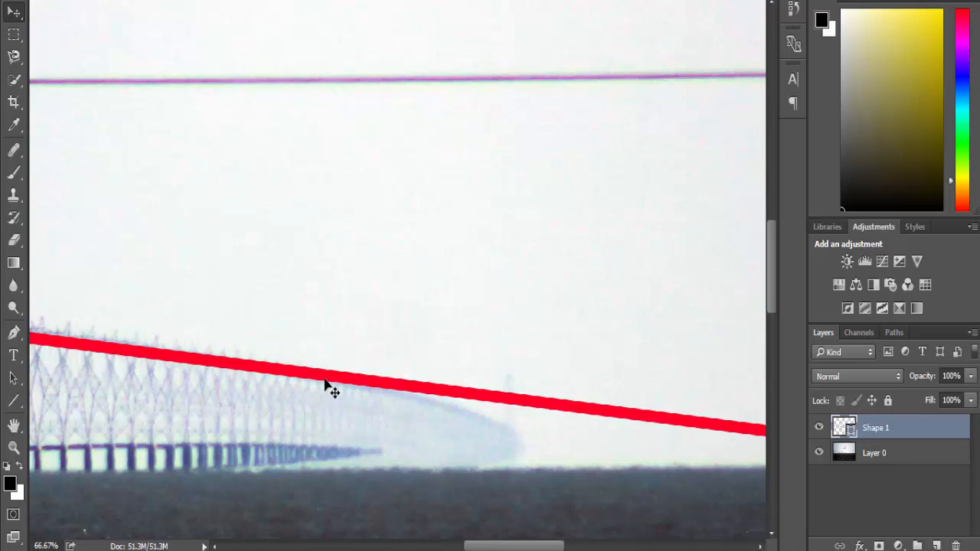
mouse_move(478, 411)
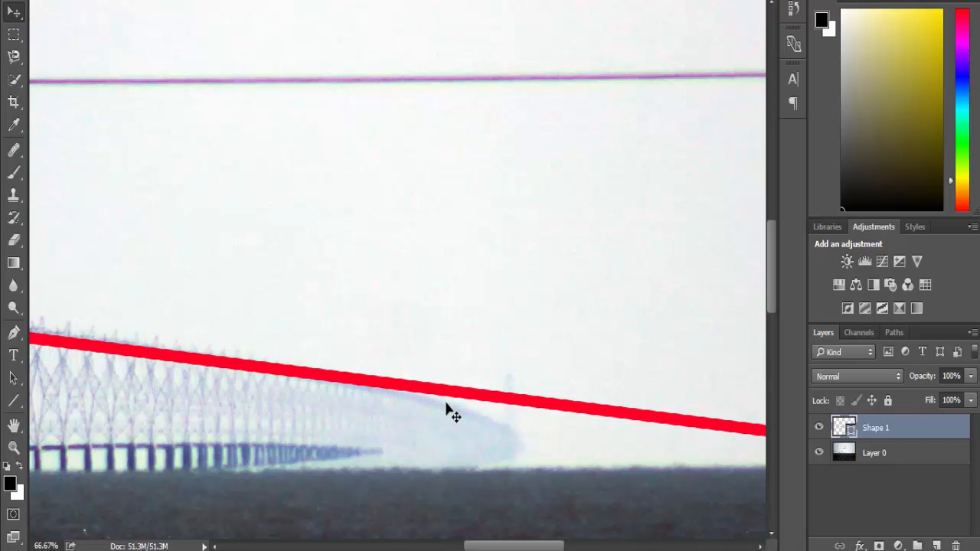
mouse_move(494, 547)
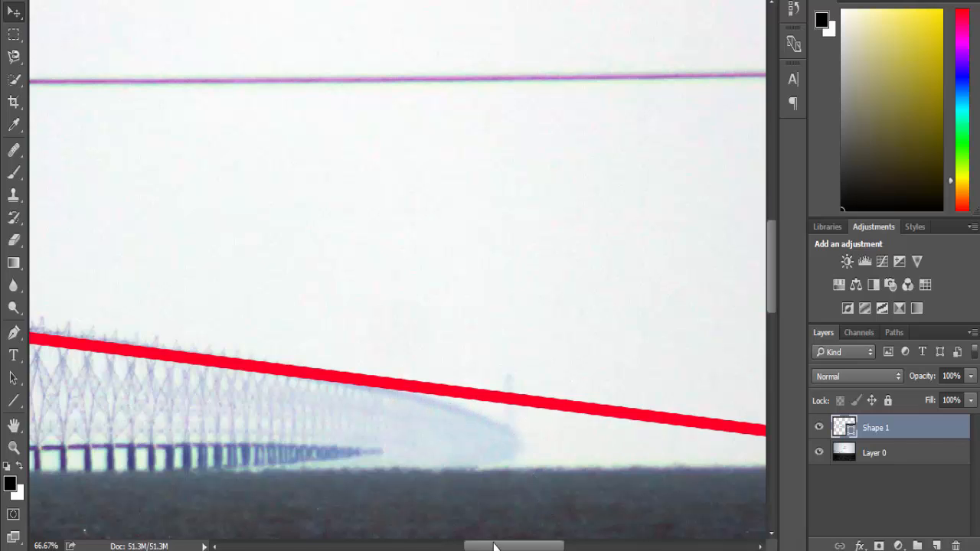
mouse_move(452, 491)
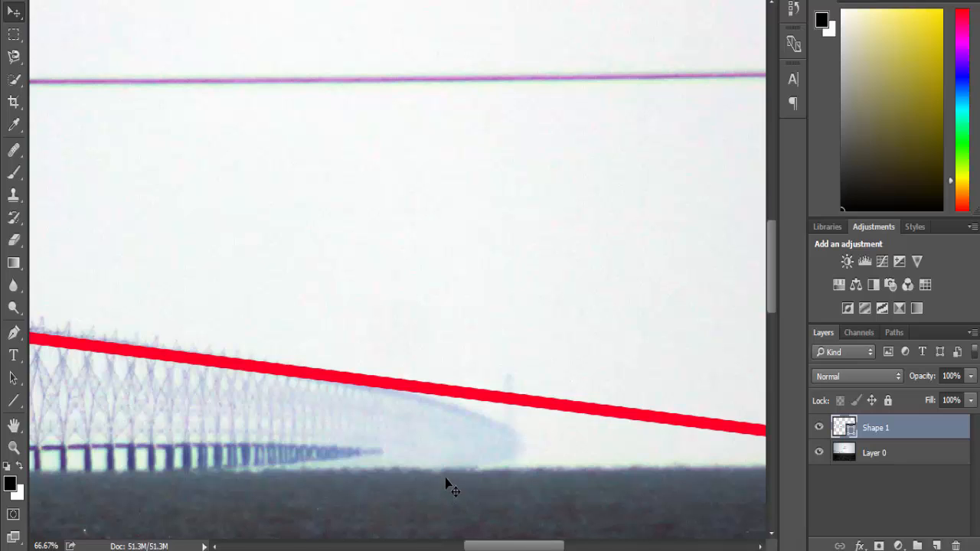
mouse_move(456, 452)
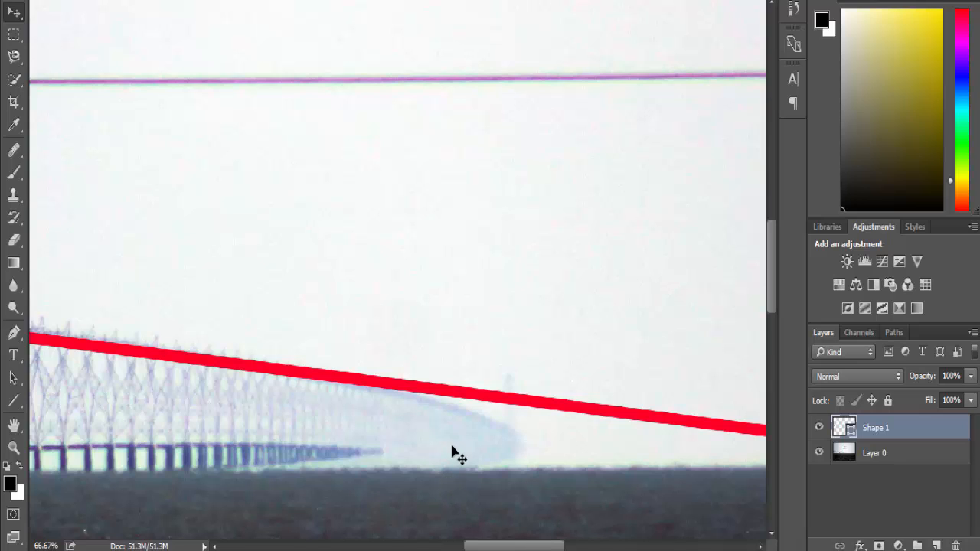
mouse_move(551, 467)
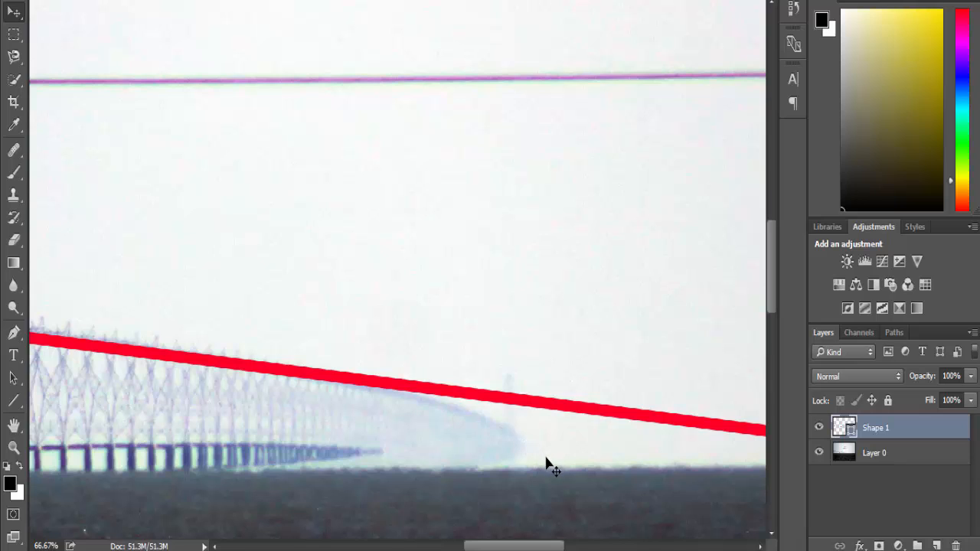
mouse_move(575, 468)
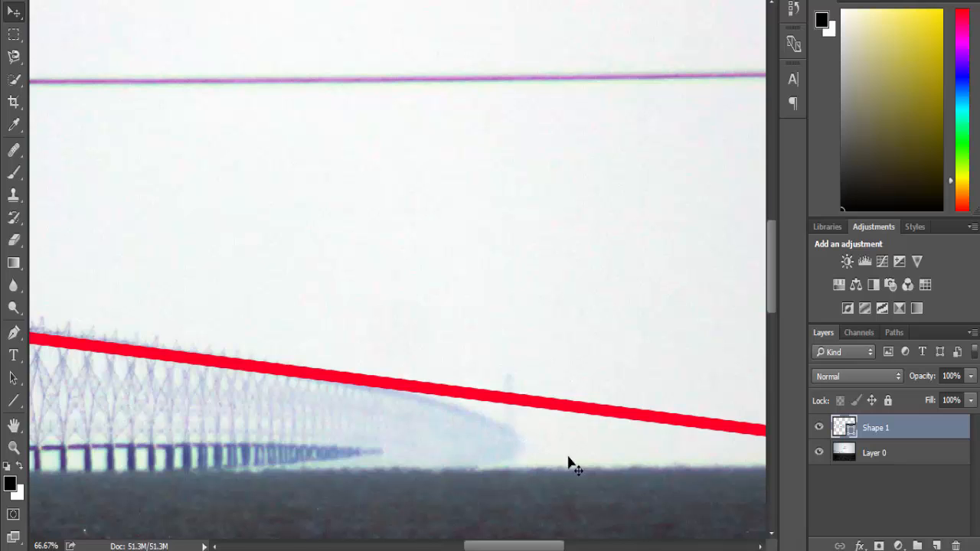
mouse_move(544, 469)
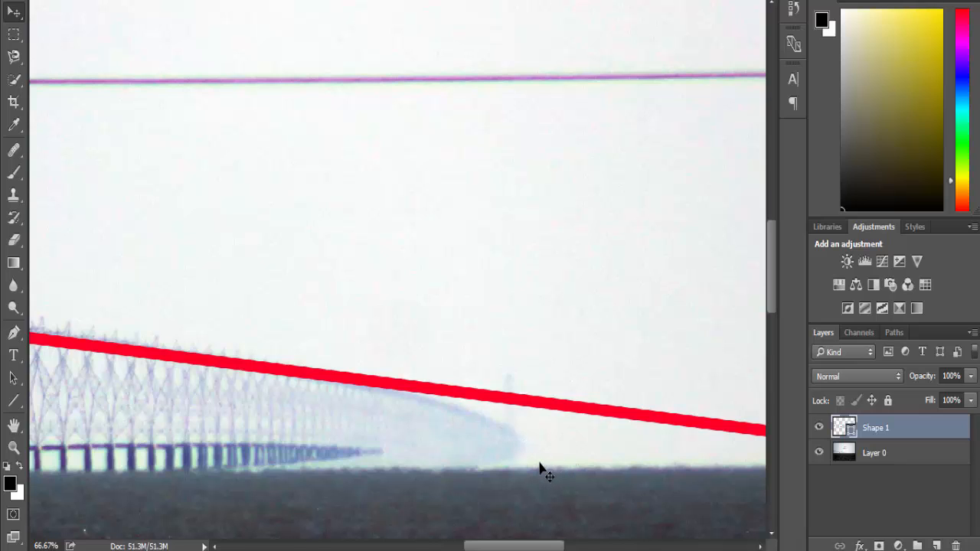
mouse_move(504, 413)
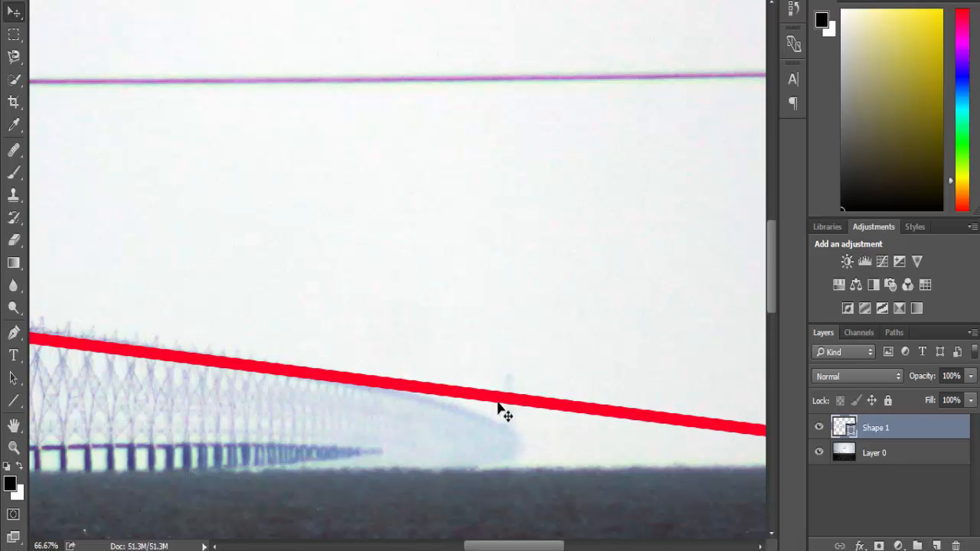
mouse_move(542, 447)
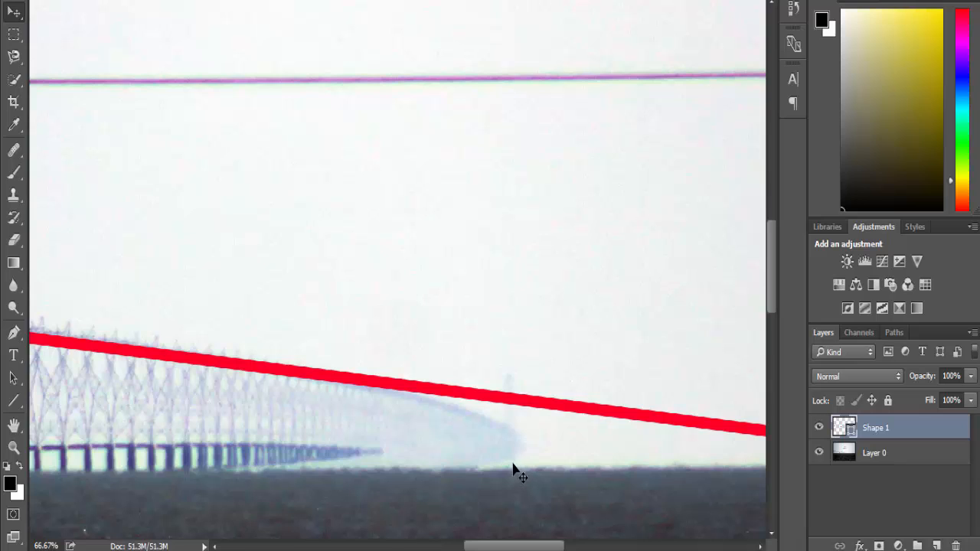
mouse_move(477, 478)
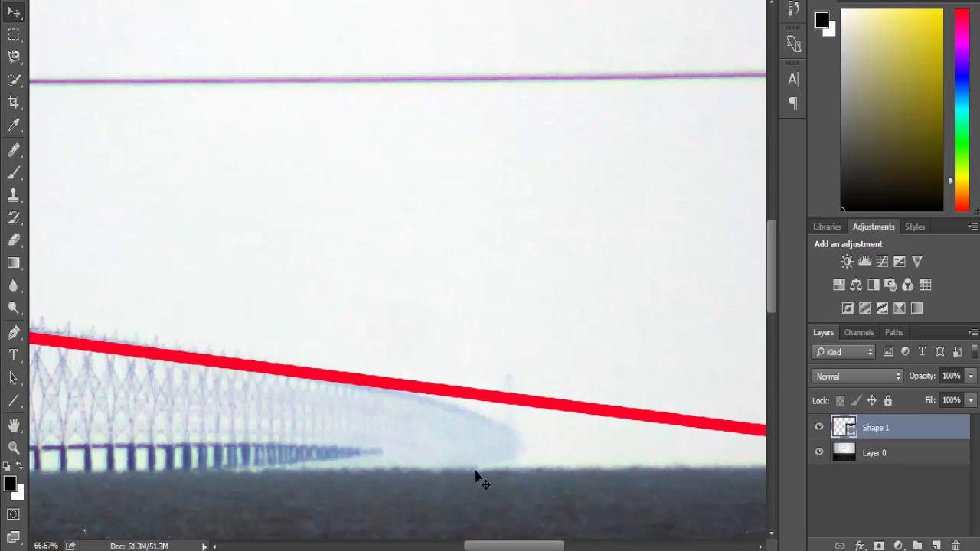
mouse_move(506, 469)
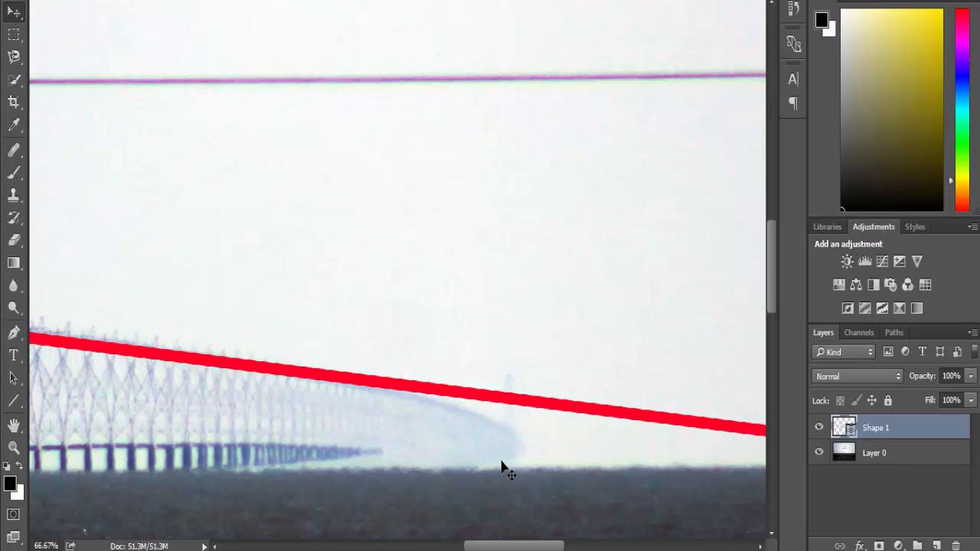
mouse_move(498, 463)
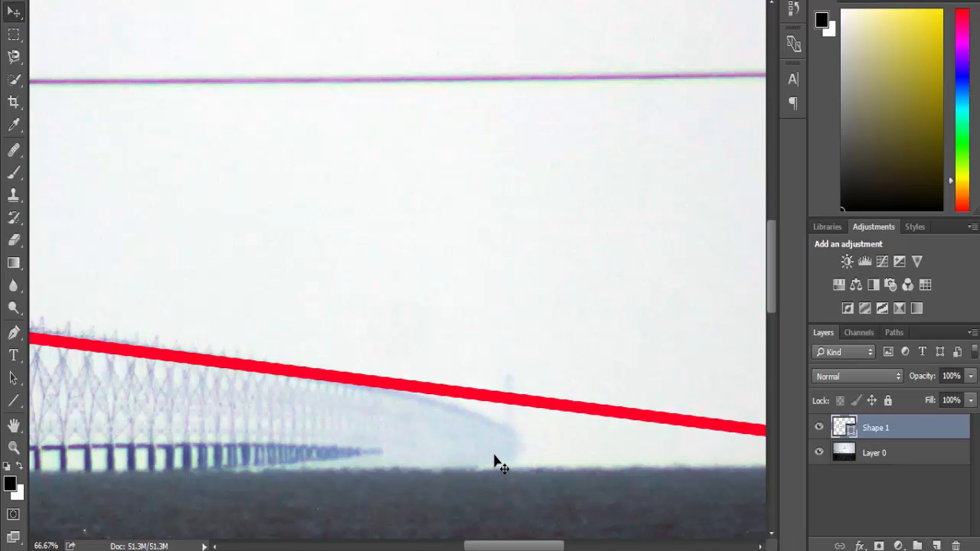
mouse_move(499, 463)
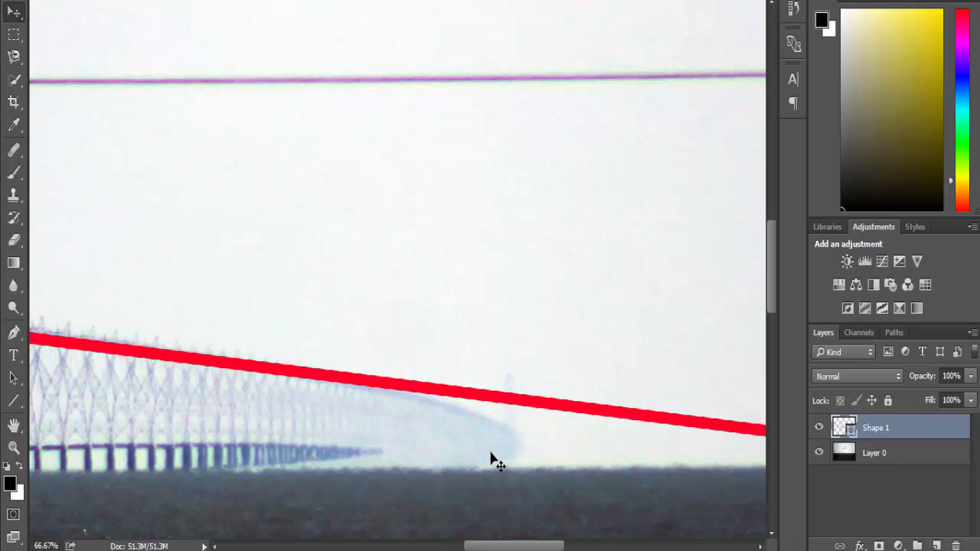
mouse_move(442, 420)
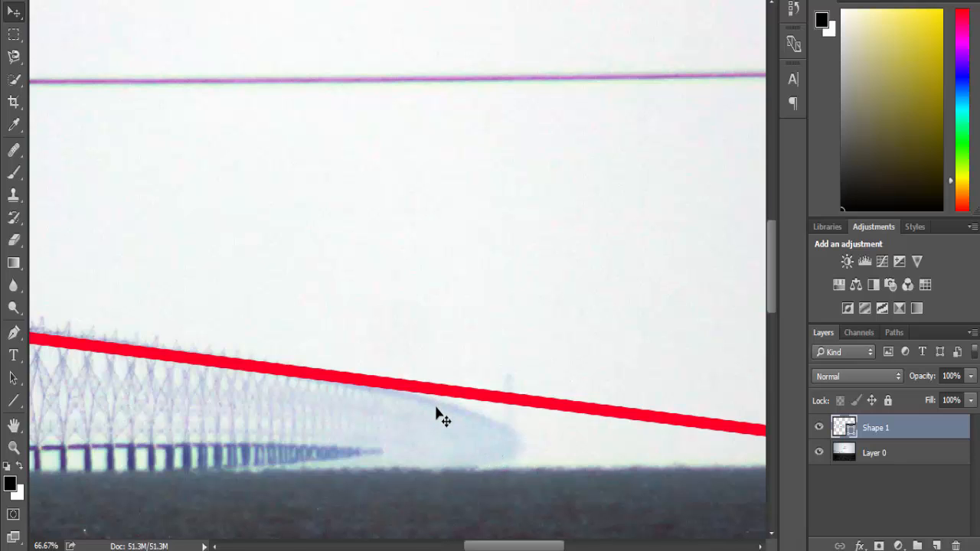
mouse_move(453, 457)
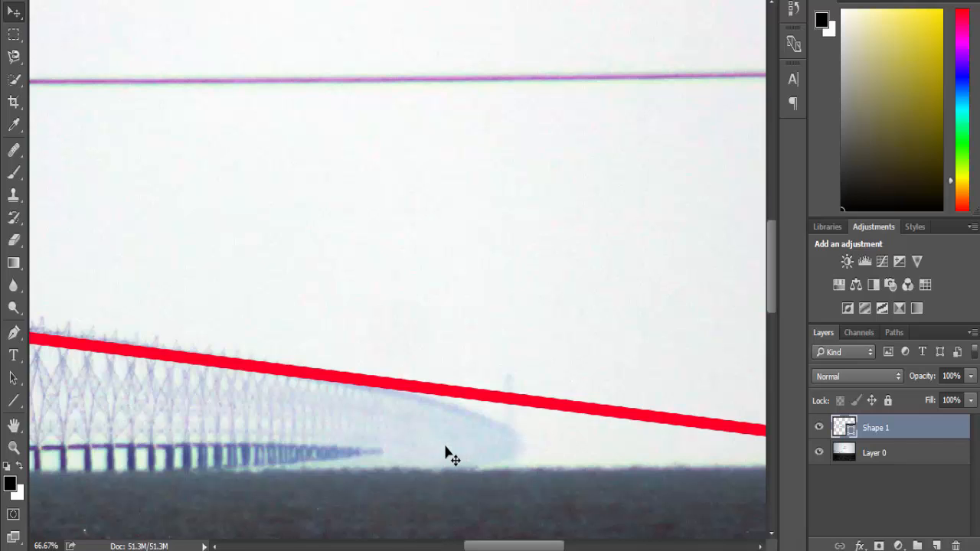
mouse_move(190, 463)
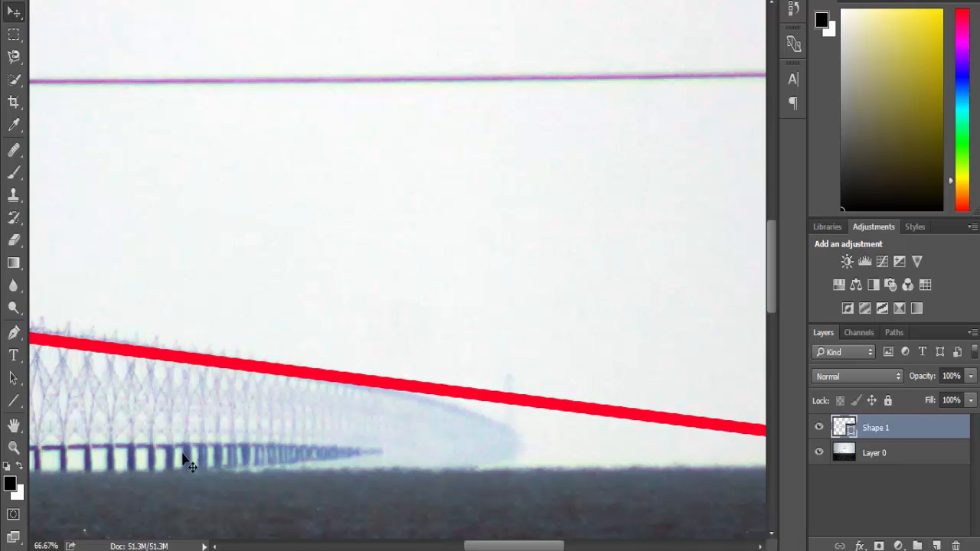
mouse_move(197, 454)
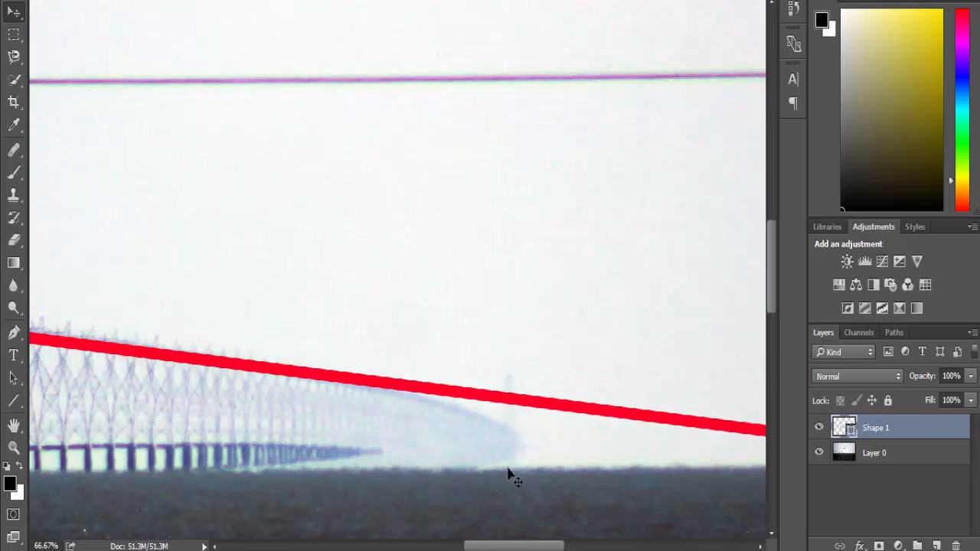
mouse_move(459, 484)
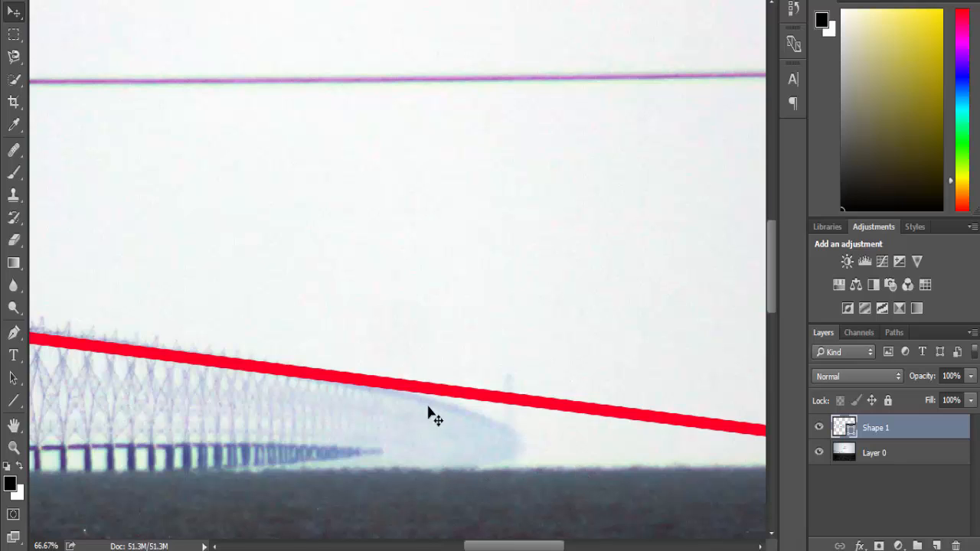
mouse_move(504, 432)
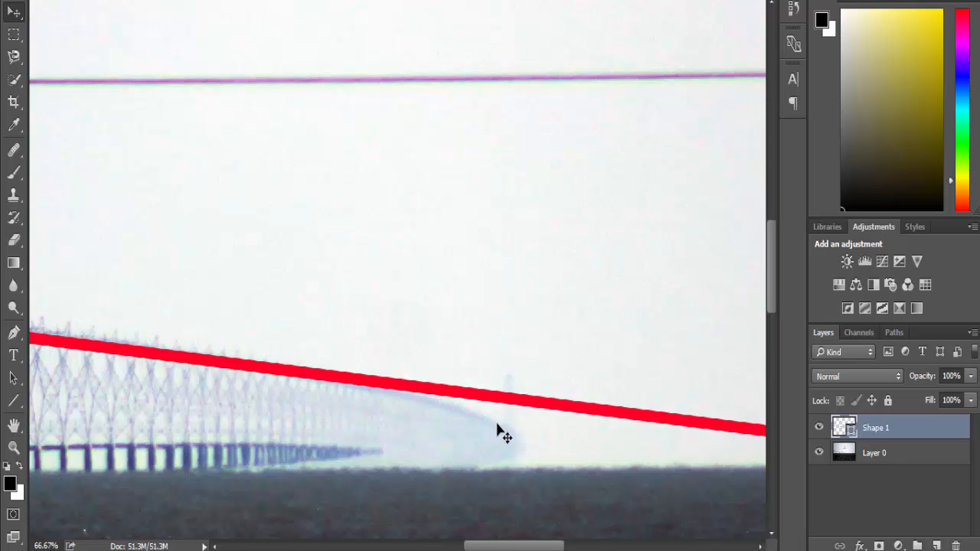
mouse_move(524, 447)
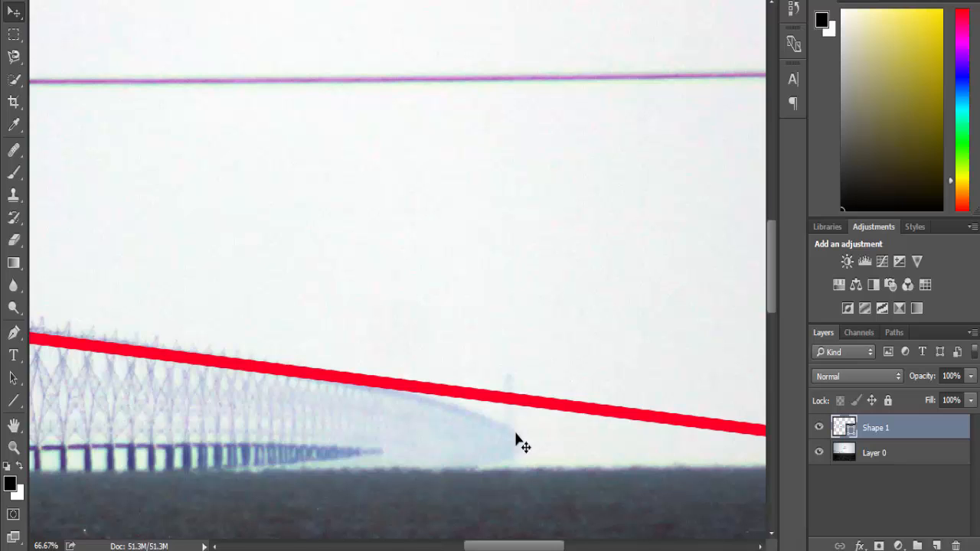
mouse_move(527, 451)
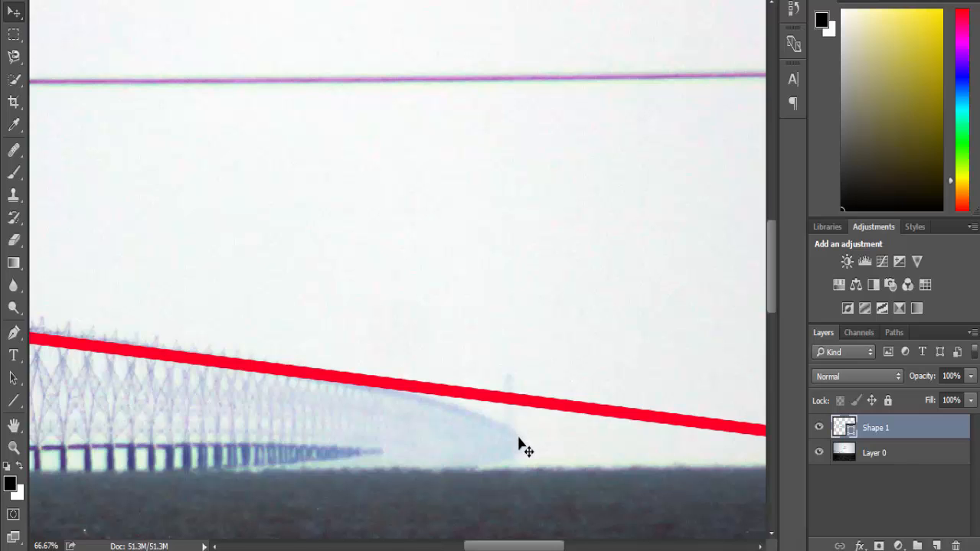
mouse_move(411, 405)
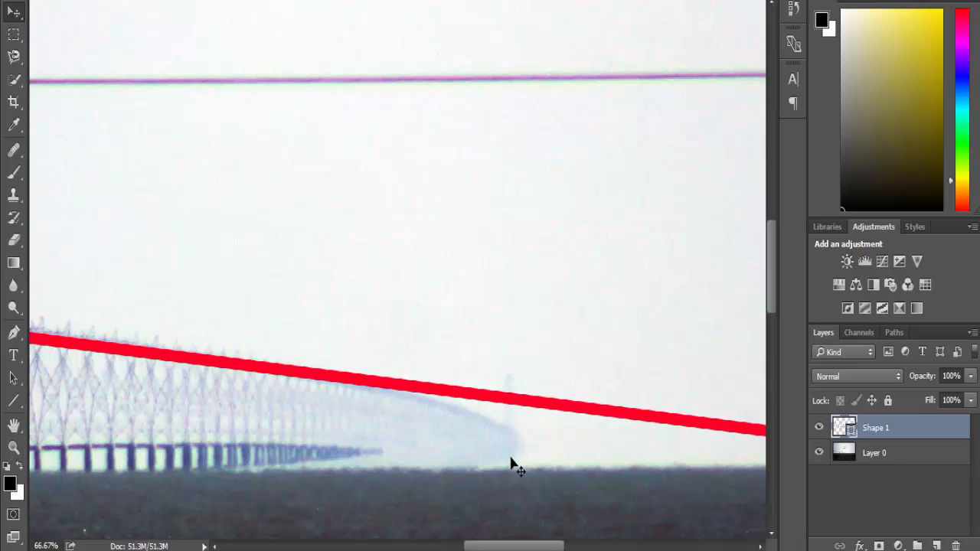
mouse_move(539, 465)
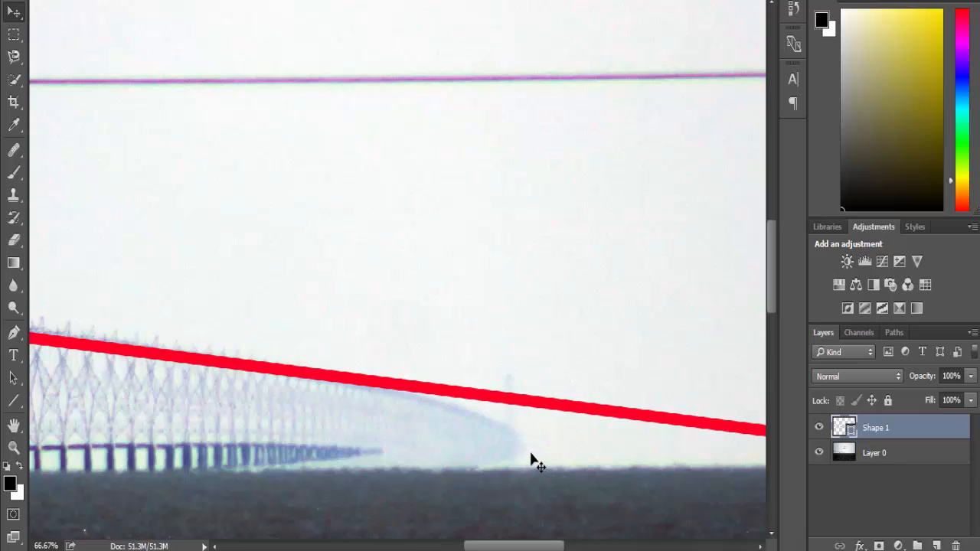
mouse_move(539, 474)
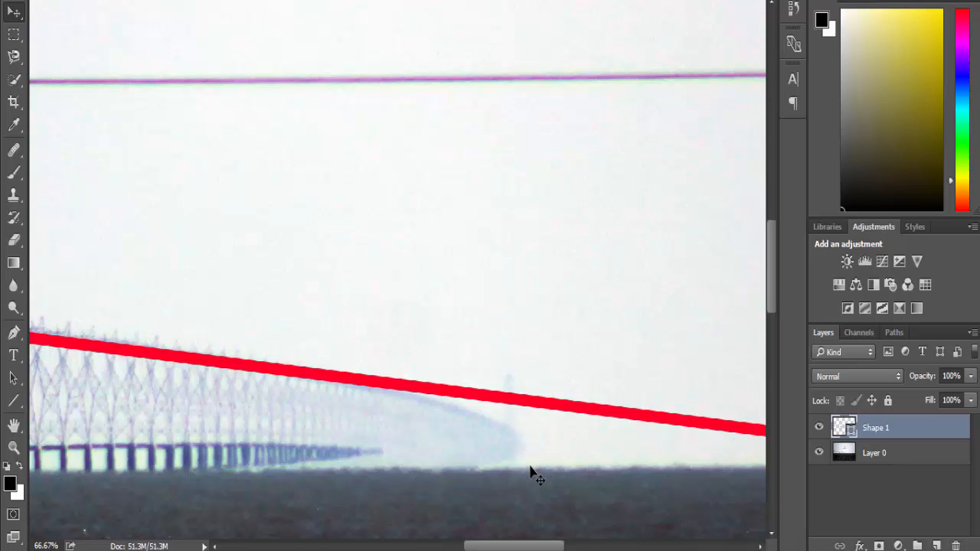
mouse_move(656, 425)
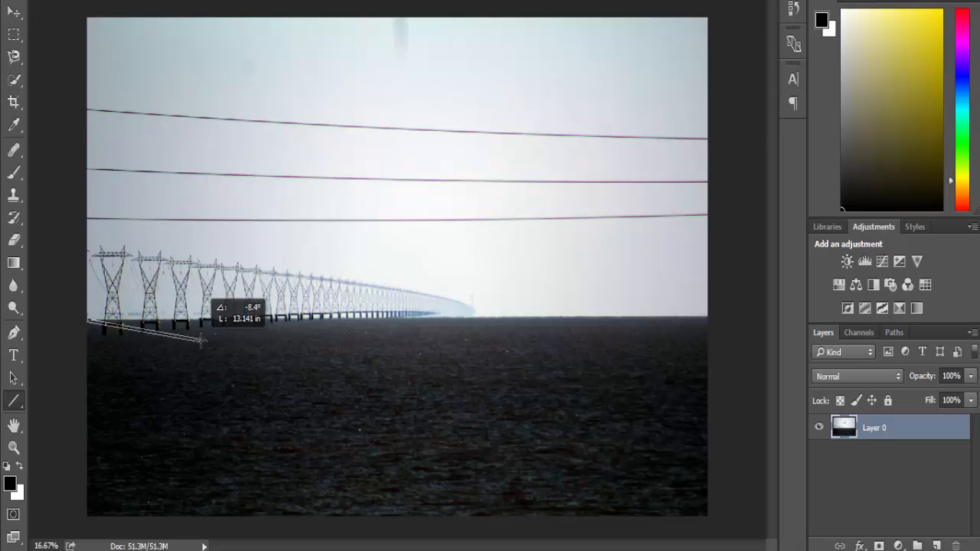
- Draw a level red line along the tower bases at the waterline and bring the nearest towers into view
left_click_drag(203, 343, 717, 314)
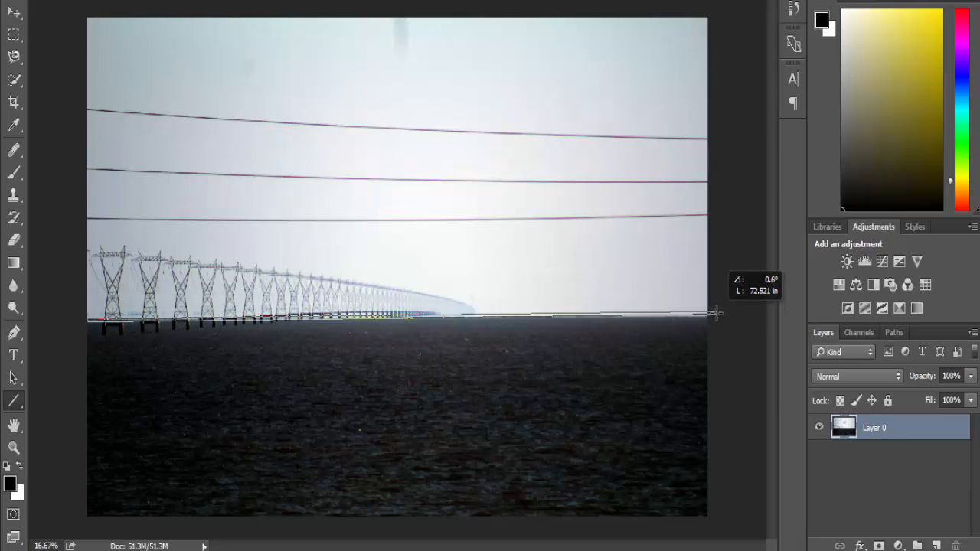
left_click_drag(89, 320, 723, 313)
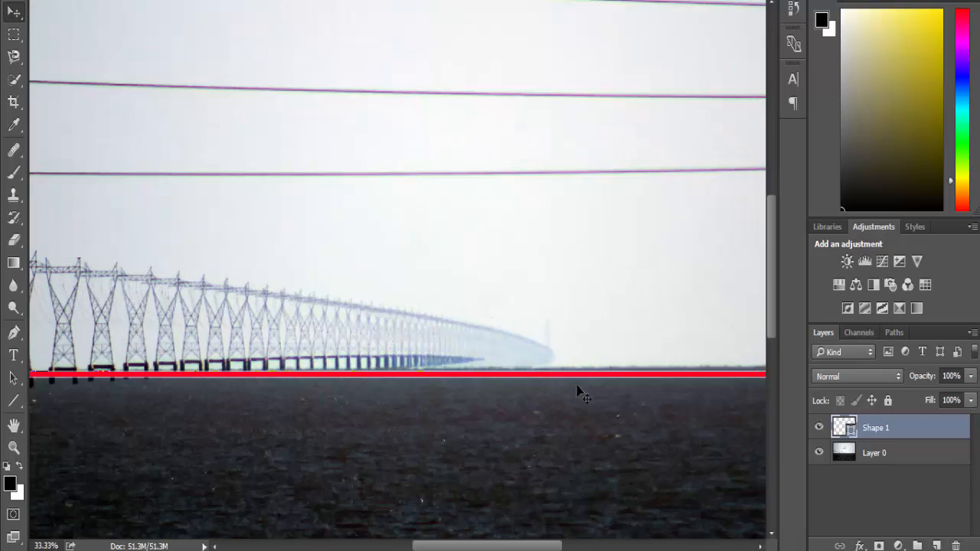
left_click_drag(582, 380, 548, 367)
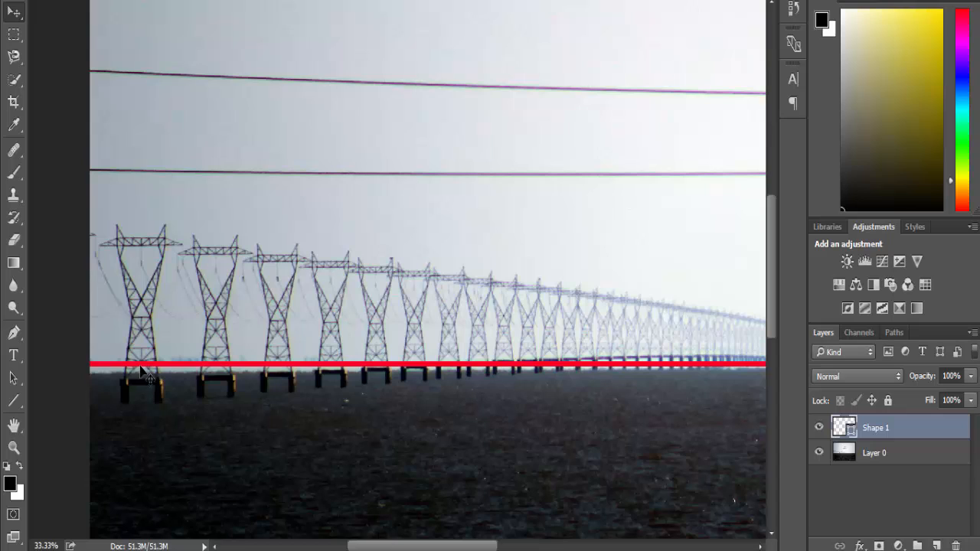
mouse_move(144, 374)
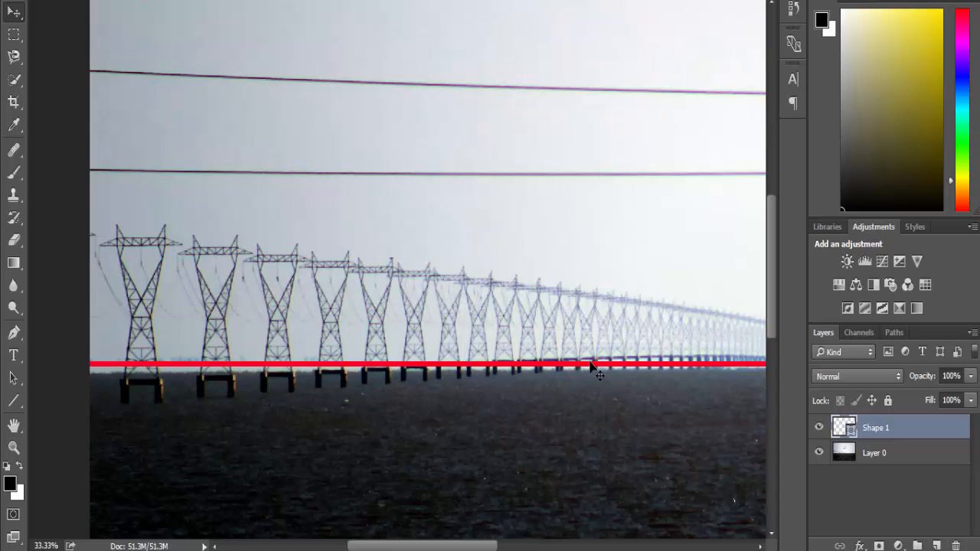
mouse_move(147, 410)
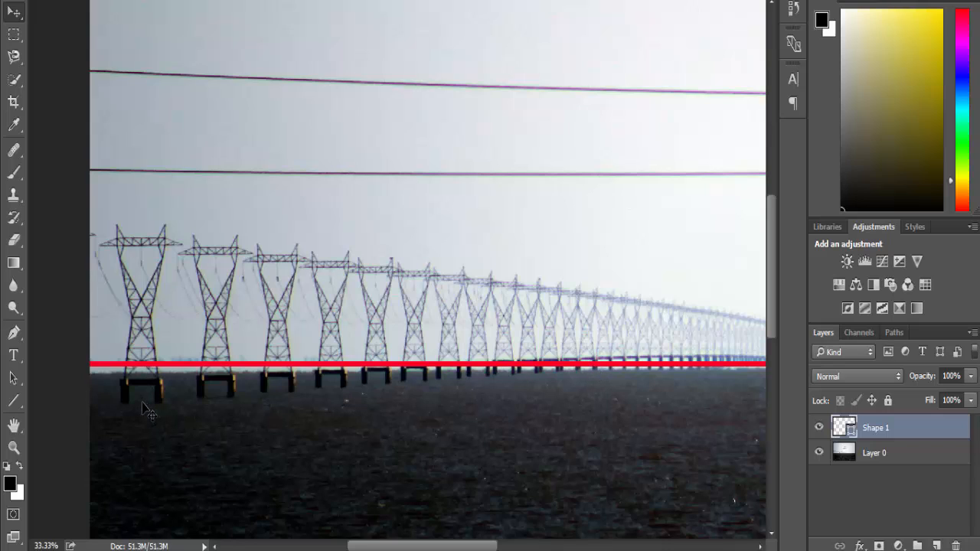
mouse_move(481, 468)
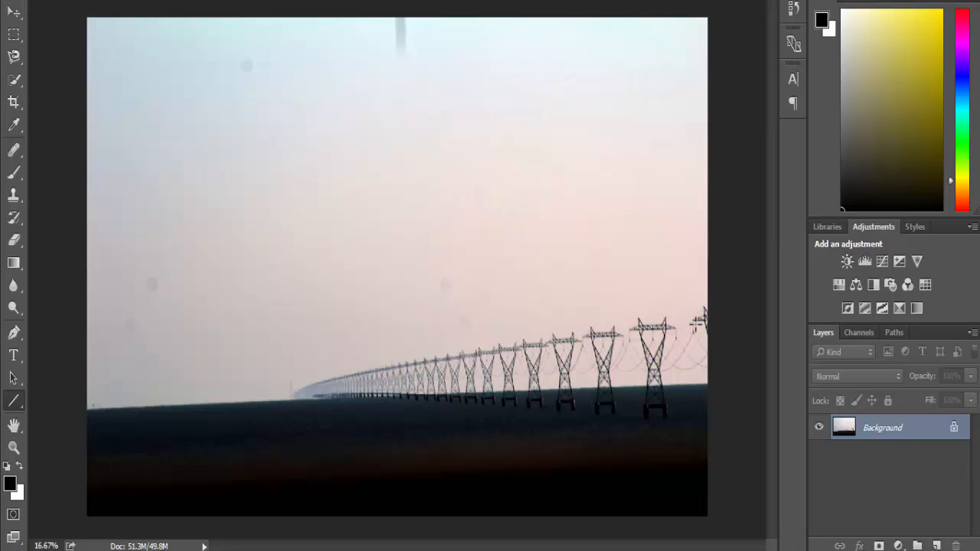
- Draw a straight red line from the distant towers across to the nearest tower tops in the pink-sky photo
left_click_drag(267, 391, 696, 320)
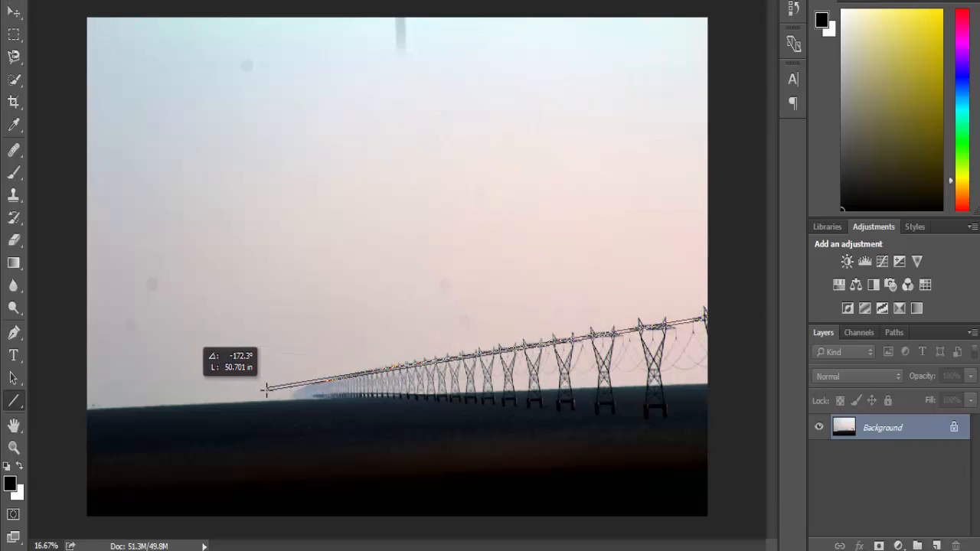
left_click_drag(266, 391, 230, 392)
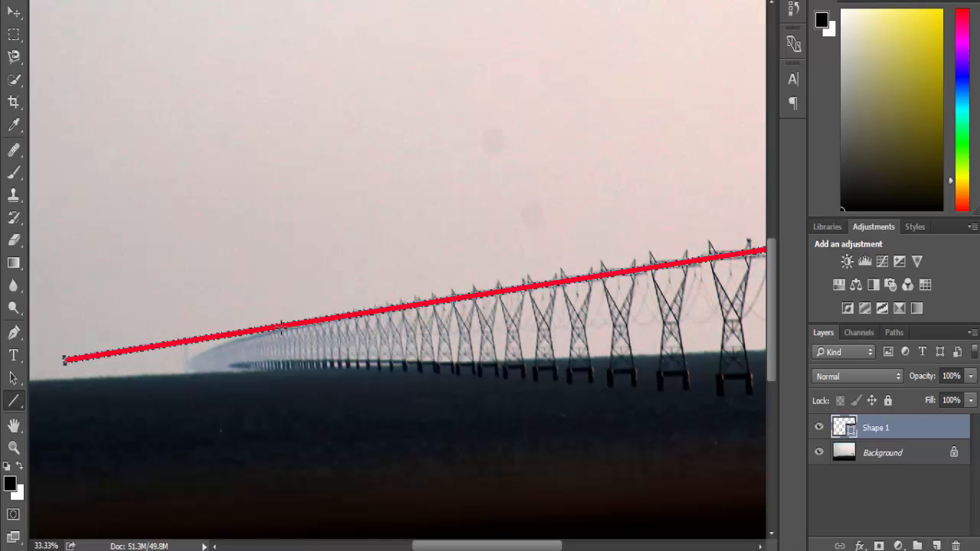
mouse_move(242, 398)
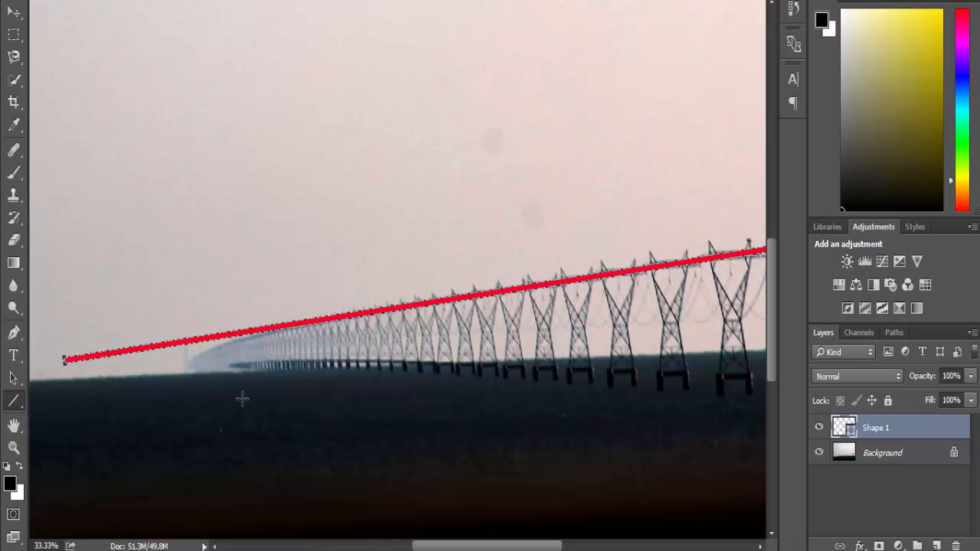
mouse_move(229, 352)
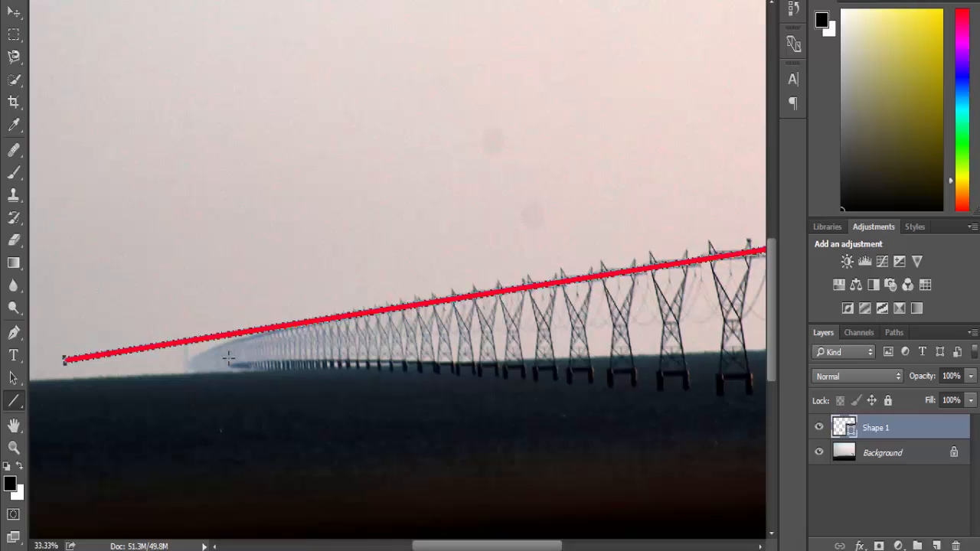
mouse_move(461, 270)
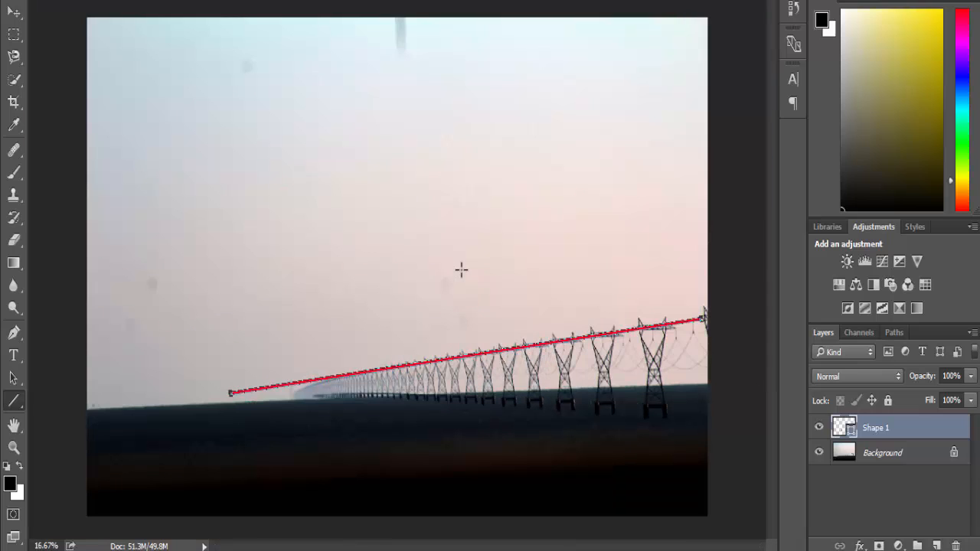
mouse_move(368, 365)
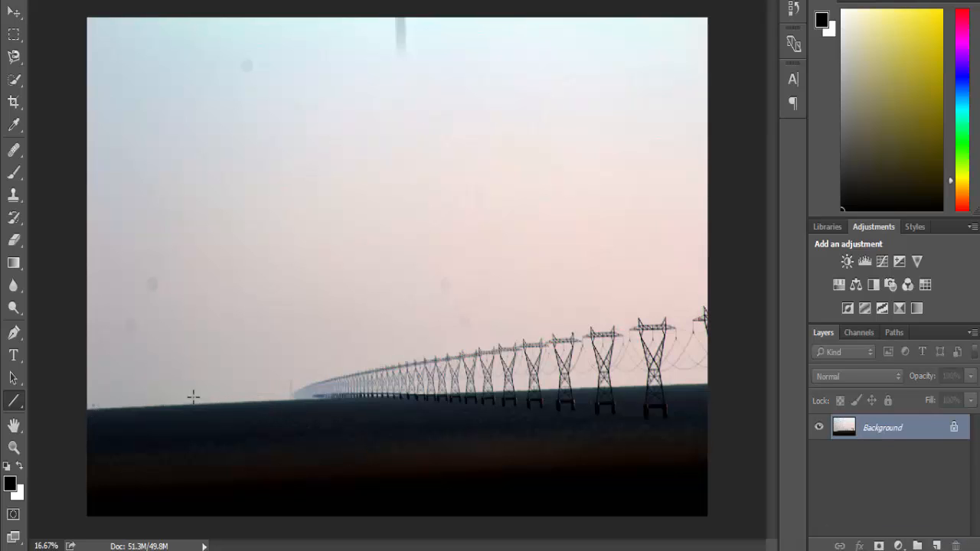
mouse_move(636, 396)
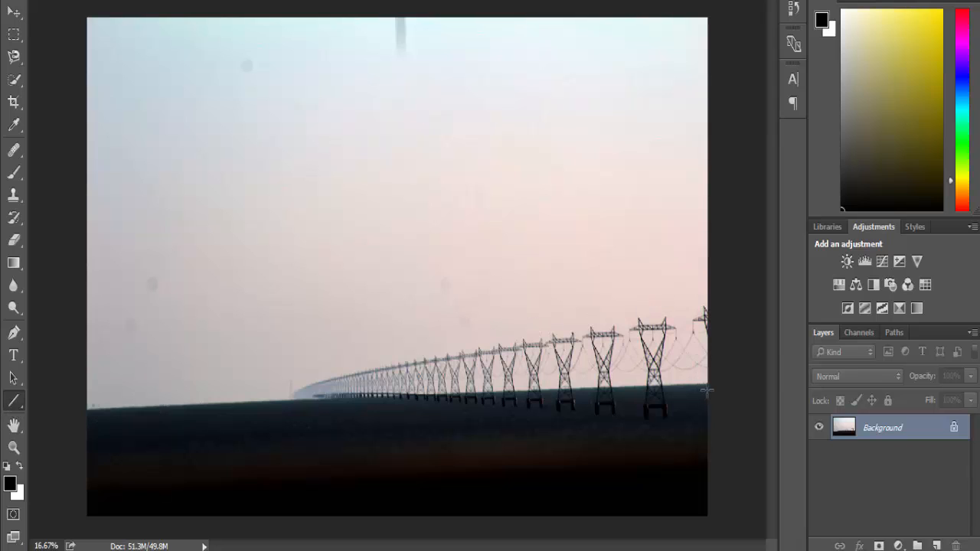
mouse_move(706, 389)
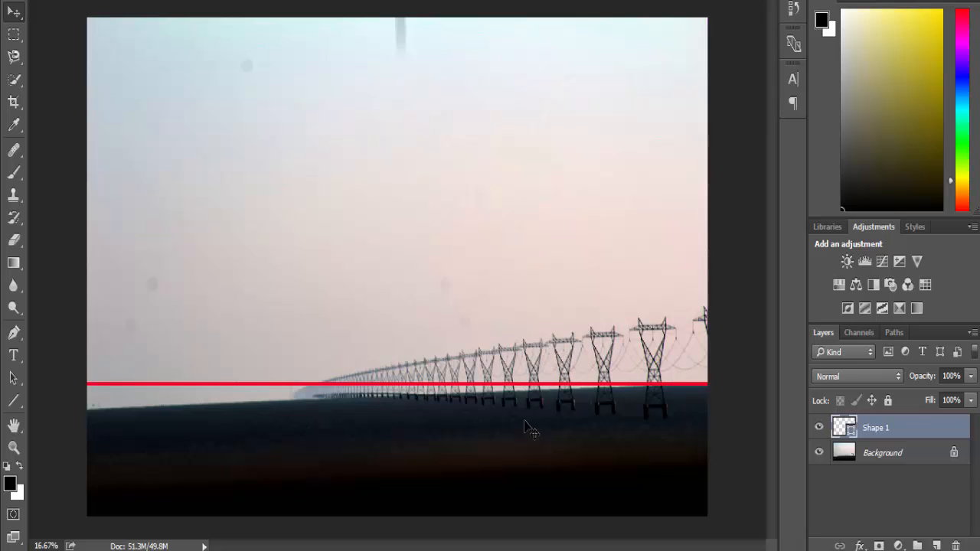
mouse_move(625, 457)
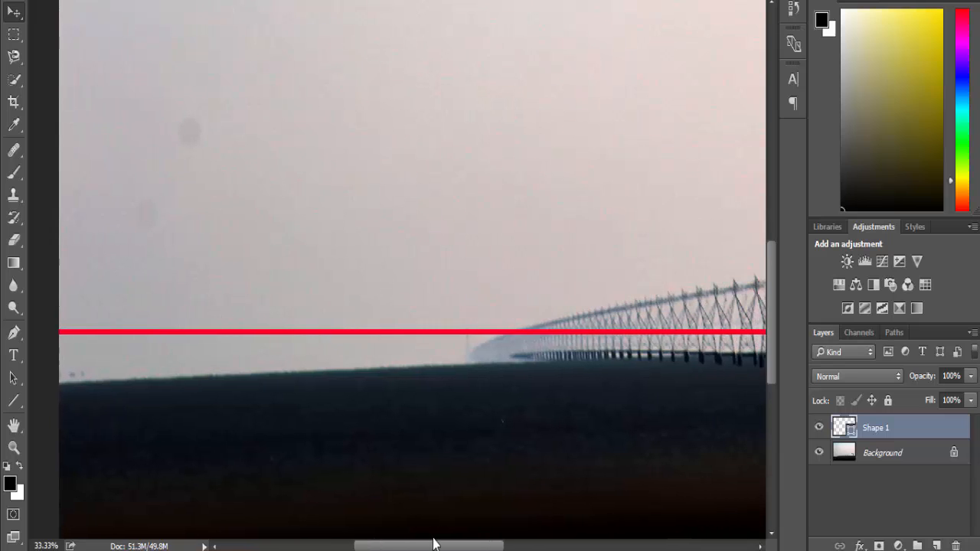
mouse_move(462, 519)
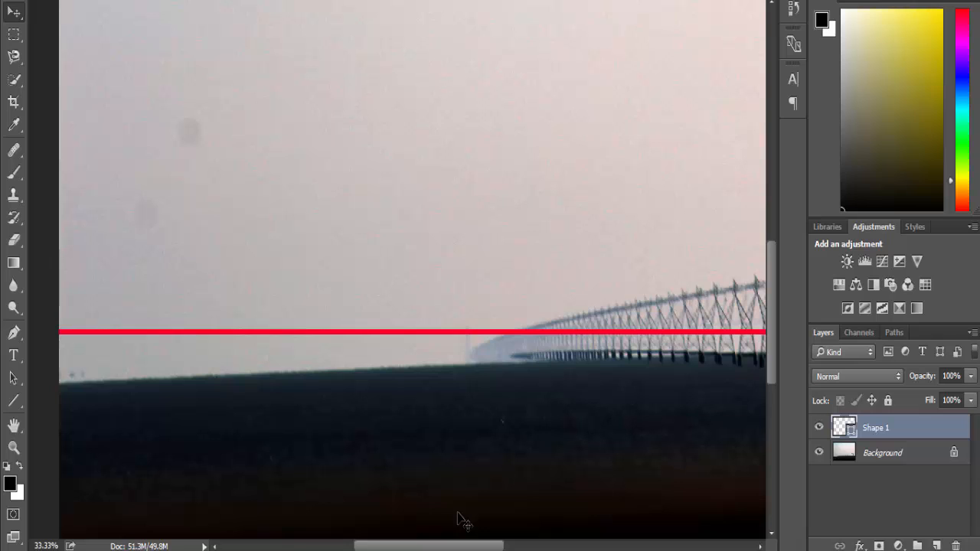
mouse_move(511, 373)
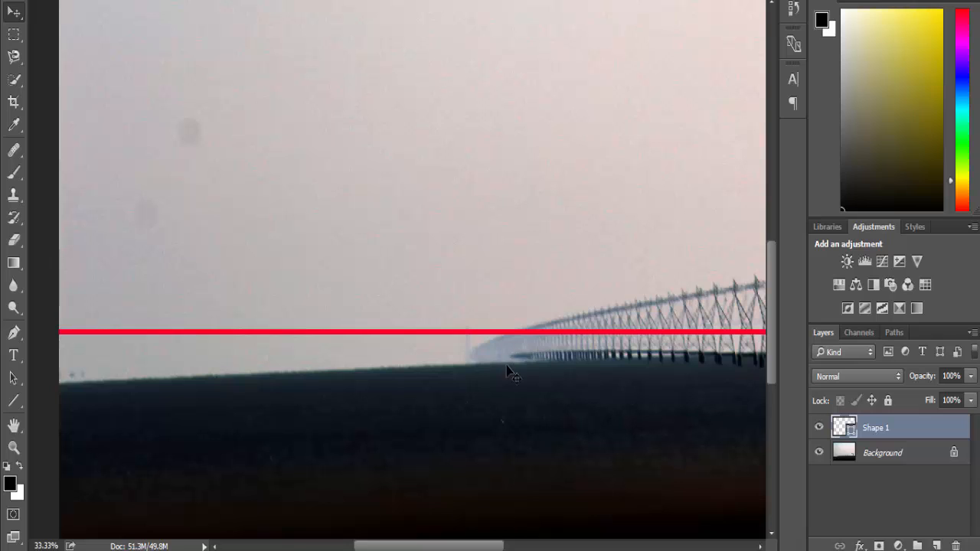
mouse_move(349, 447)
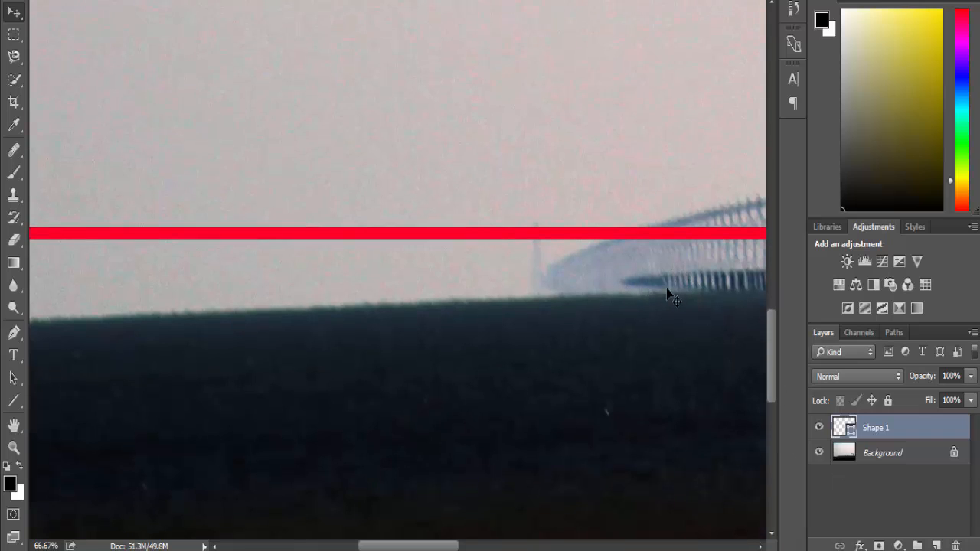
mouse_move(584, 292)
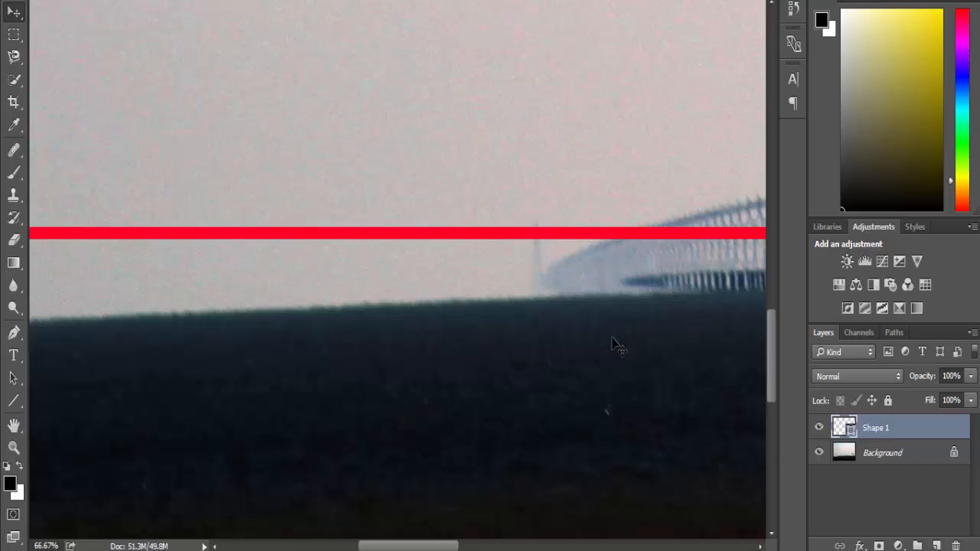
mouse_move(564, 122)
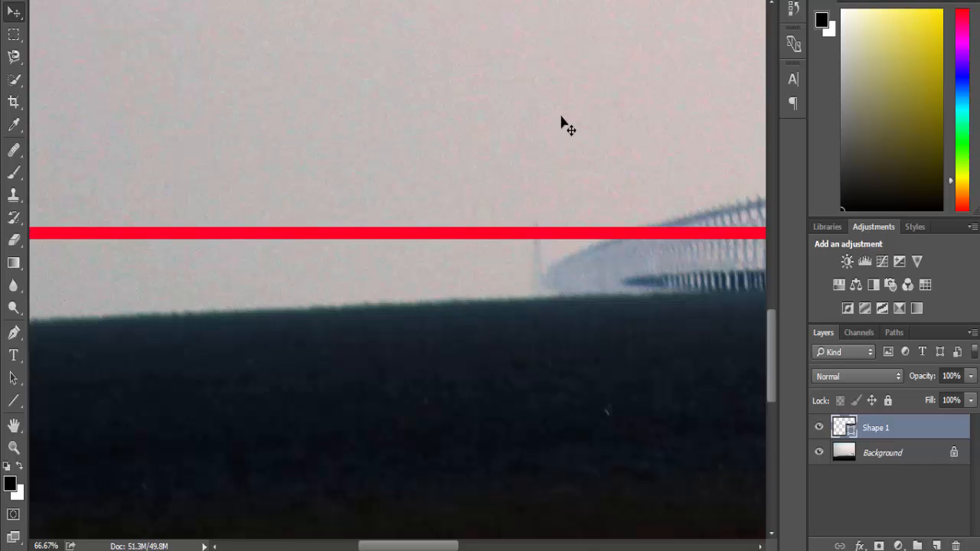